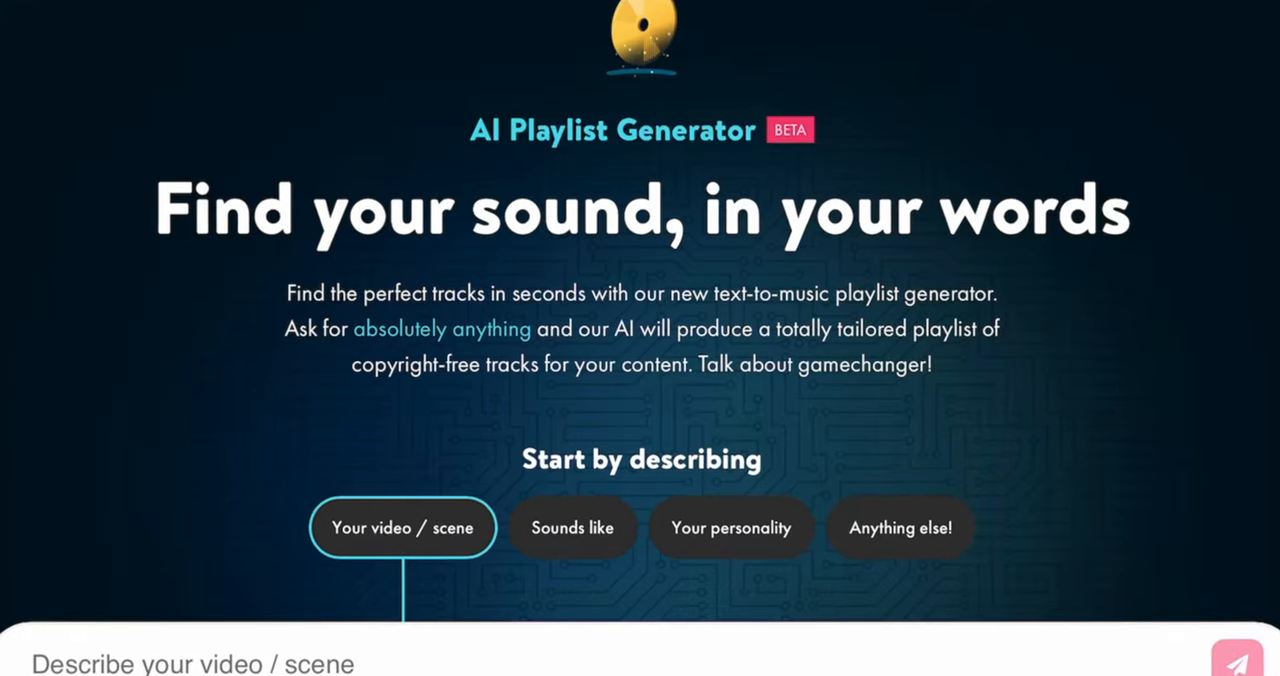
Describe the scene as chill hip hop for a video tutorial and generate the Chill Hip Hop Beats playlist
scroll("down", 3)
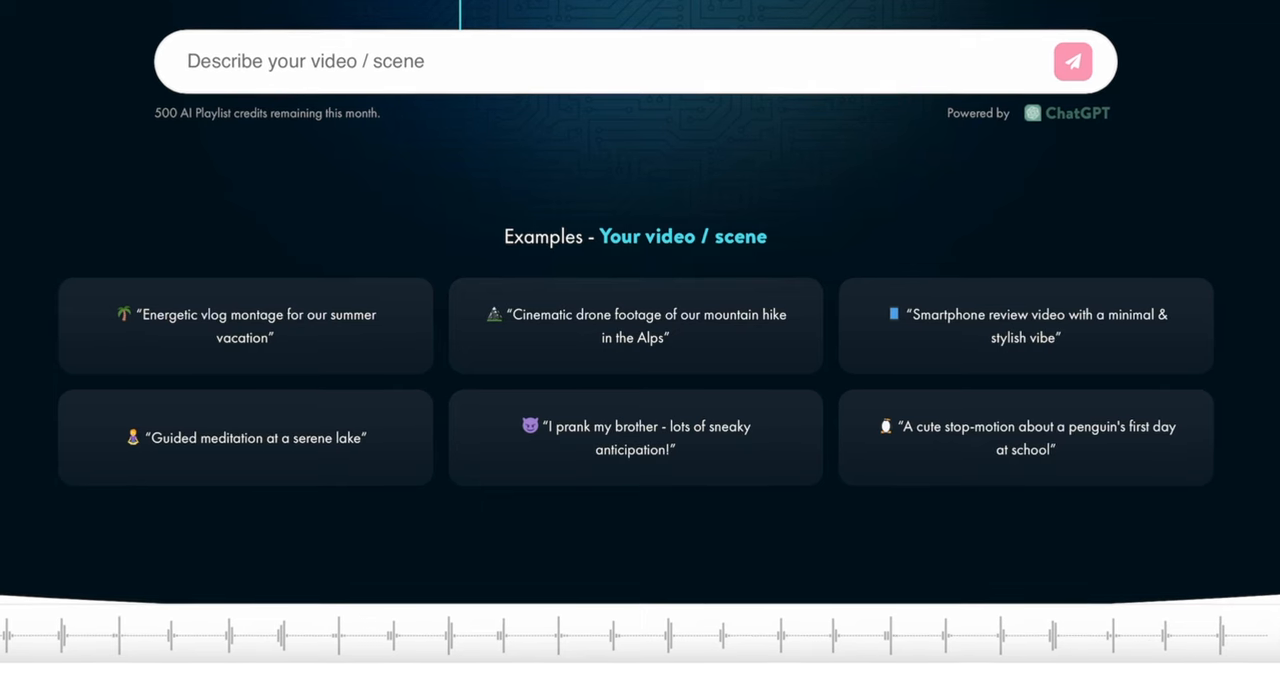
scroll("up", 3)
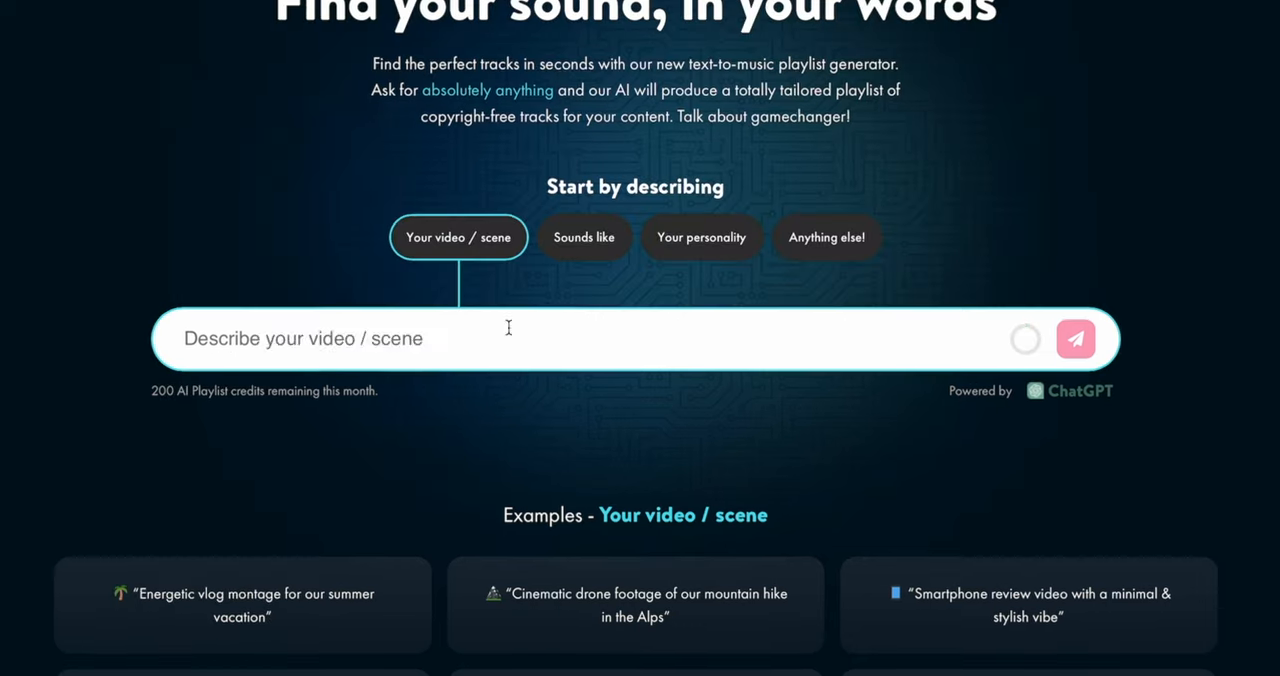
type("shopping in store chill hi")
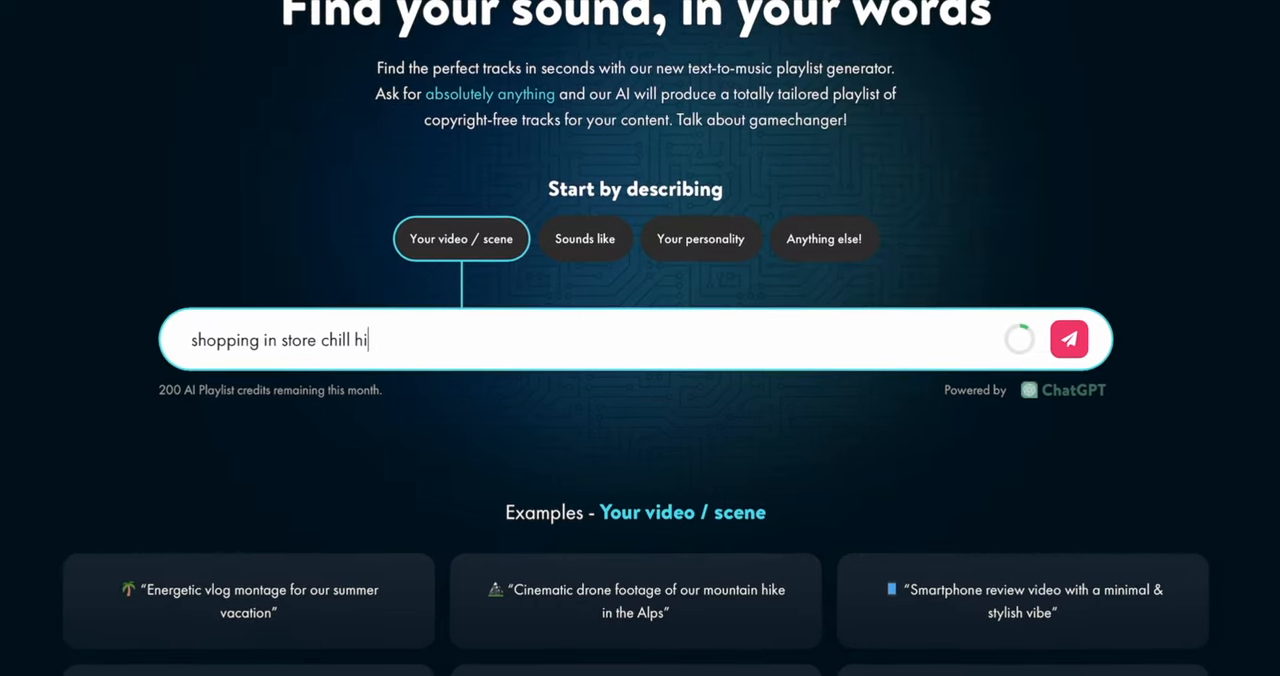
left_click(1068, 338)
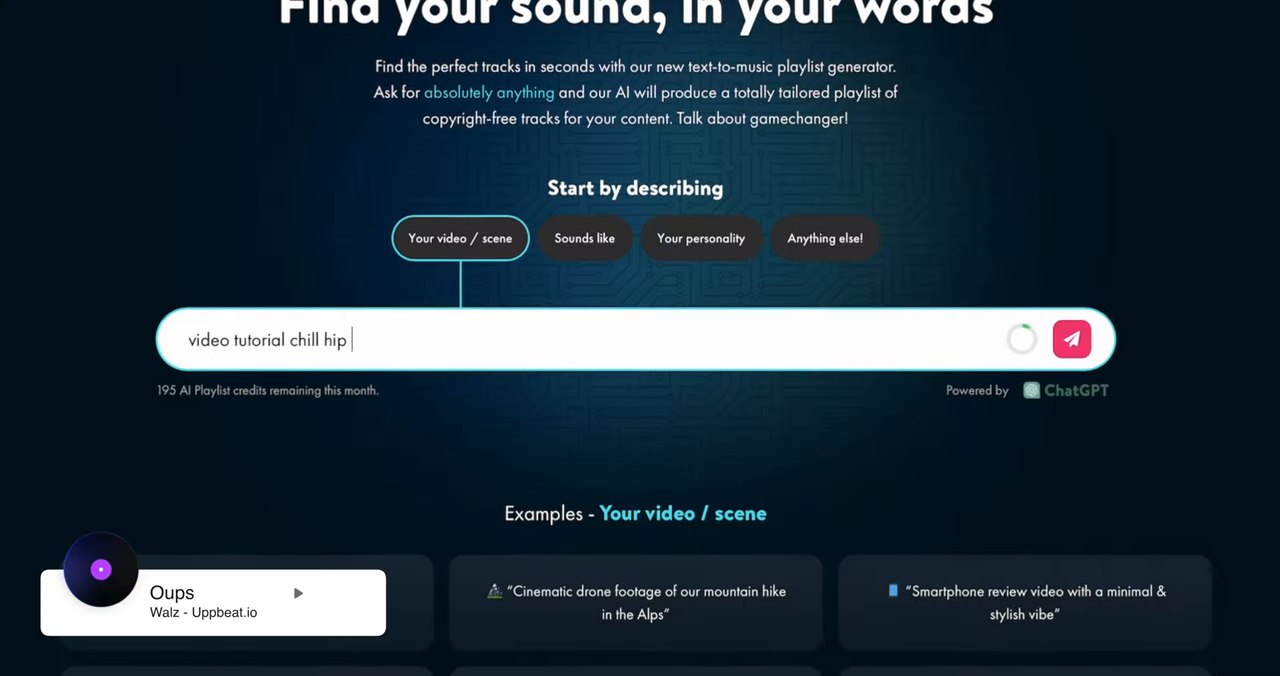
left_click(1072, 338)
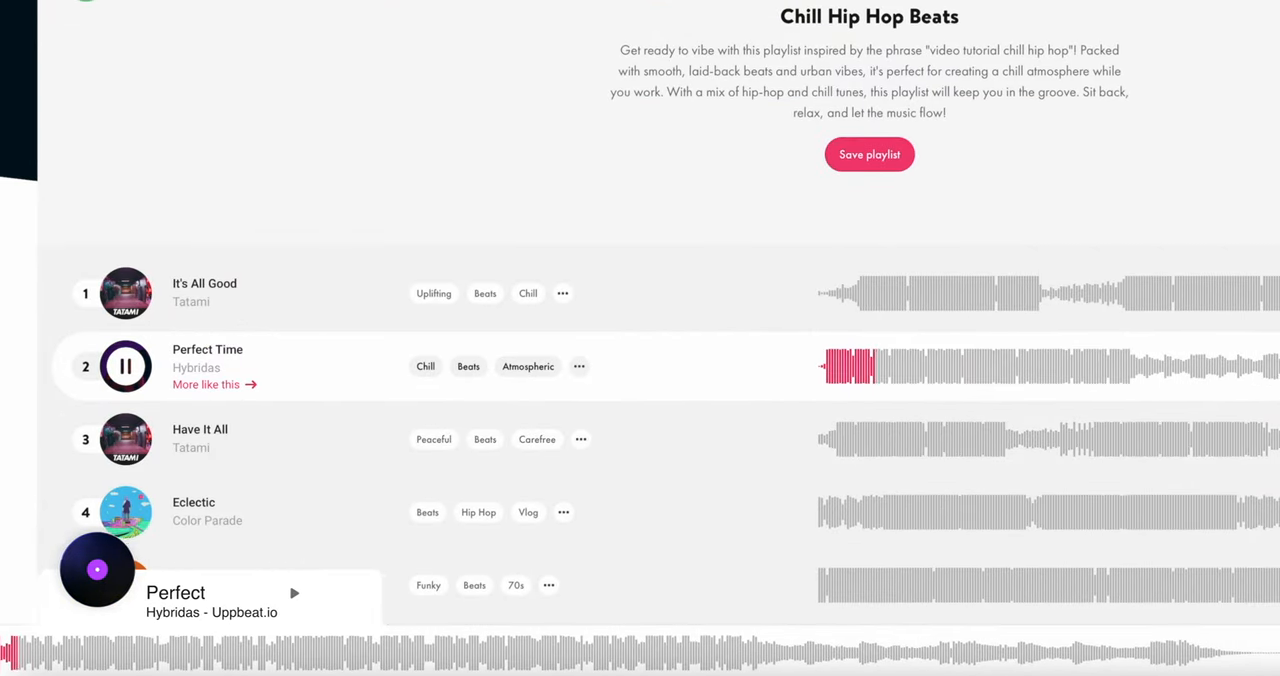
Preview a track from the generated Chill Hip Hop Beats playlist
left_click(868, 154)
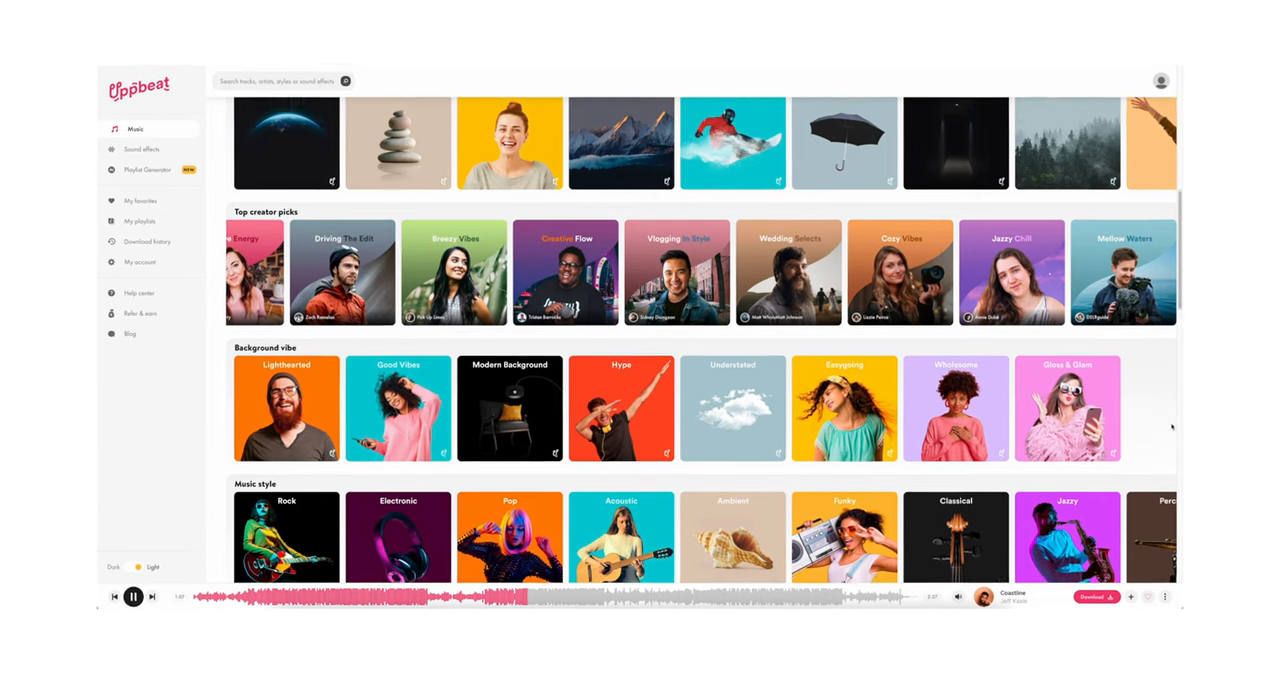
Leave Uppbeat and return to the Breakdown project timeline in Final Cut Pro
left_click(148, 168)
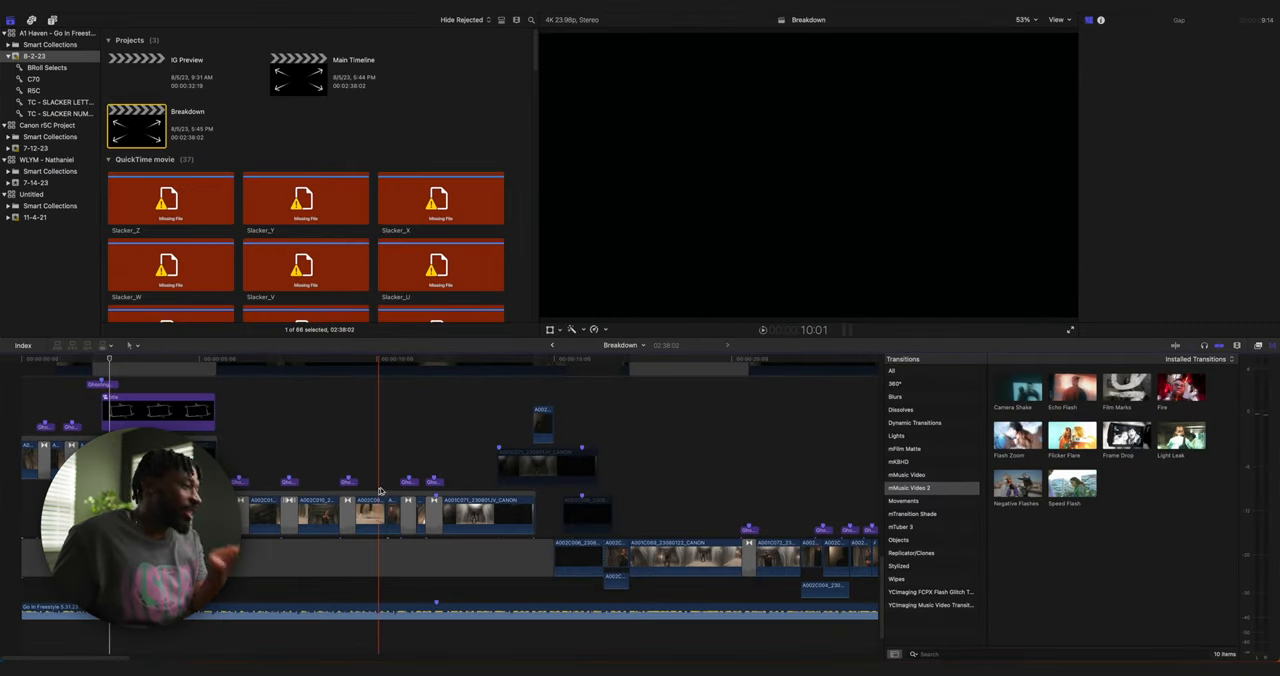
Zoom into the timeline and select a Ghosting Effect clip layered over a transition
left_click_drag(380, 362, 372, 362)
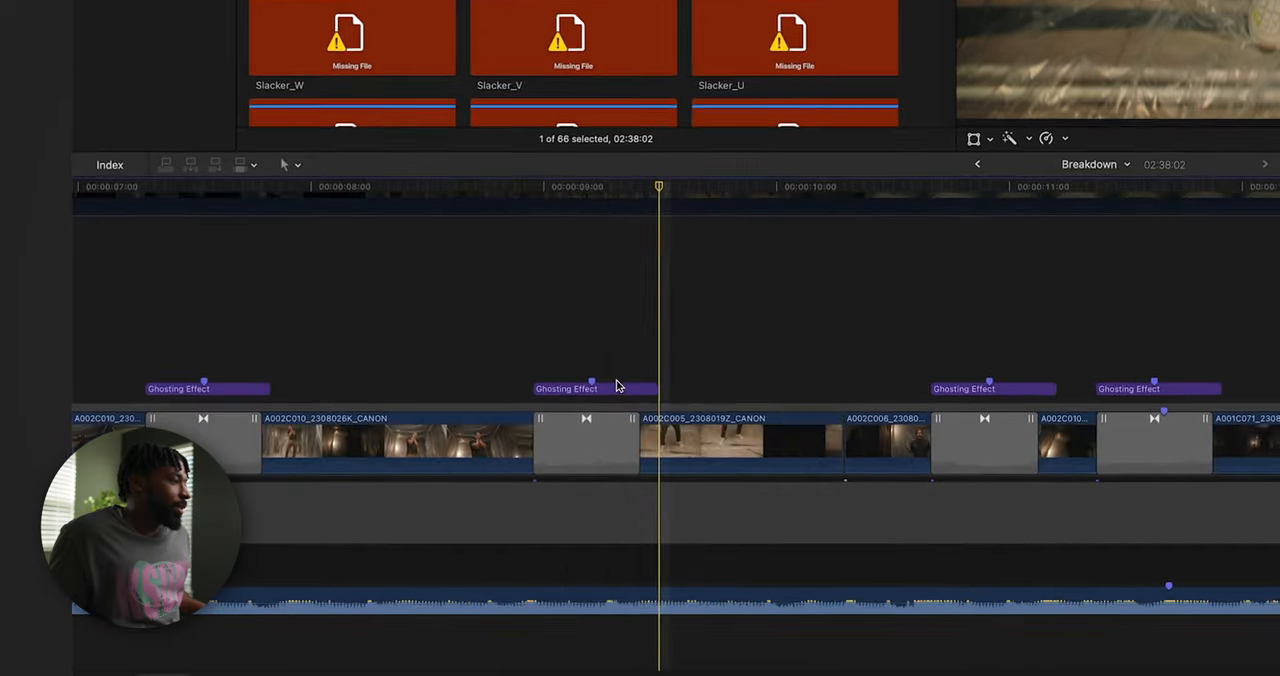
left_click(596, 388)
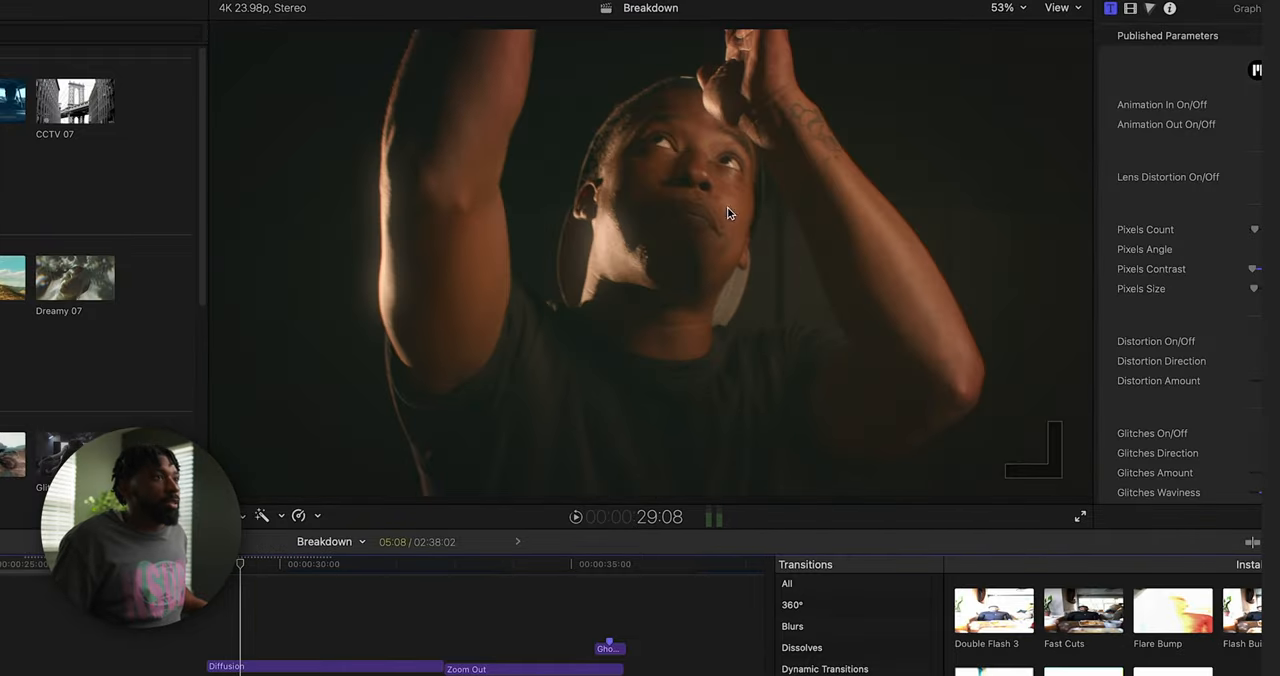
mouse_move(668, 178)
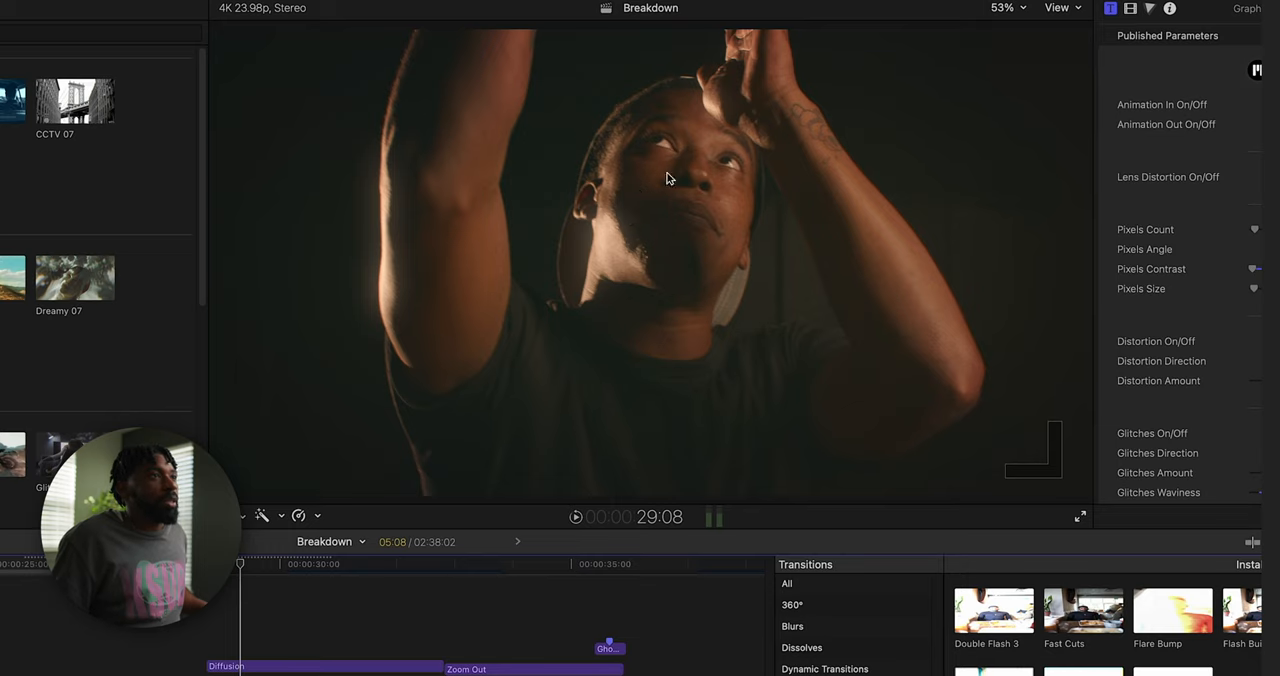
mouse_move(708, 416)
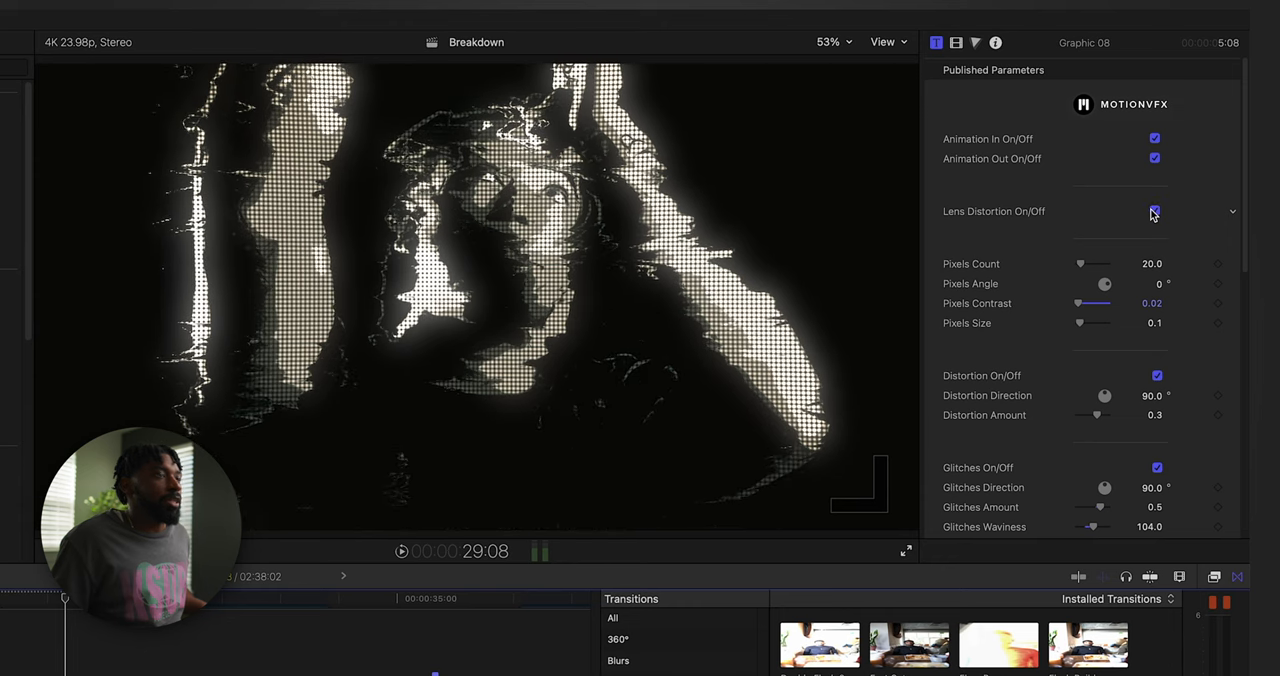
Toggle Lens Distortion on the glitch graphic and push Glitches Amount to 1.0, then settle at 0.5
left_click(1154, 212)
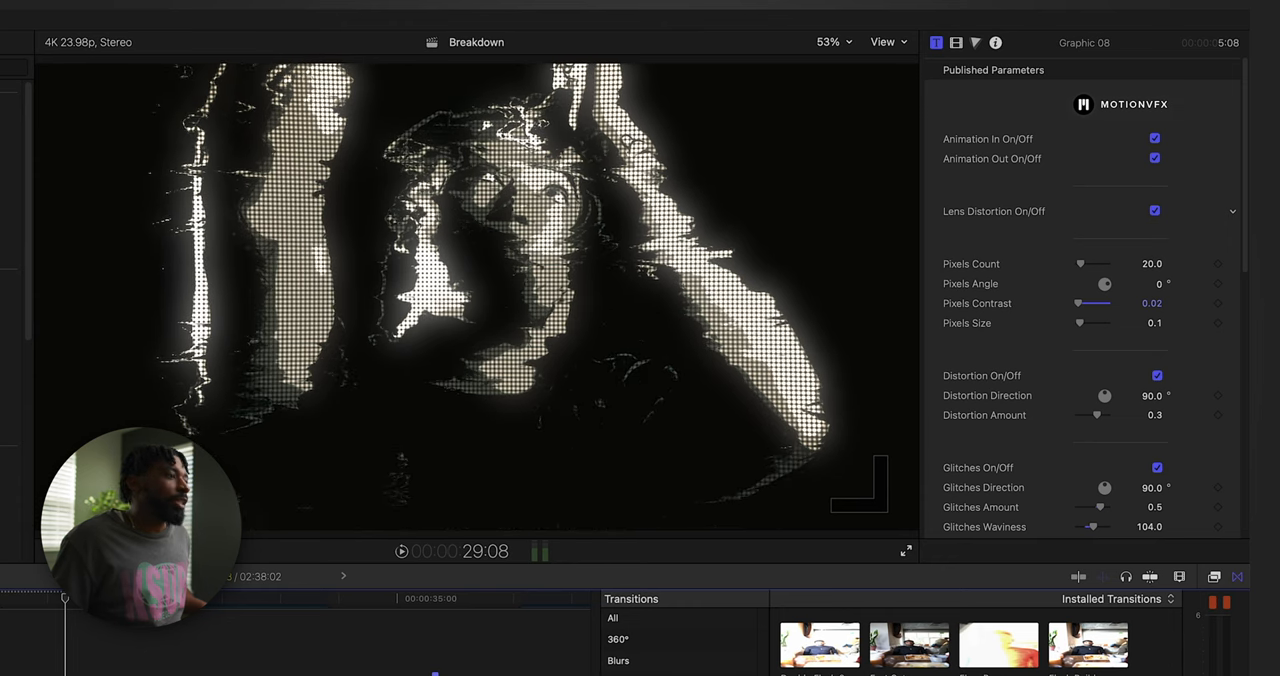
left_click(1154, 210)
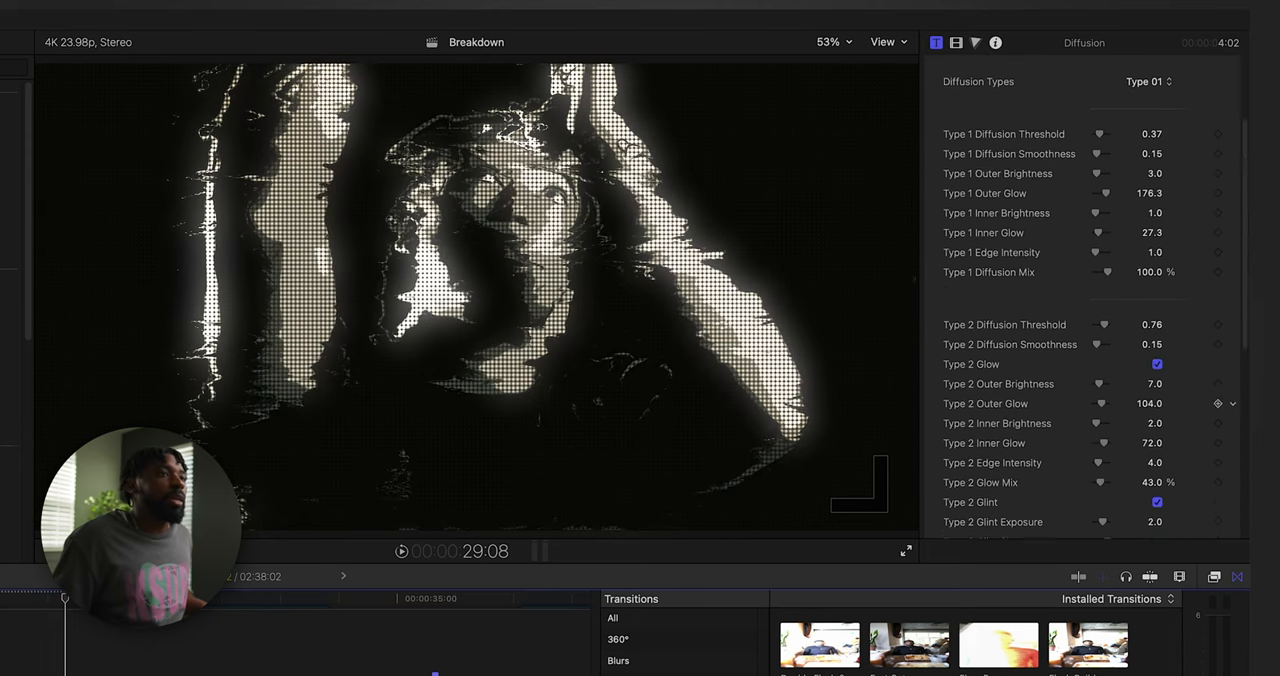
scroll("down", 3)
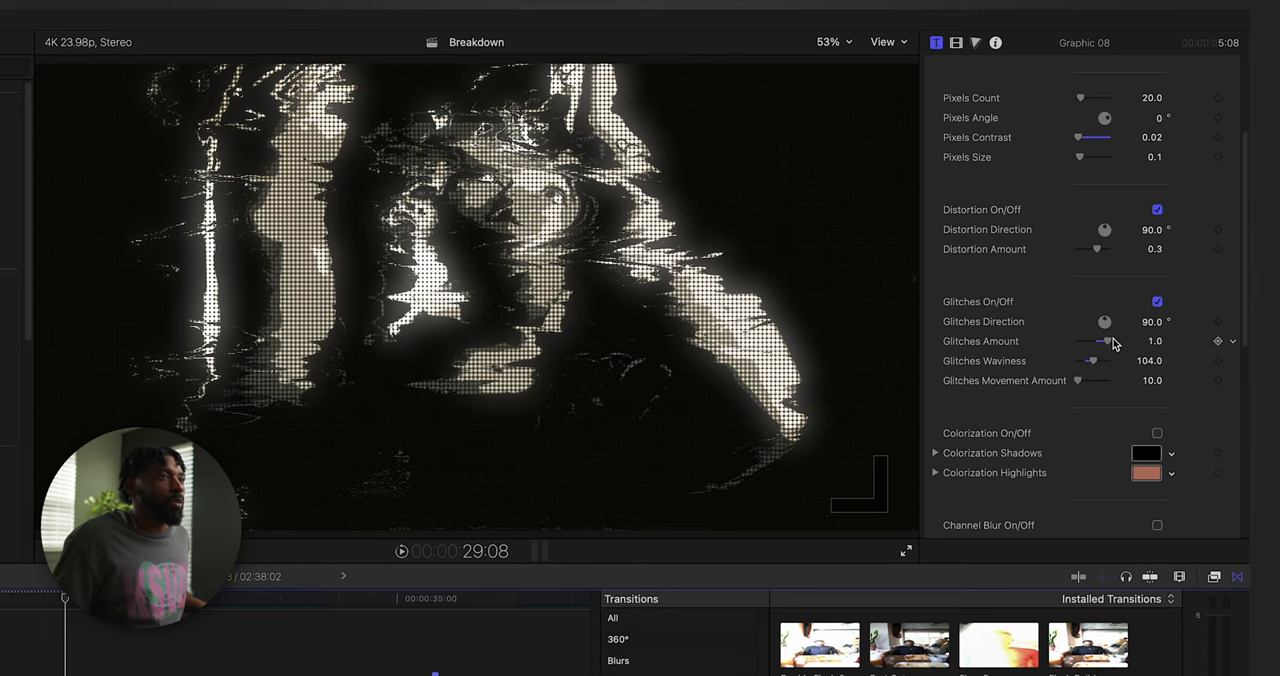
left_click_drag(1100, 340, 1090, 340)
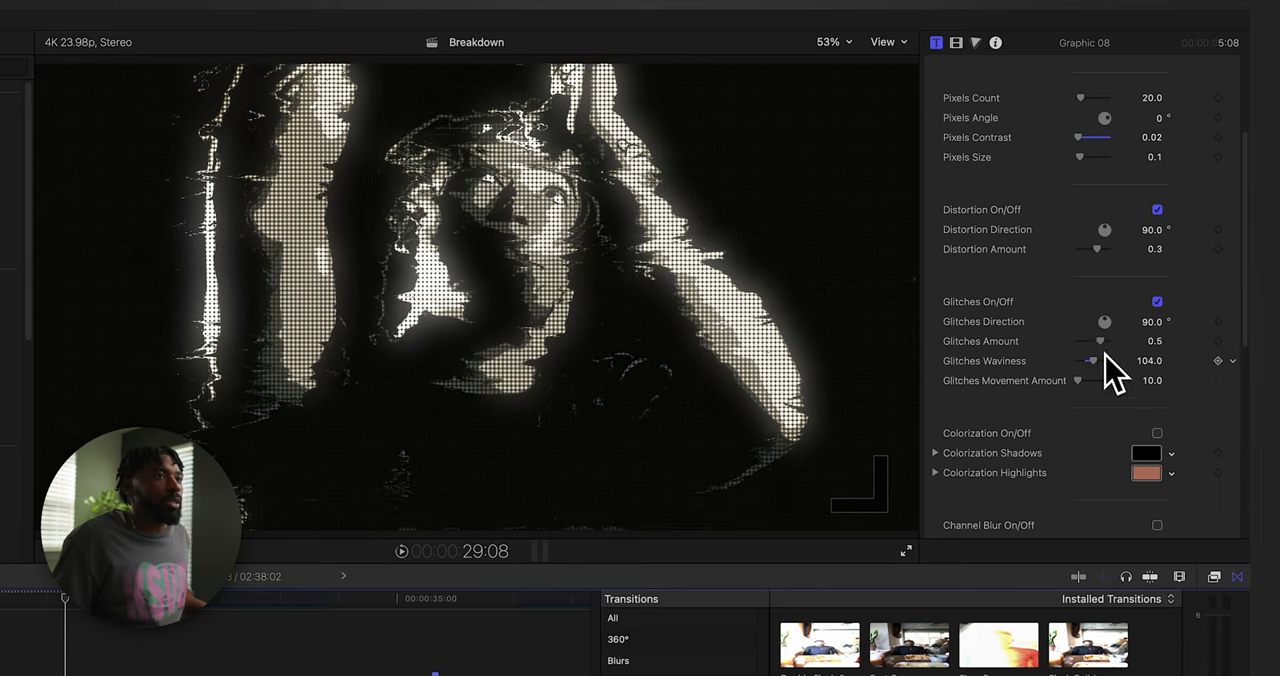
left_click_drag(1096, 360, 1088, 360)
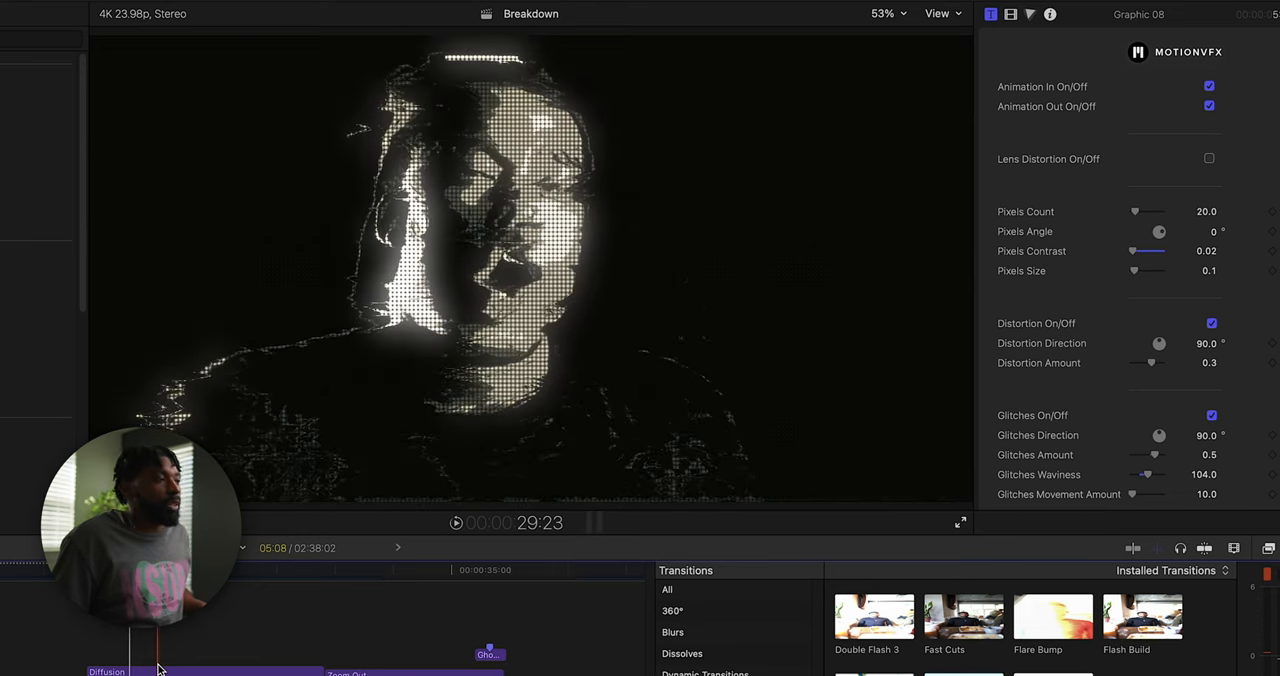
Move the playhead from the pixel-glitched close-up onto the clean, ungraded performer shot
left_click(456, 522)
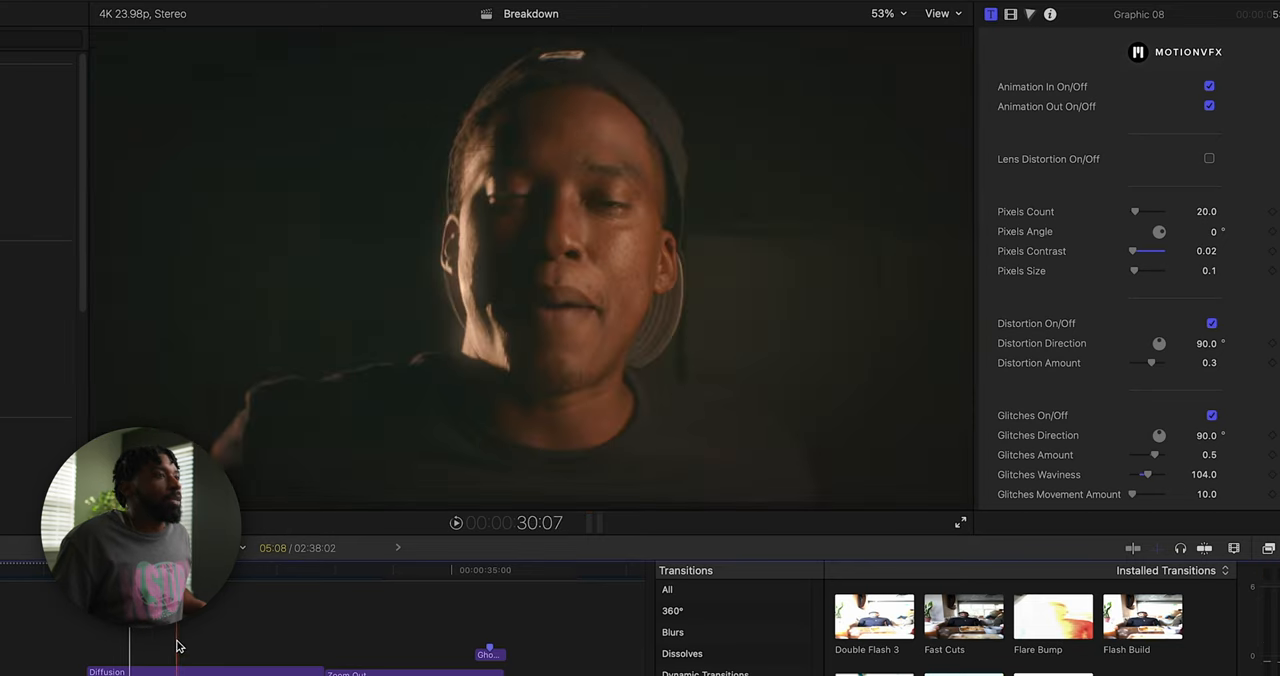
left_click(456, 522)
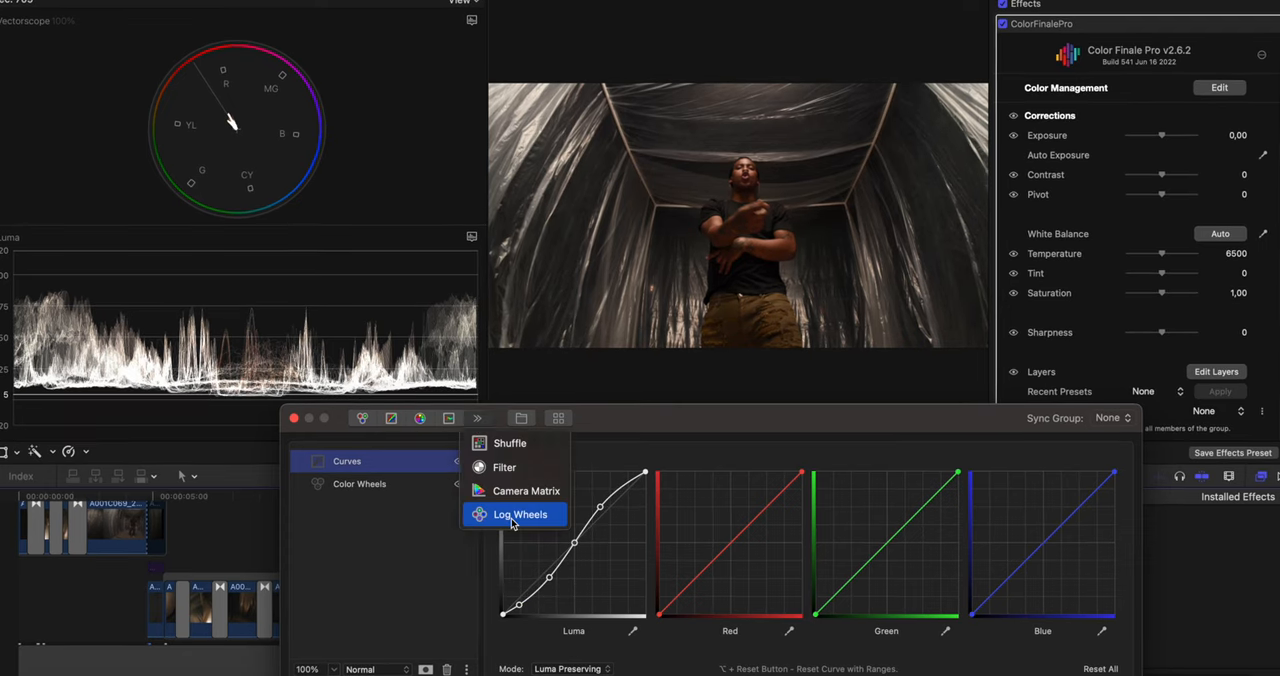
Review the Log Wheels and HSL saturation-vs-luma curves, then select the Pull Back Whites layer's image mask
left_click(520, 514)
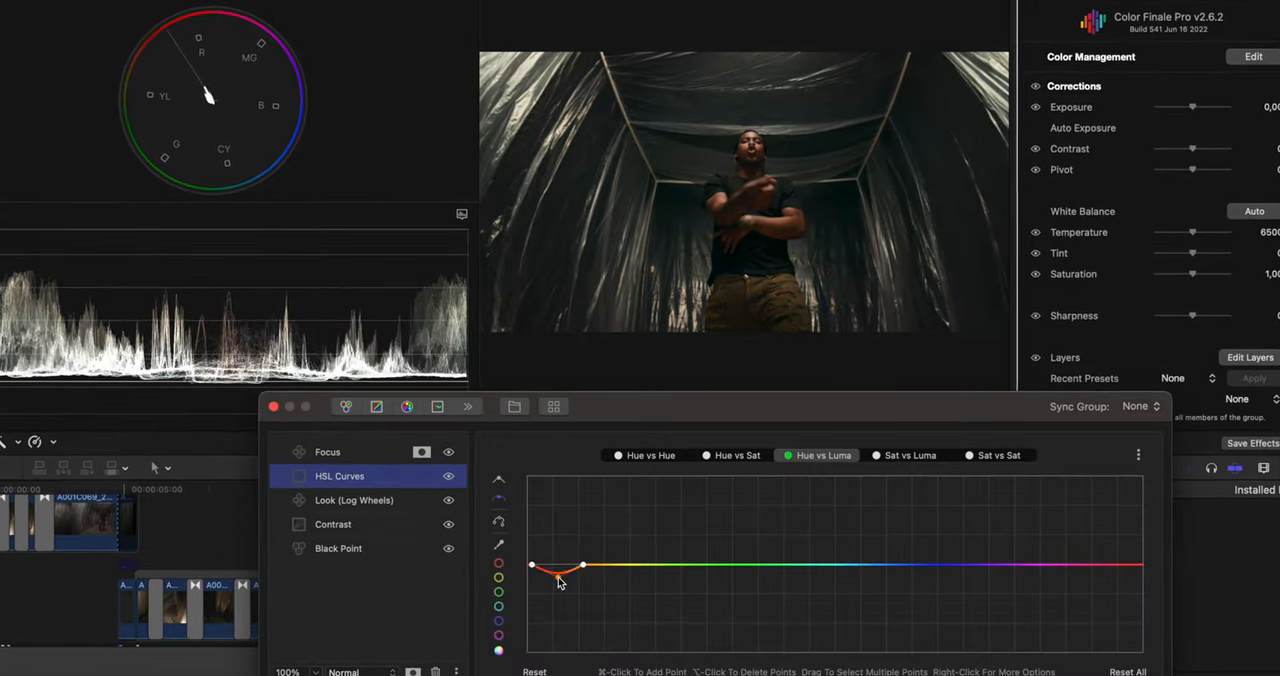
left_click(908, 452)
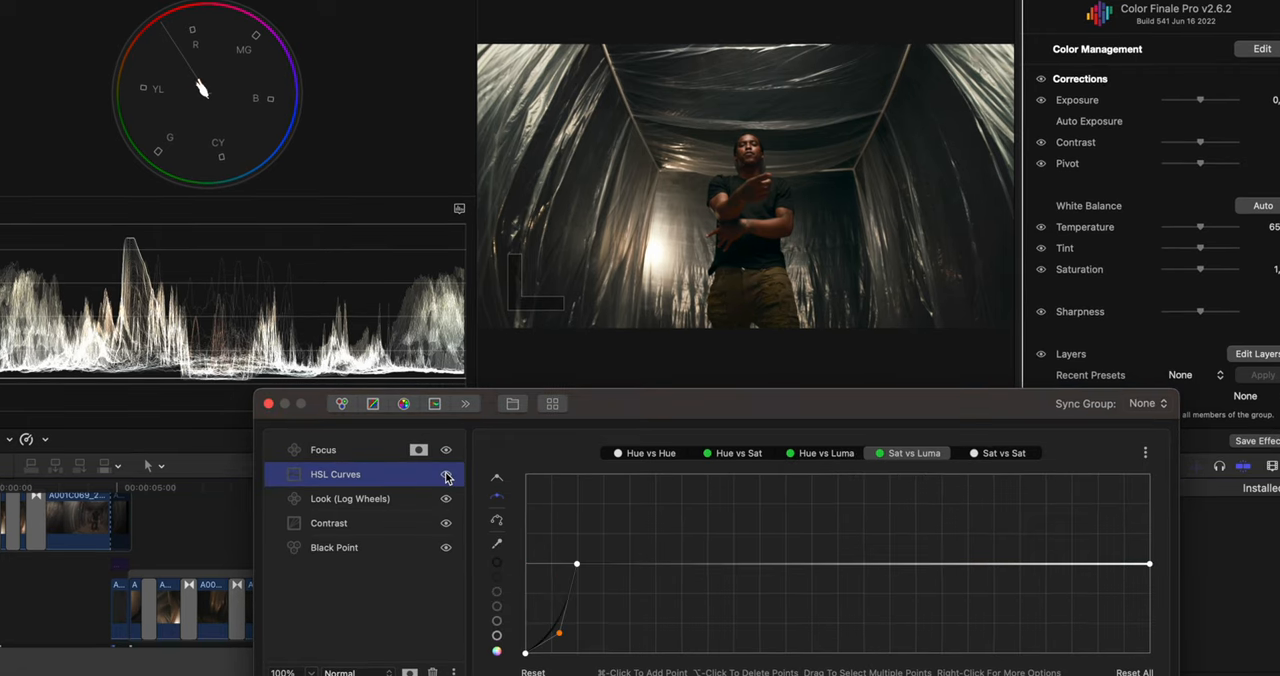
left_click(650, 452)
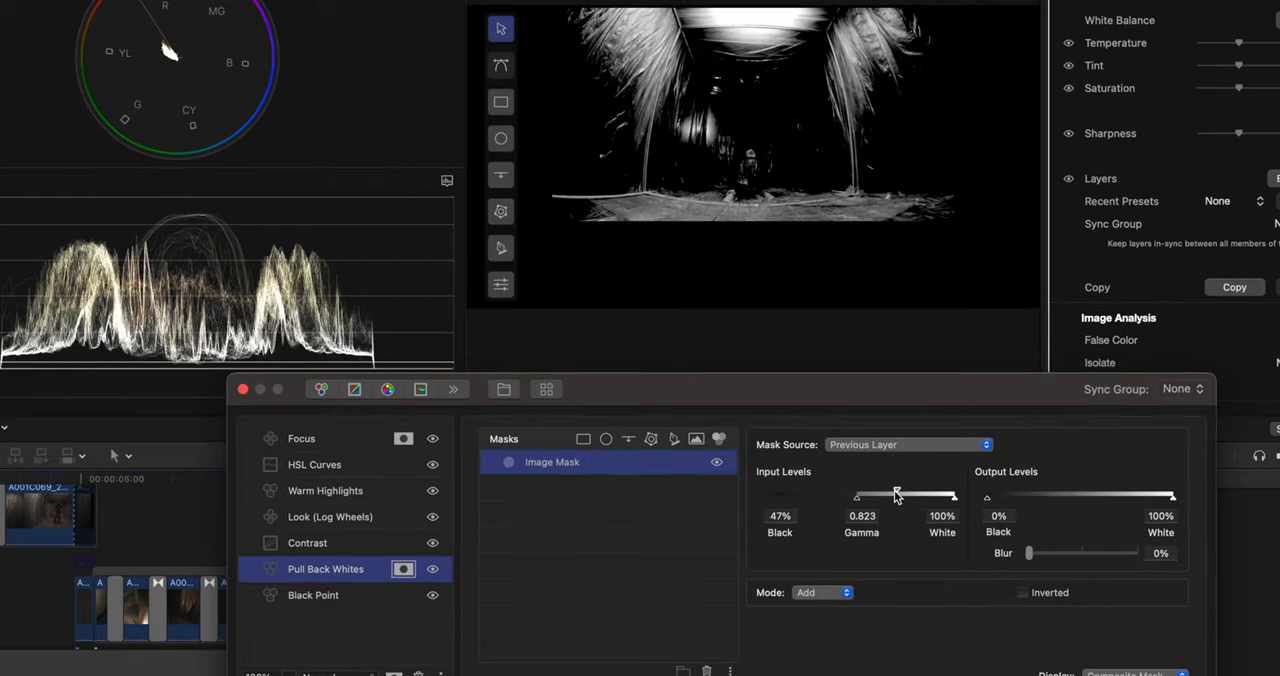
left_click(314, 464)
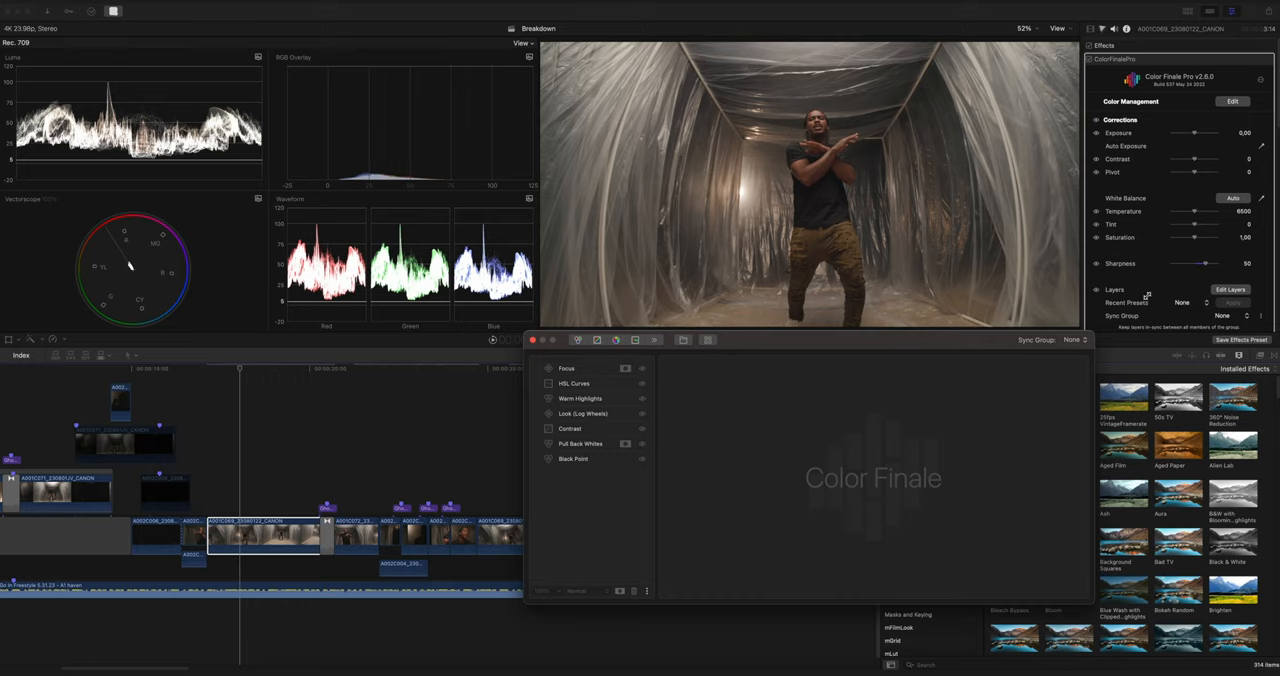
Toggle the Black Point layer off and on for comparison, then return to the Pull Back Whites mask settings
scroll("down", 3)
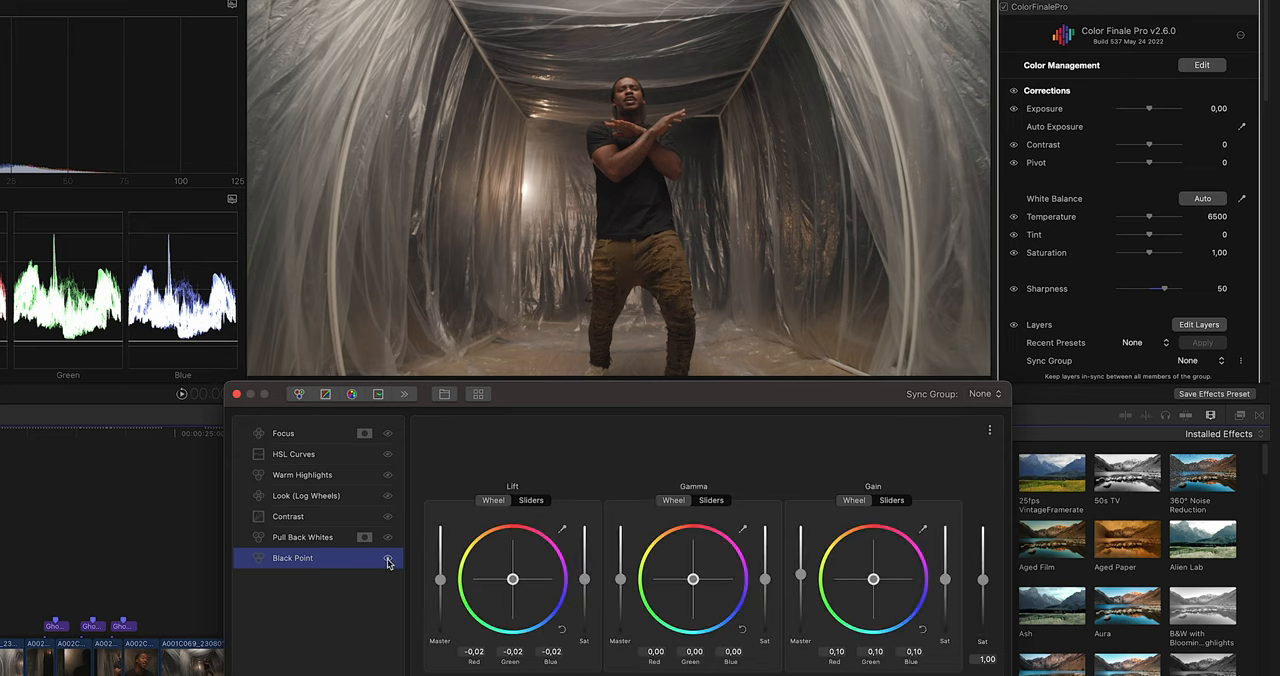
left_click(388, 558)
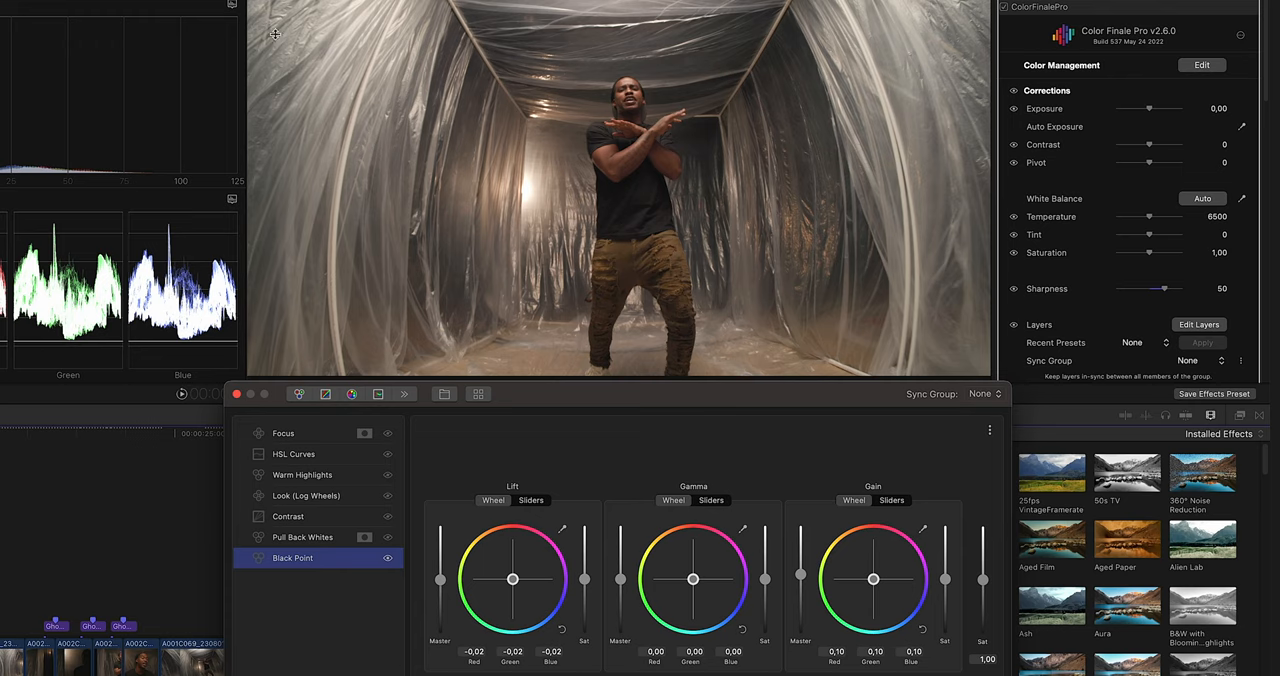
left_click(292, 558)
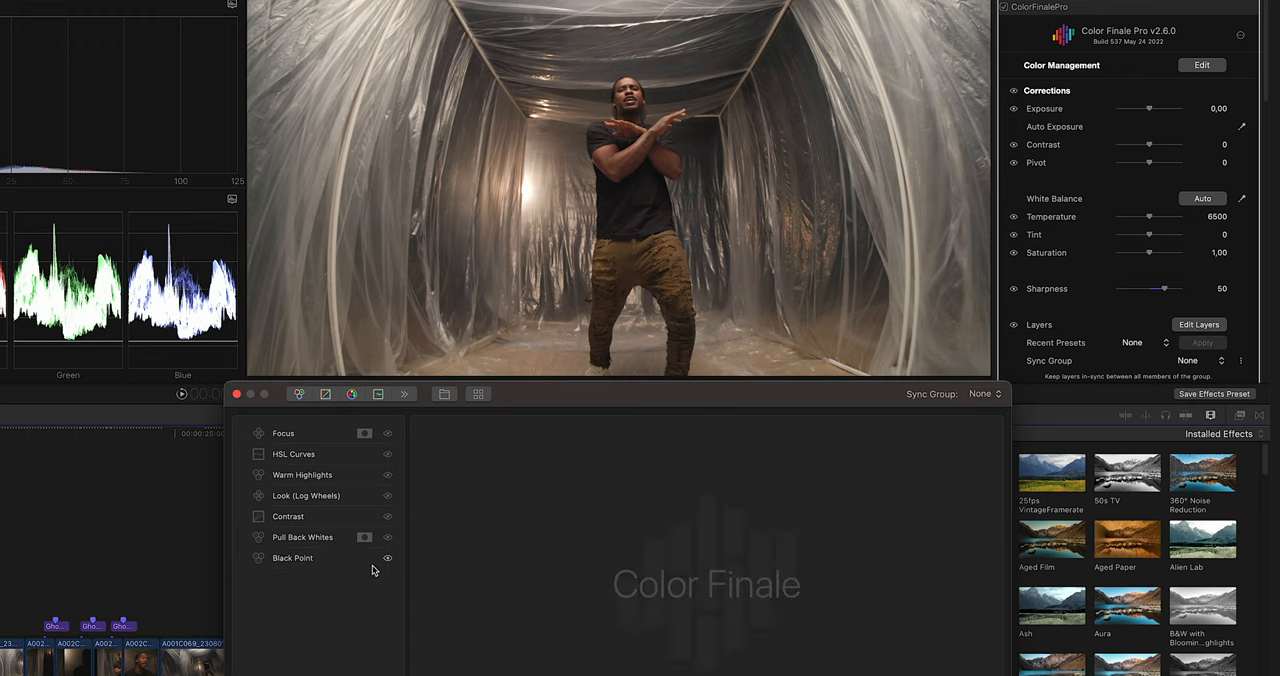
left_click(292, 558)
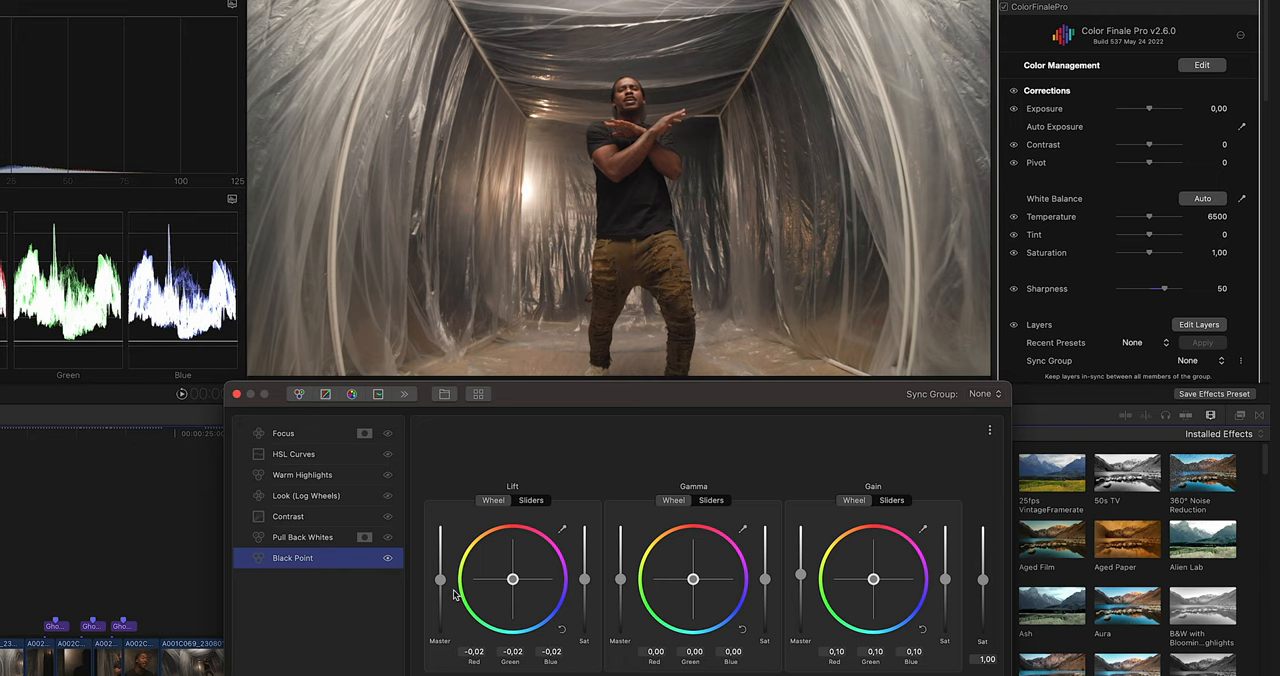
mouse_move(842, 600)
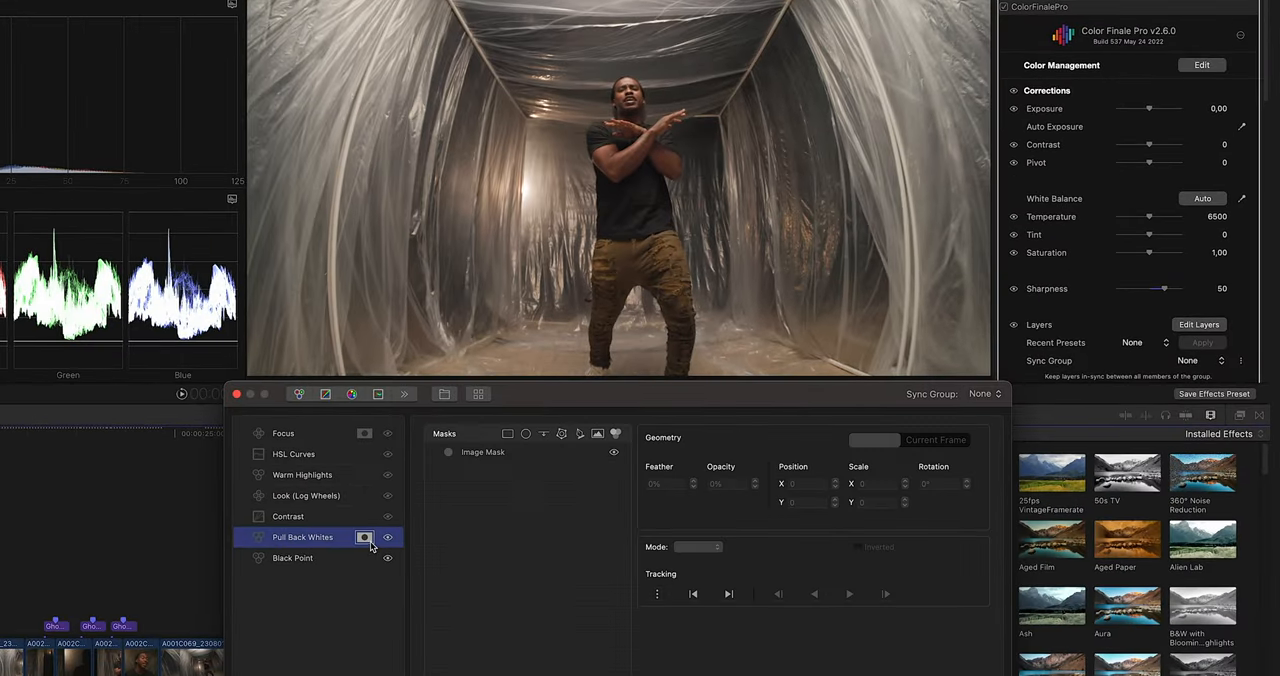
left_click(484, 452)
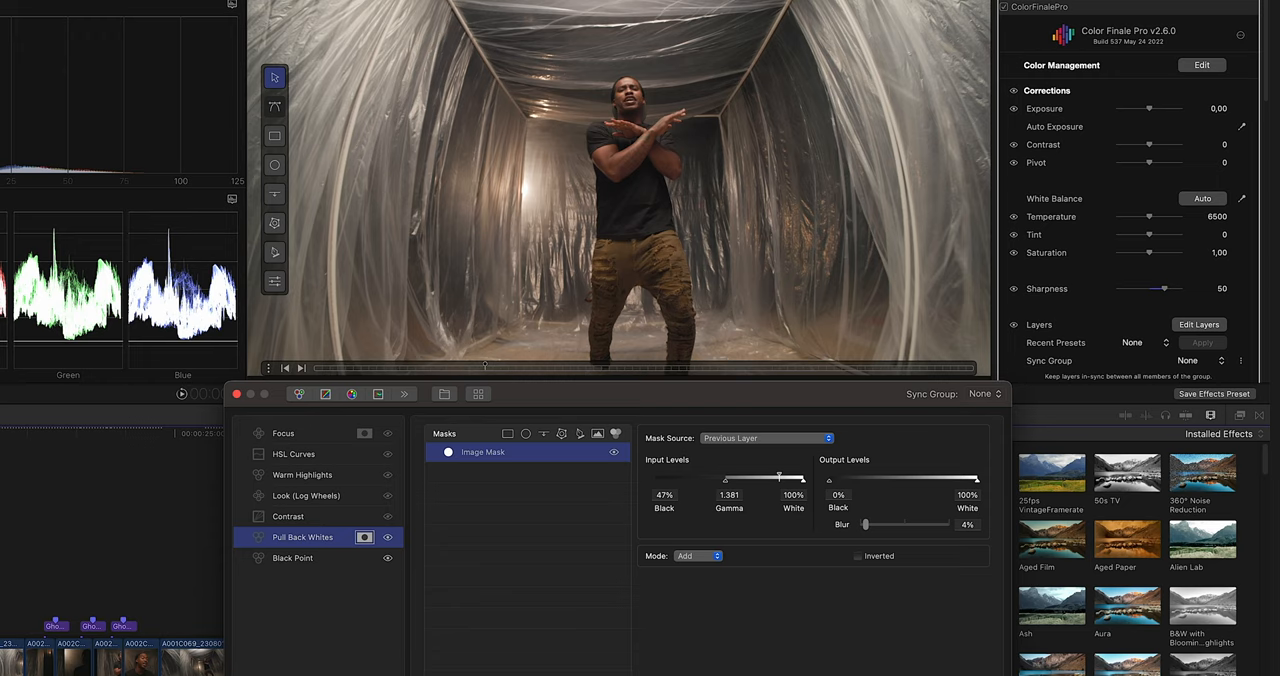
mouse_move(664, 178)
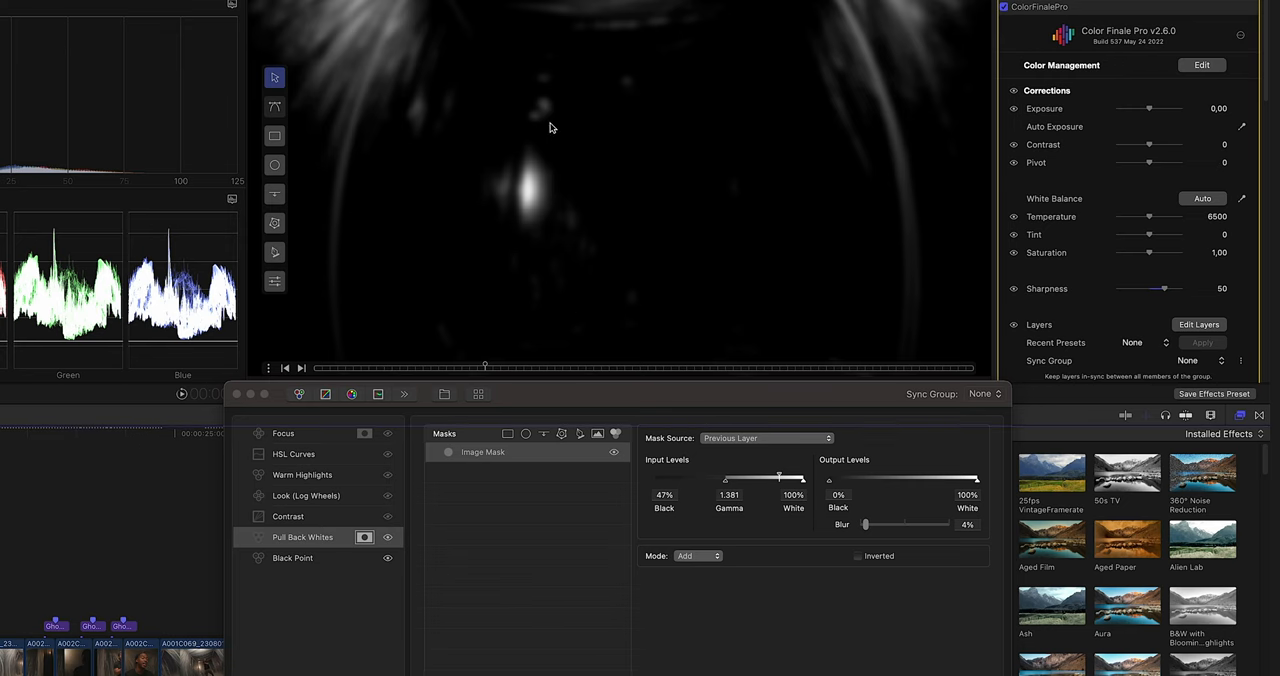
mouse_move(518, 238)
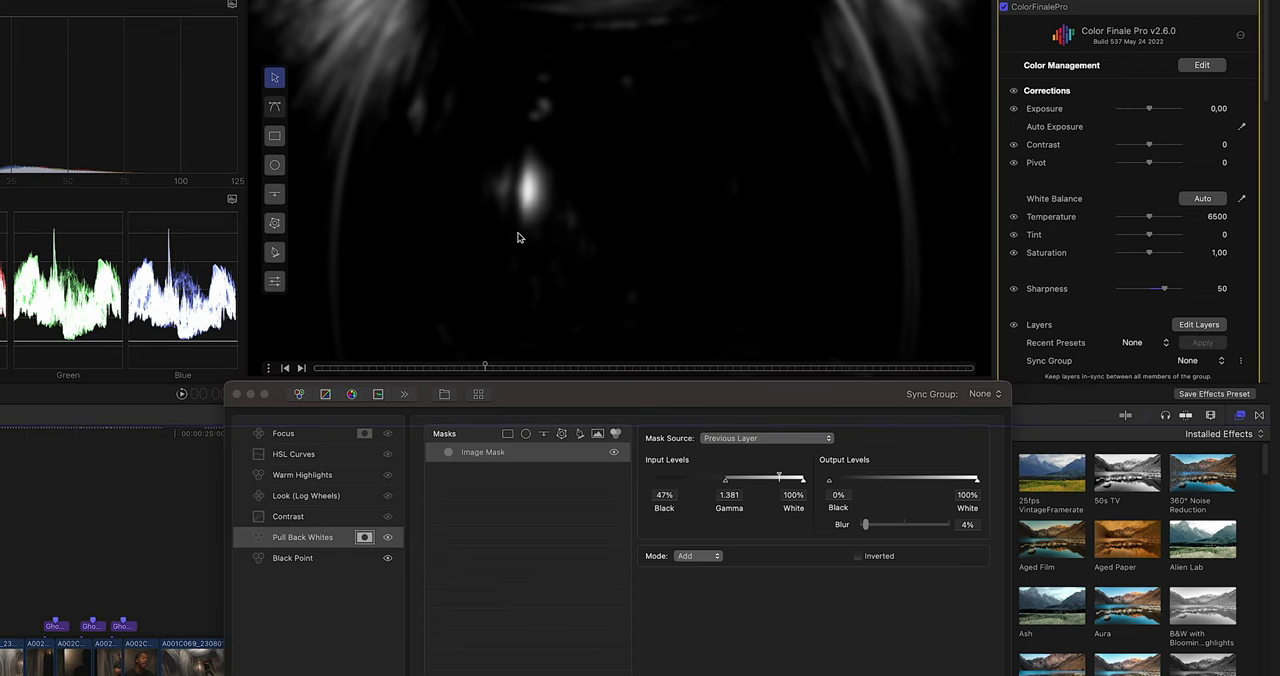
Step through the Black Point and Pull Back Whites layers to the Contrast layer's luma and RGB curves
left_click(292, 558)
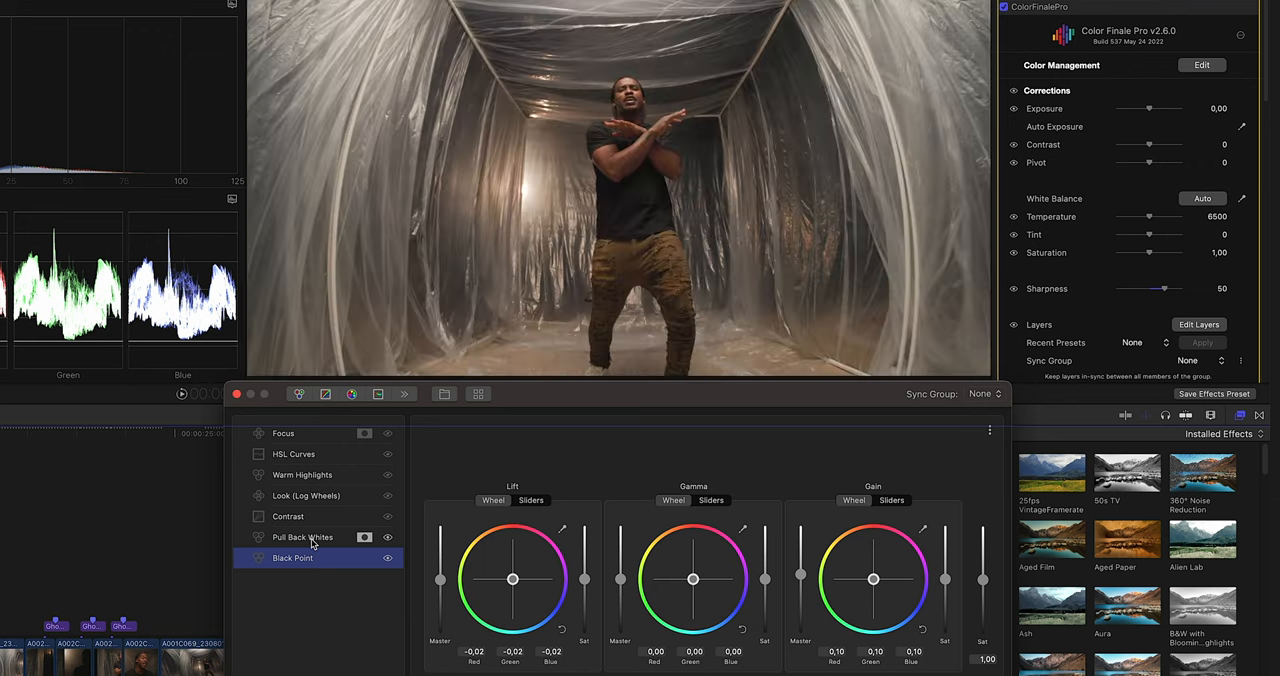
left_click(302, 536)
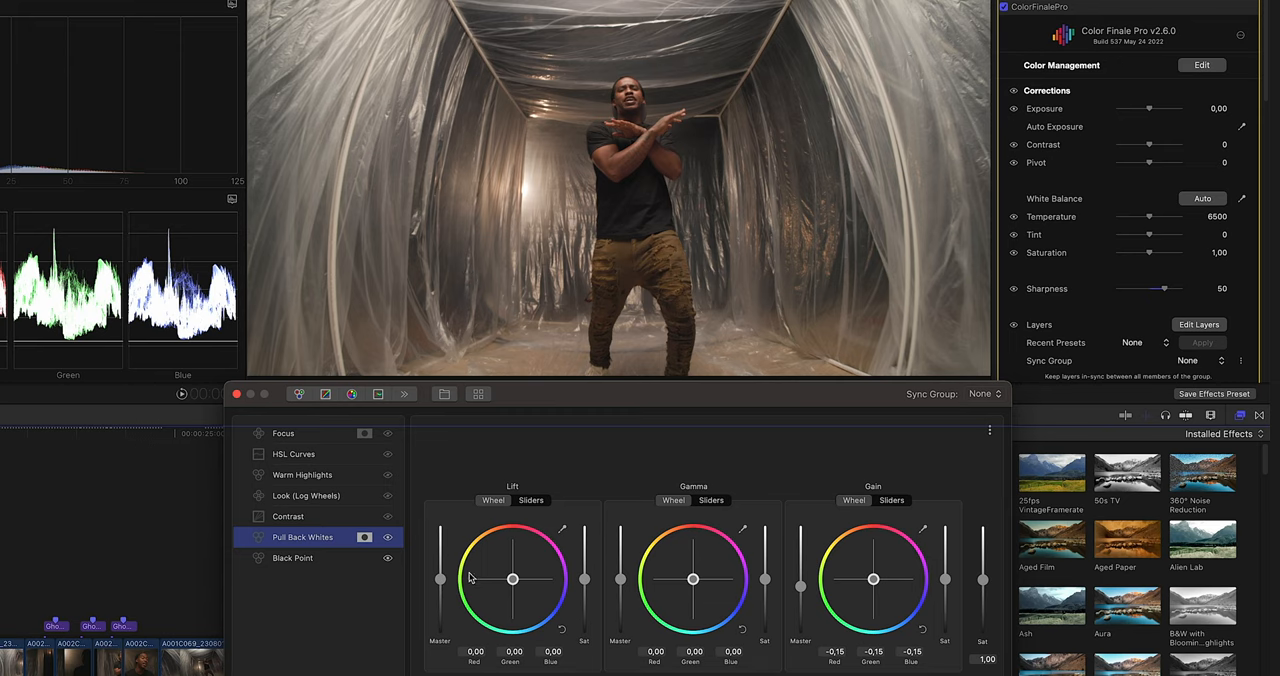
mouse_move(320, 524)
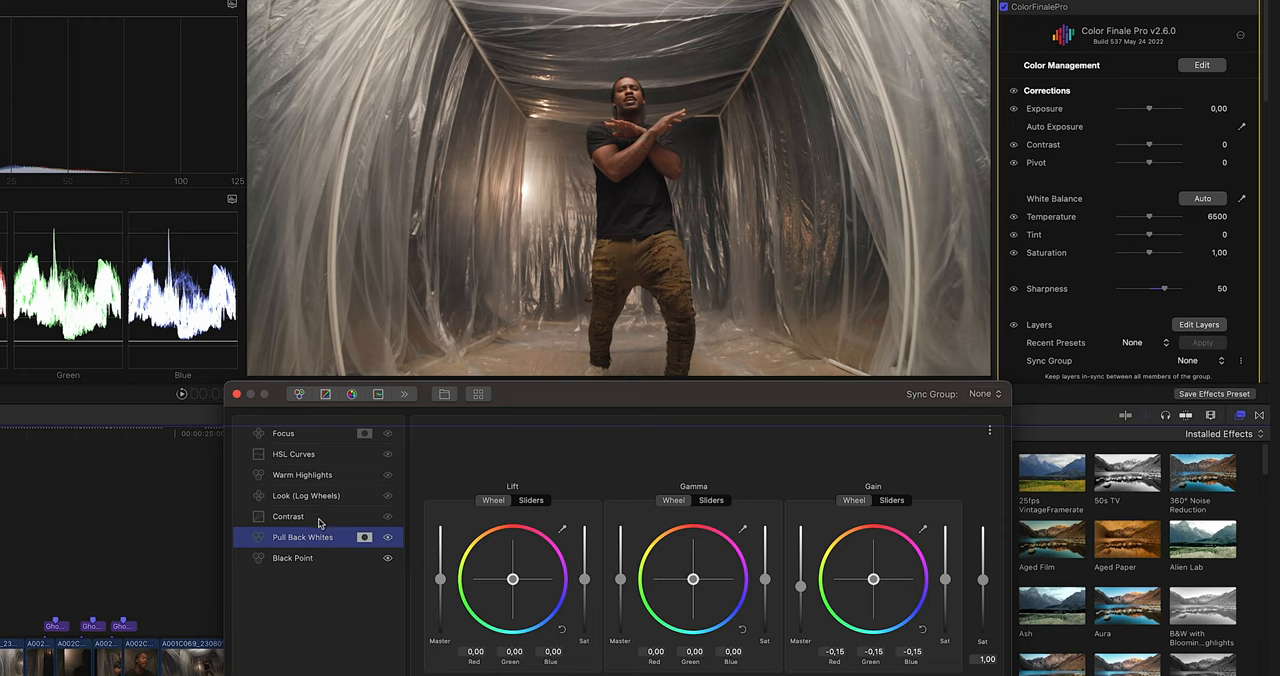
left_click(288, 516)
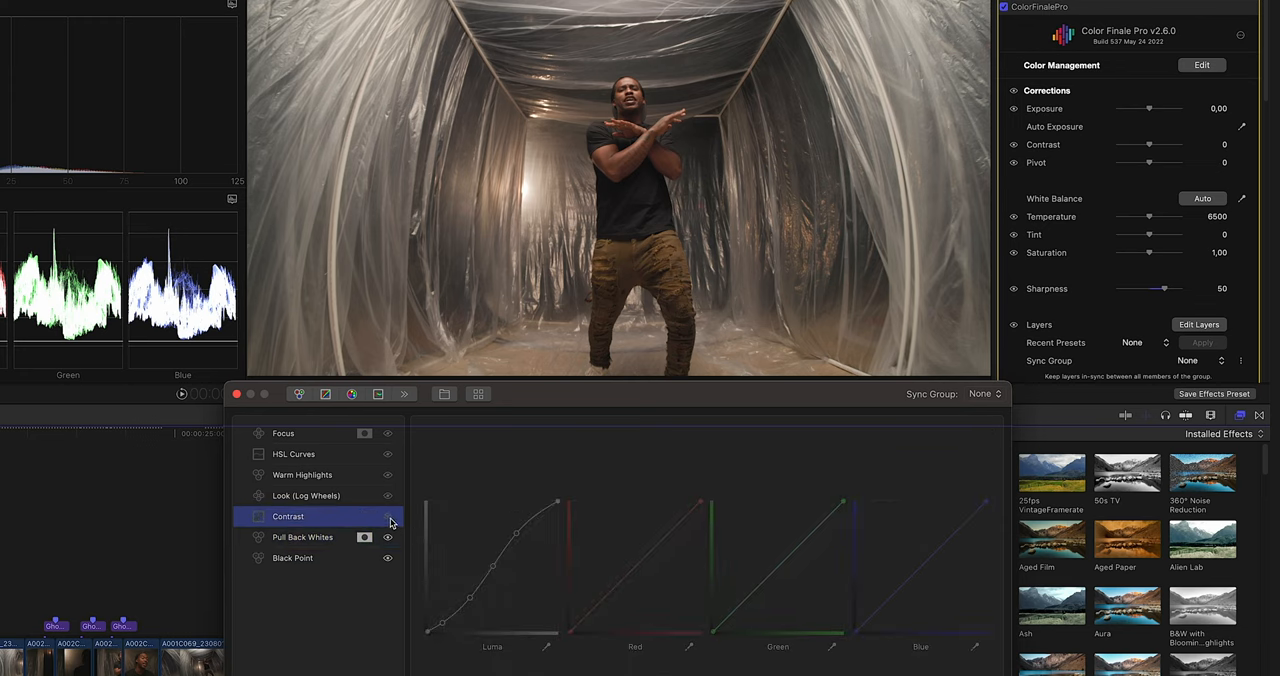
left_click(388, 516)
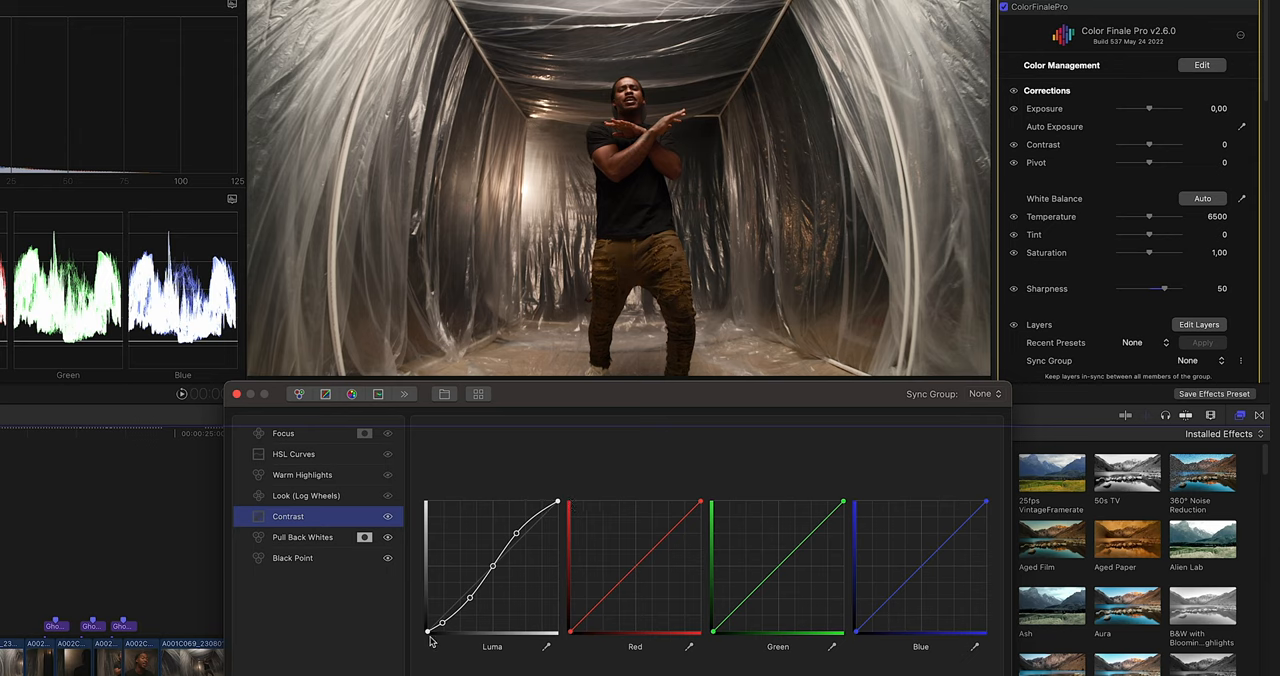
mouse_move(430, 640)
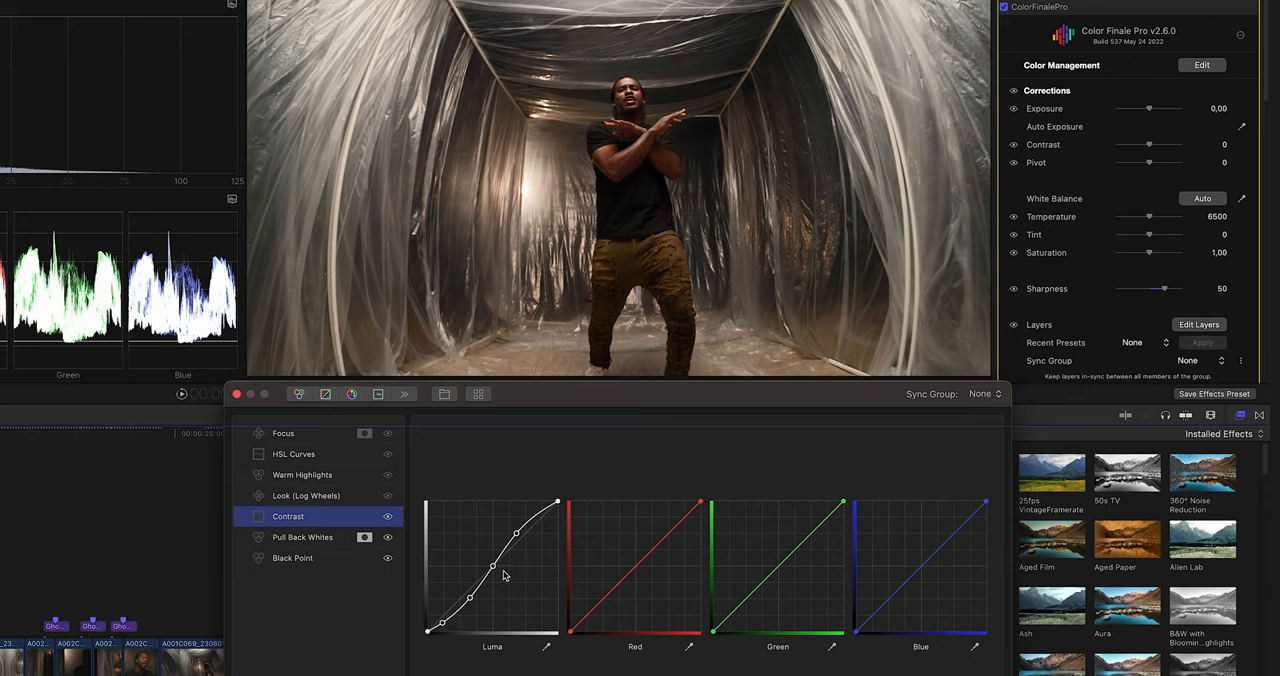
mouse_move(676, 232)
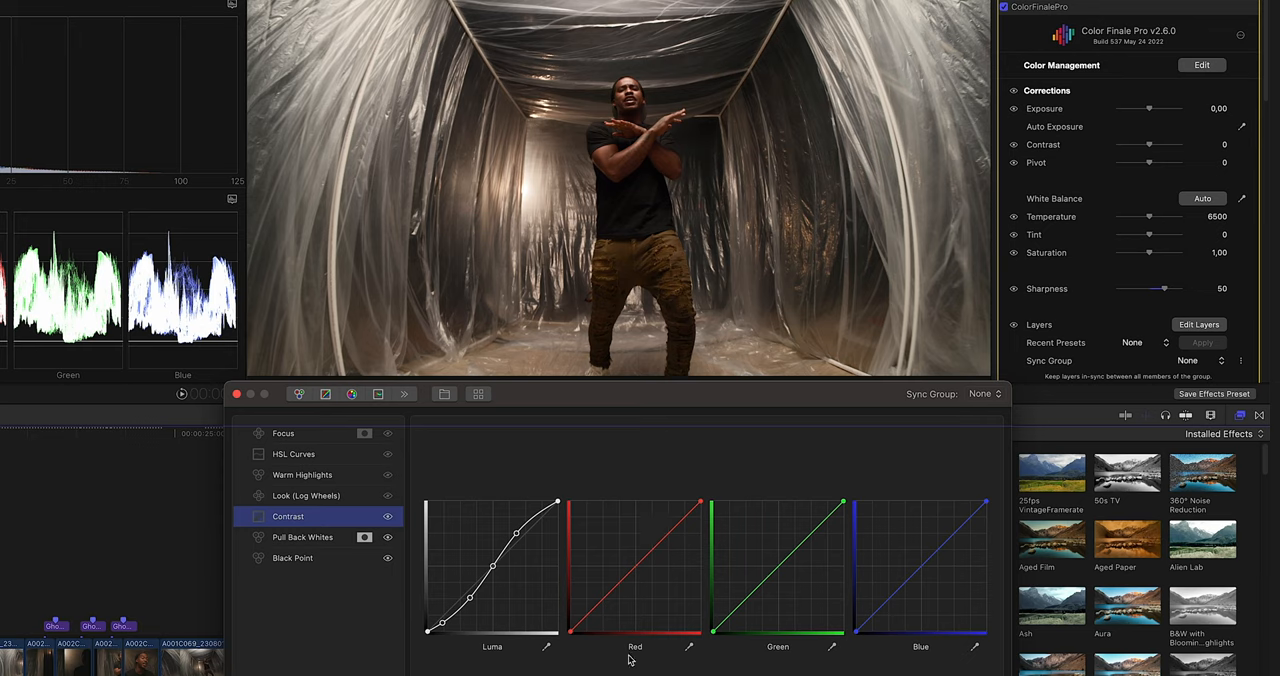
mouse_move(436, 540)
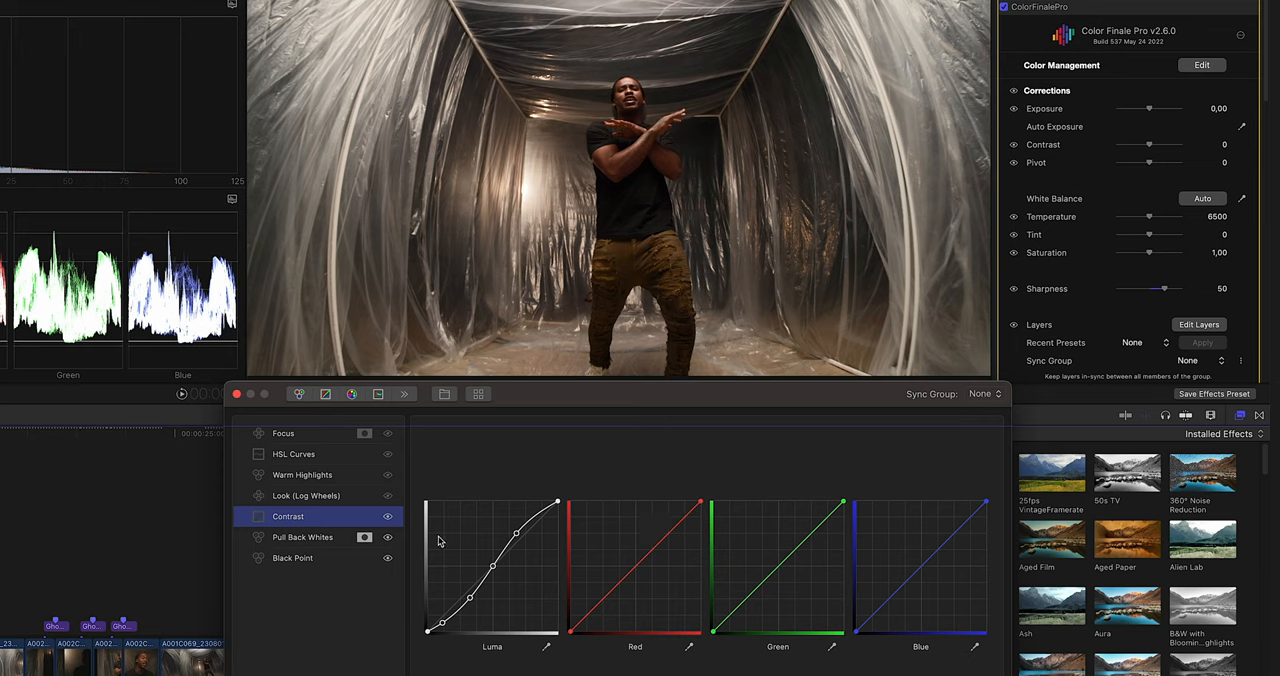
left_click(388, 516)
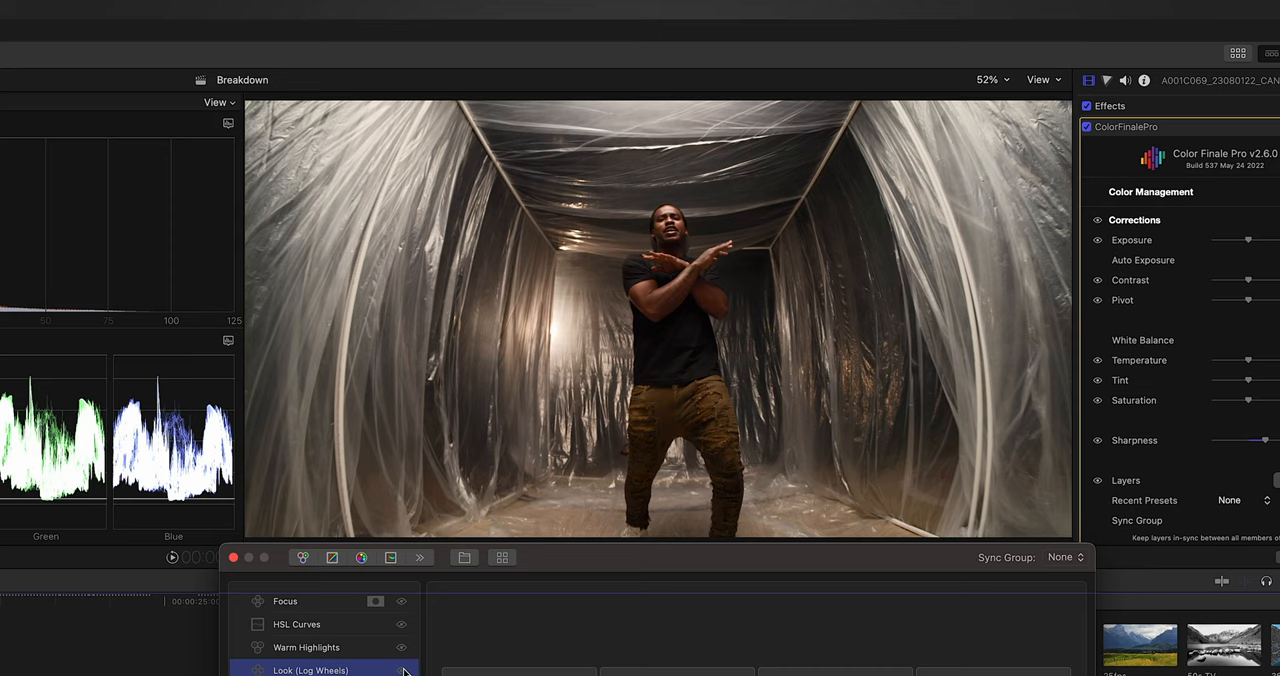
mouse_move(540, 368)
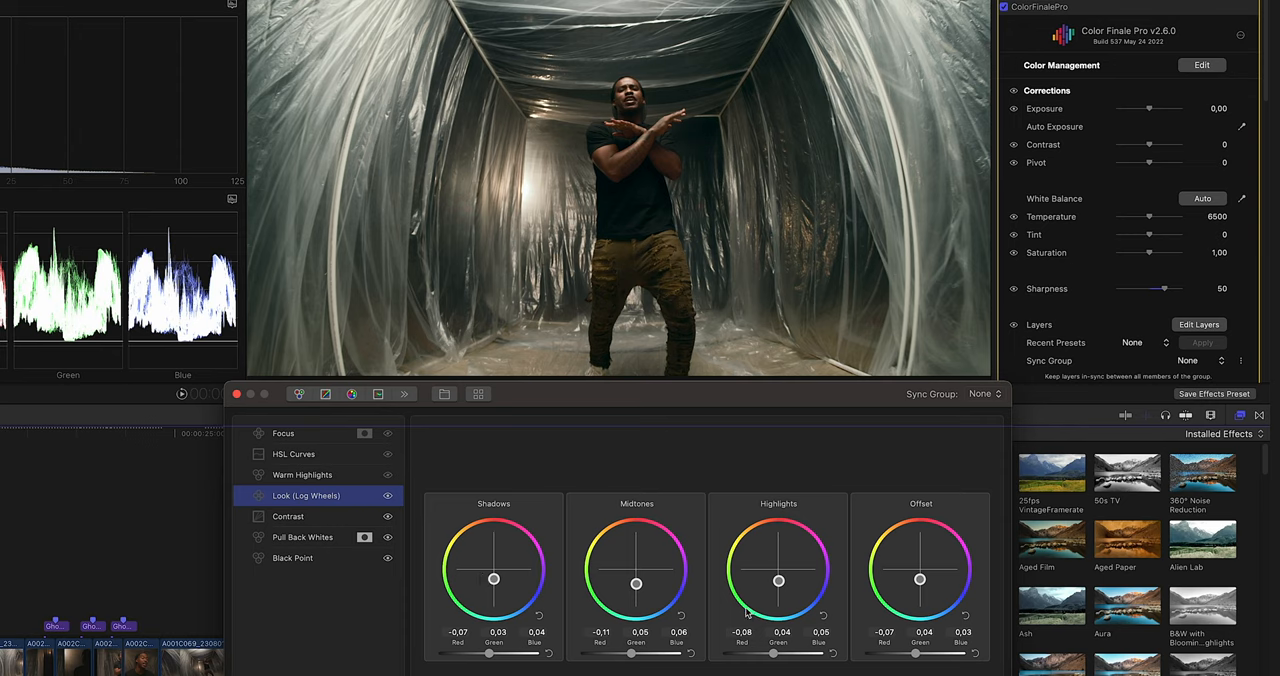
mouse_move(960, 548)
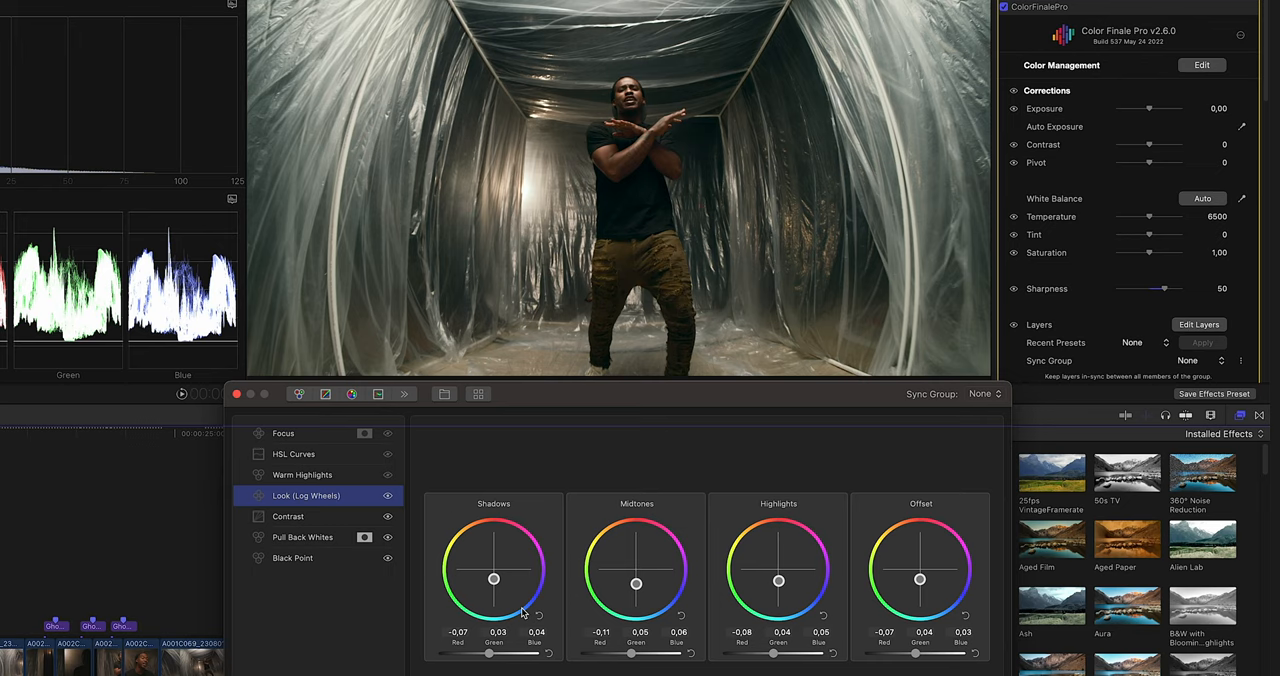
mouse_move(416, 532)
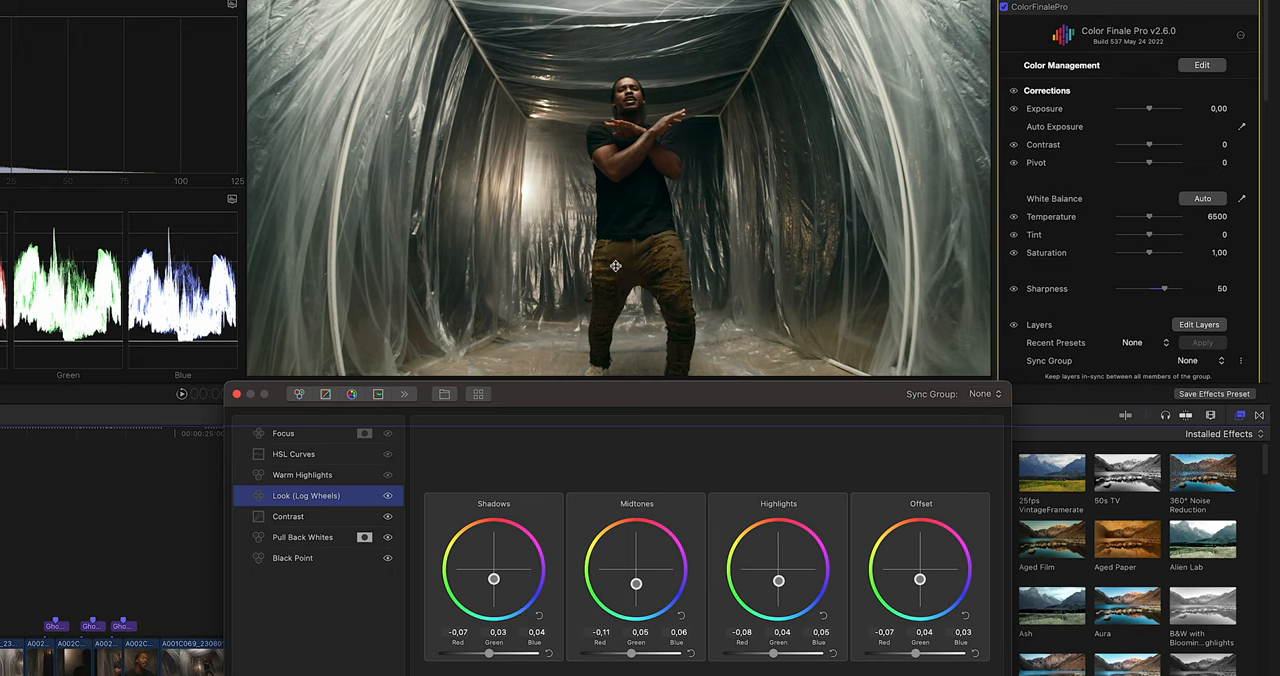
mouse_move(360, 490)
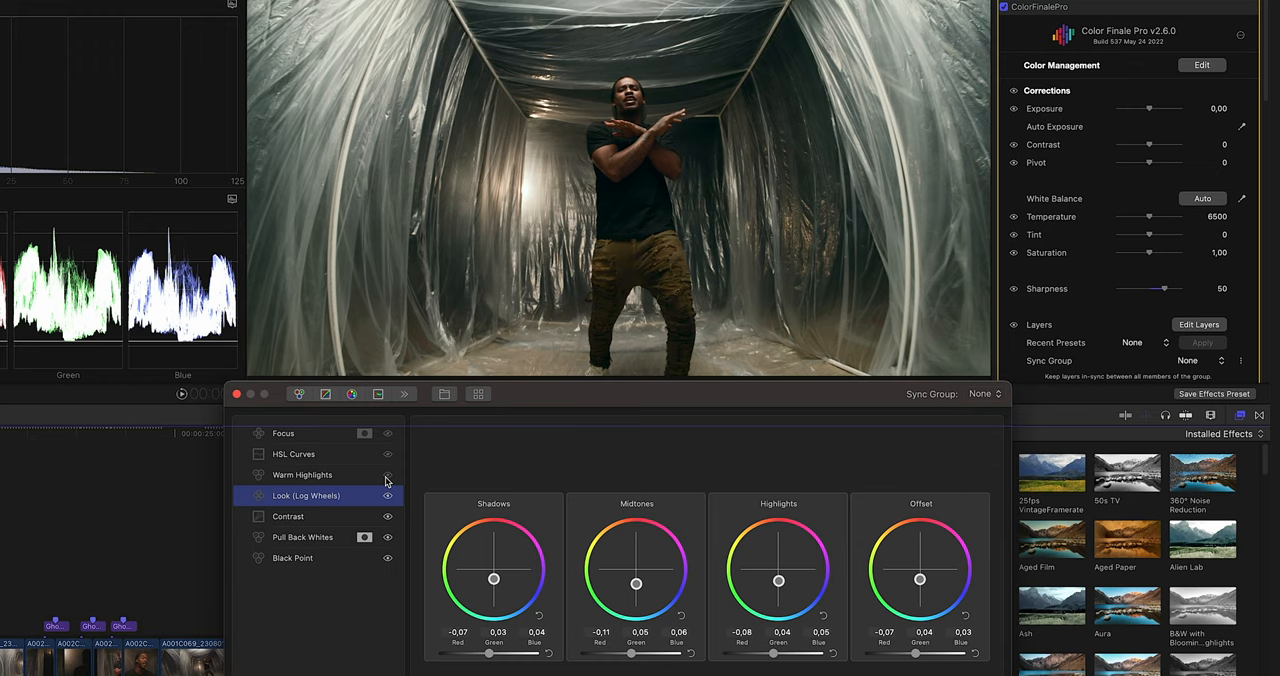
View the Look log wheels, then the Warm Highlights layer's lift, gamma and gain wheels
left_click(388, 476)
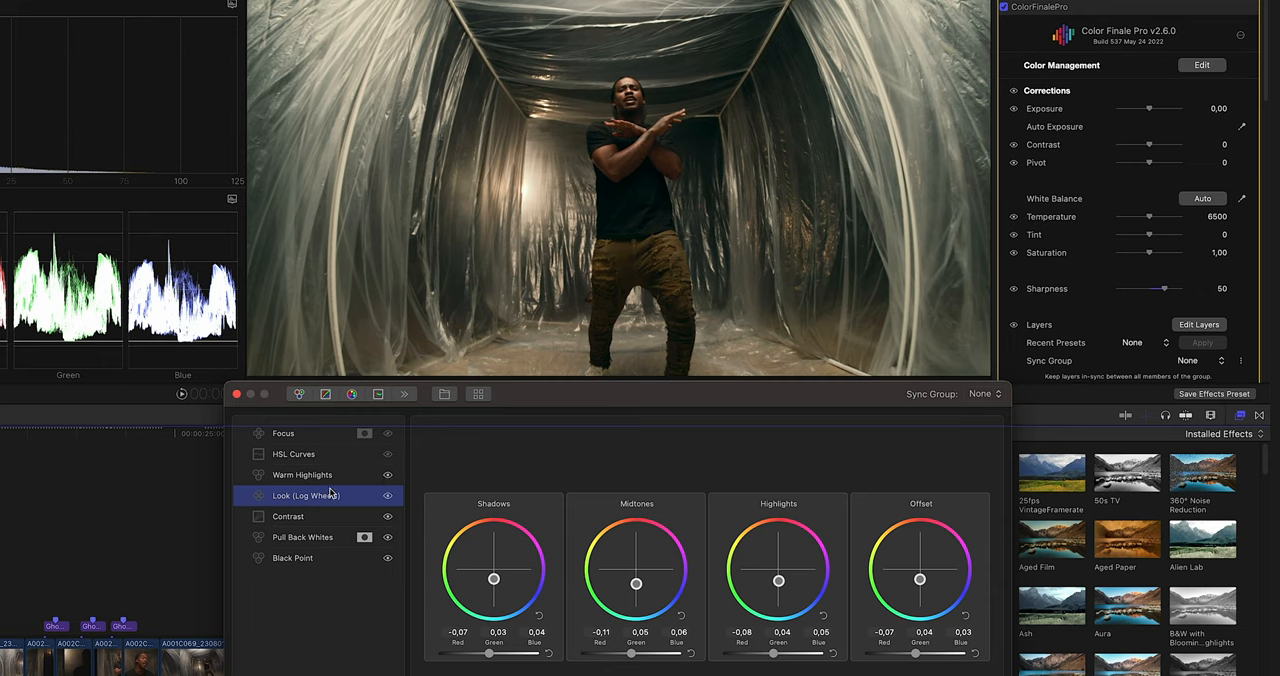
left_click(302, 474)
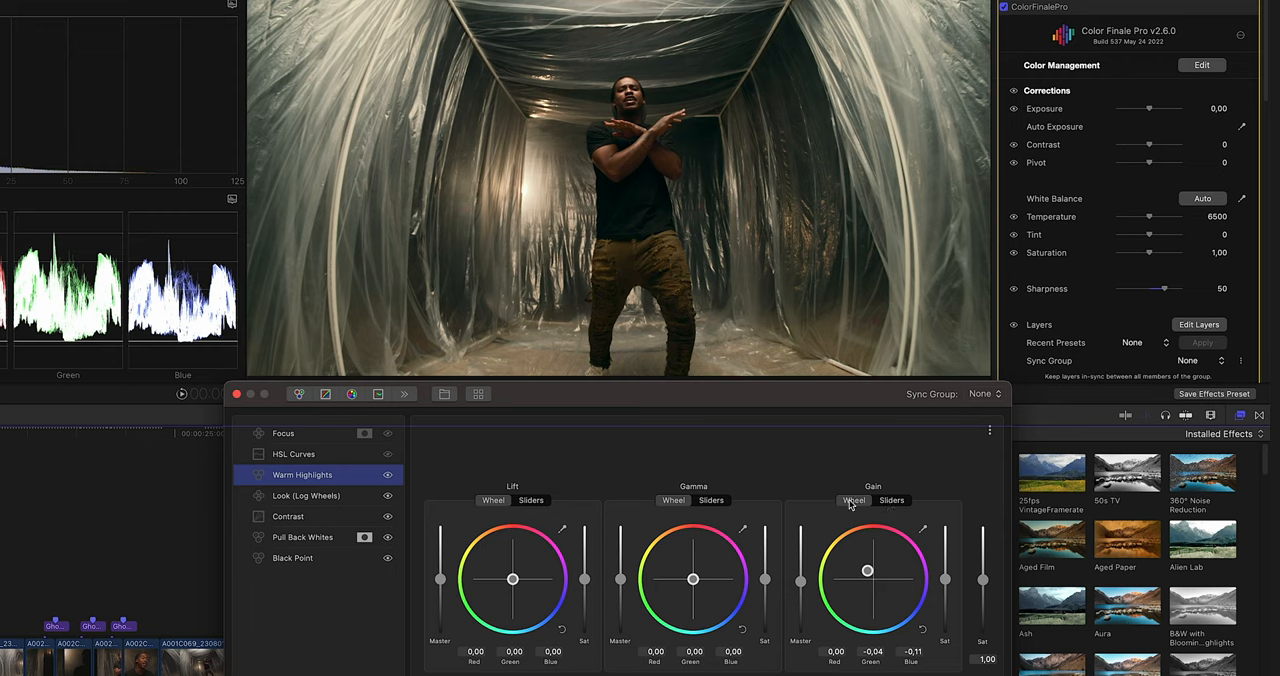
Toggle the Warm Highlights layer off and back on to compare its lift, gamma and gain grade
left_click(388, 474)
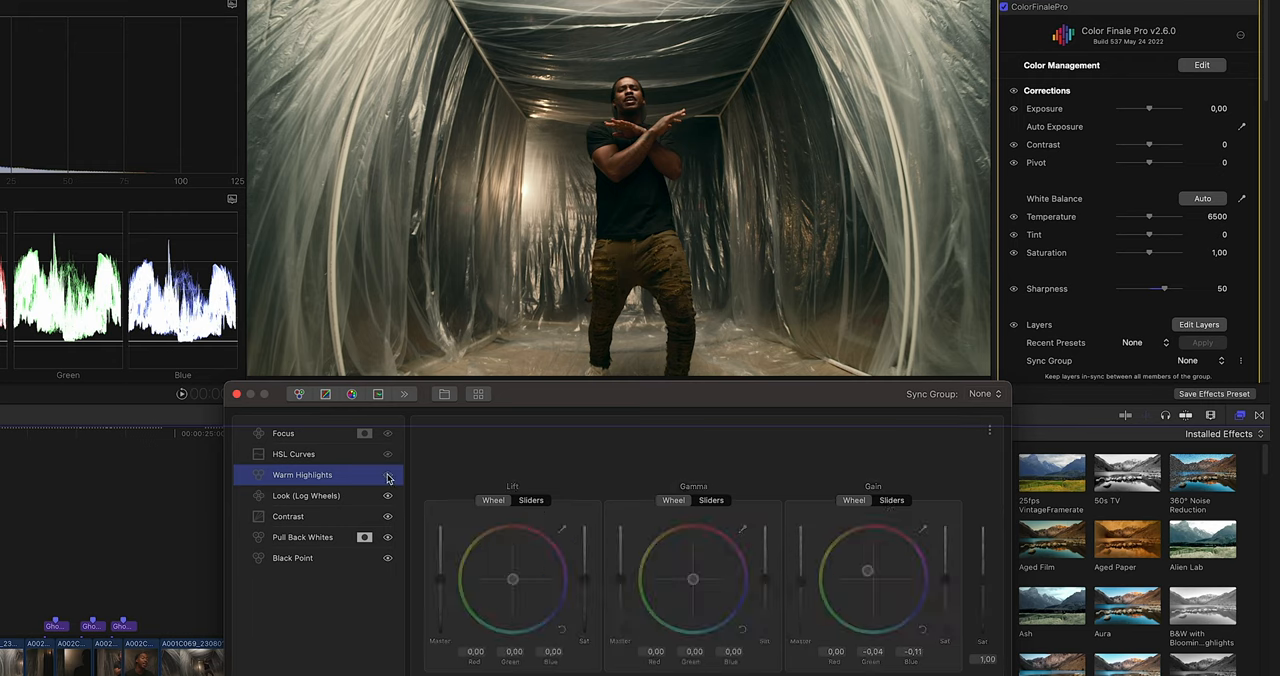
left_click(388, 476)
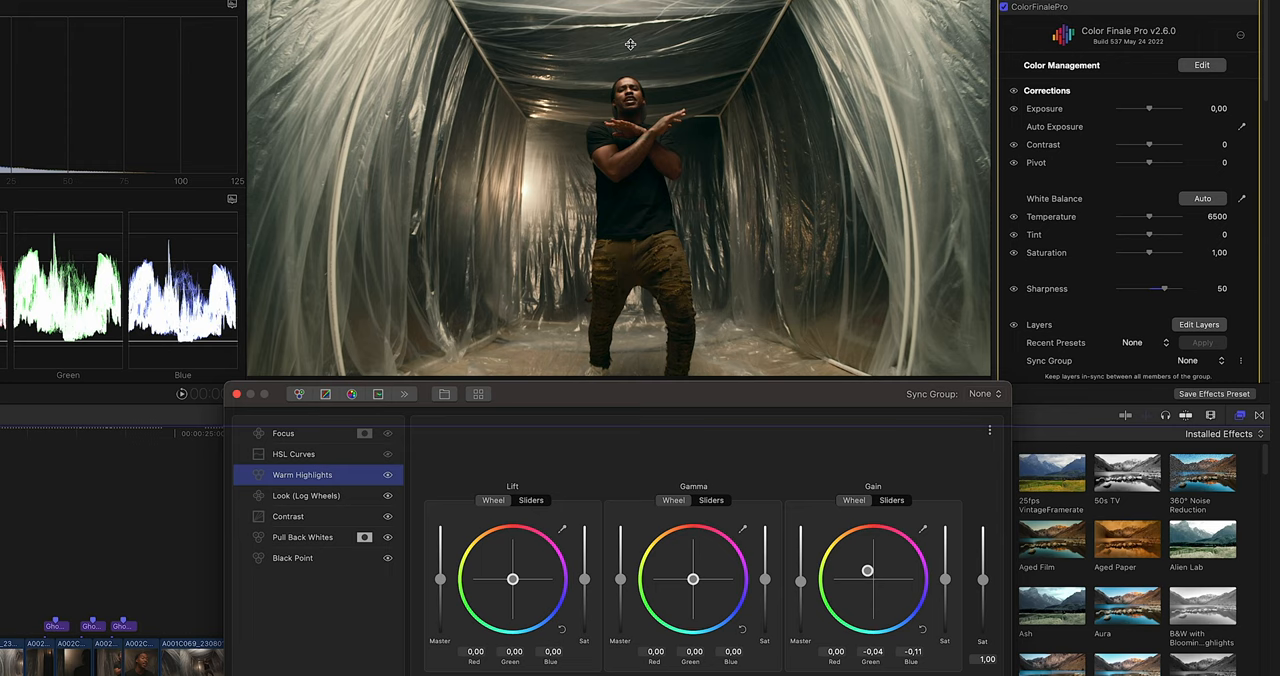
mouse_move(736, 4)
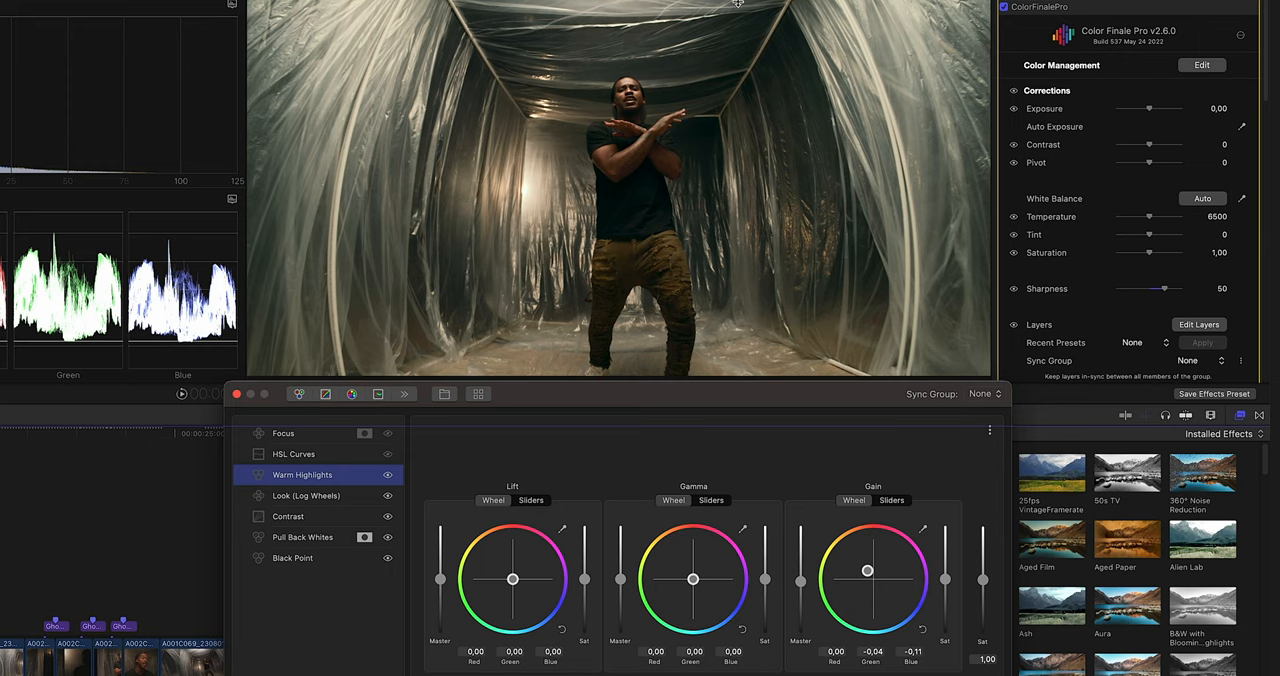
mouse_move(604, 68)
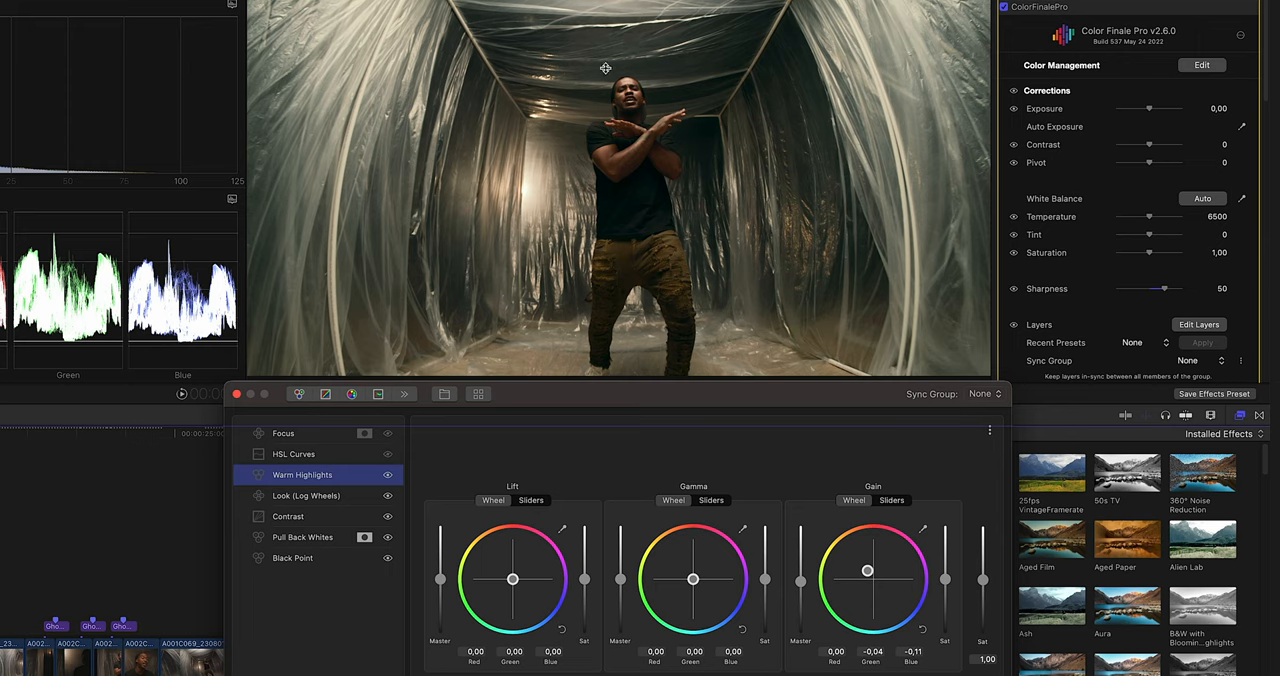
mouse_move(378, 528)
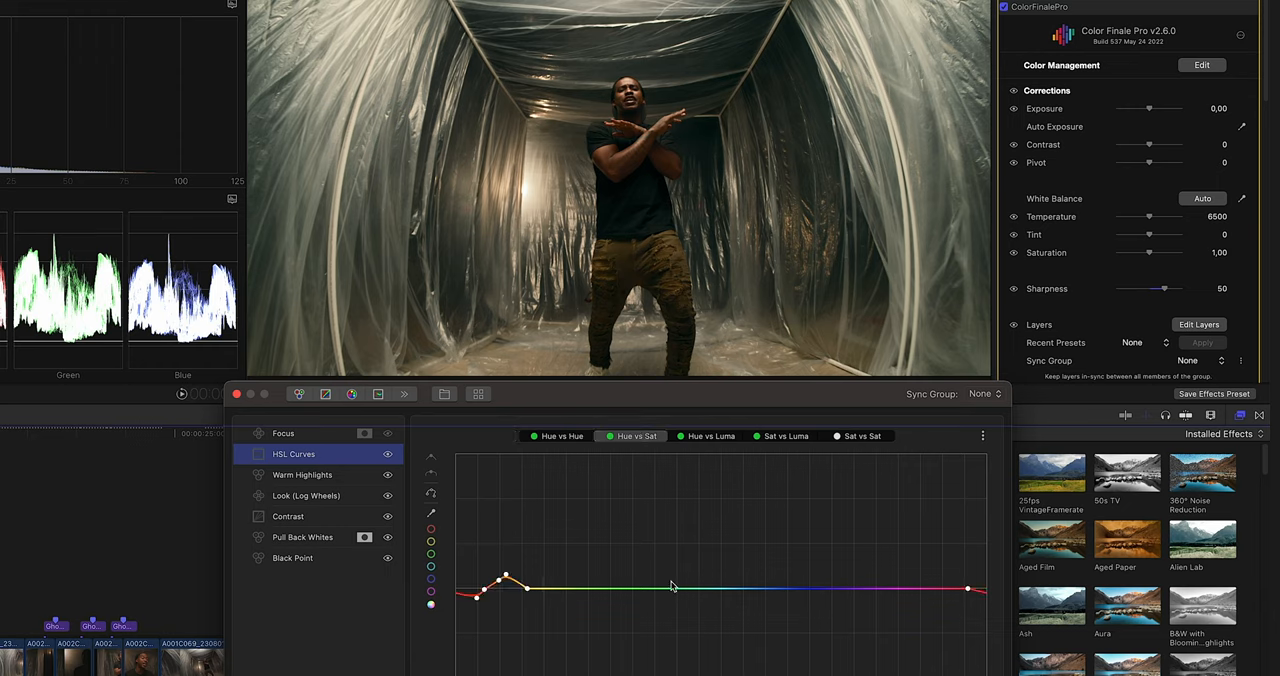
mouse_move(640, 148)
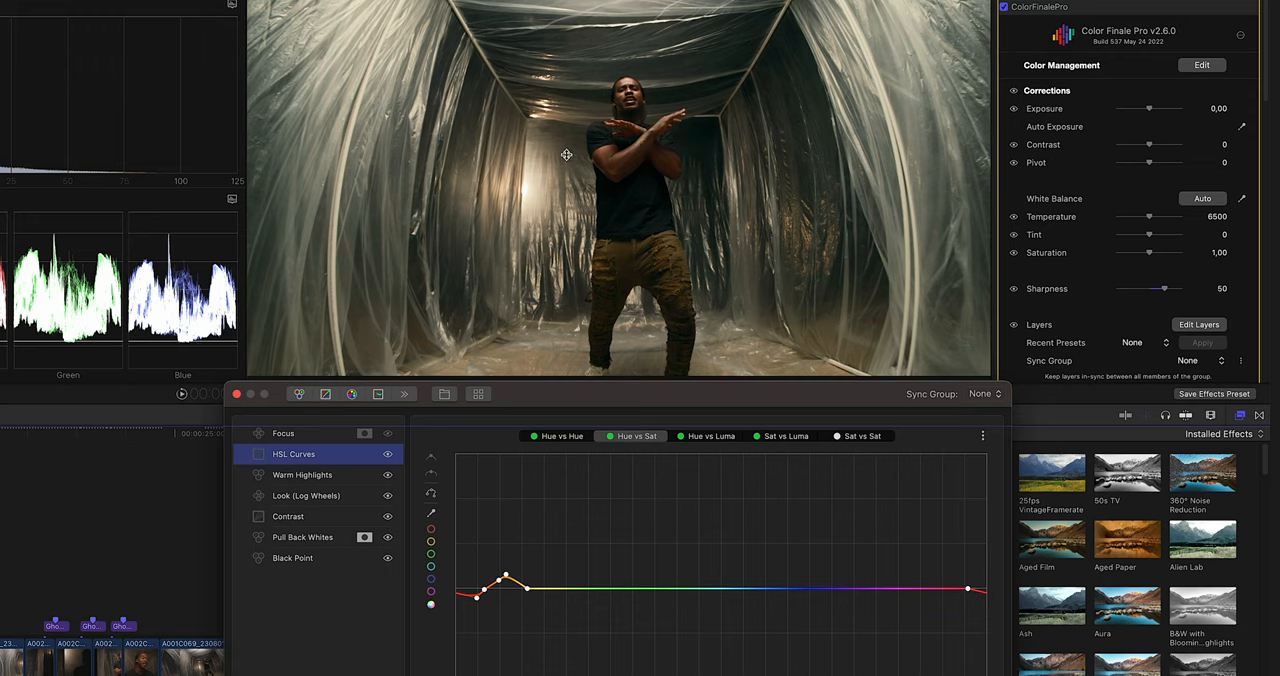
mouse_move(560, 238)
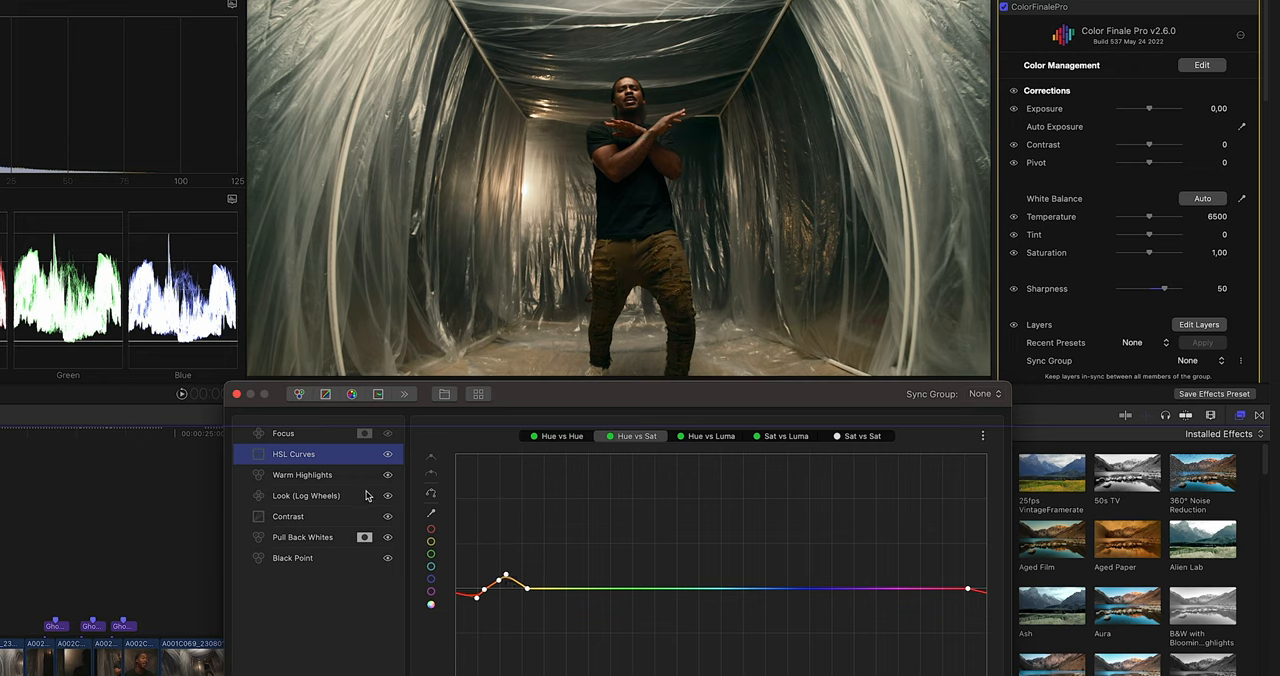
Review the HSL Curves layer's Hue vs Luma and Sat vs Luma curves and their points
left_click(712, 436)
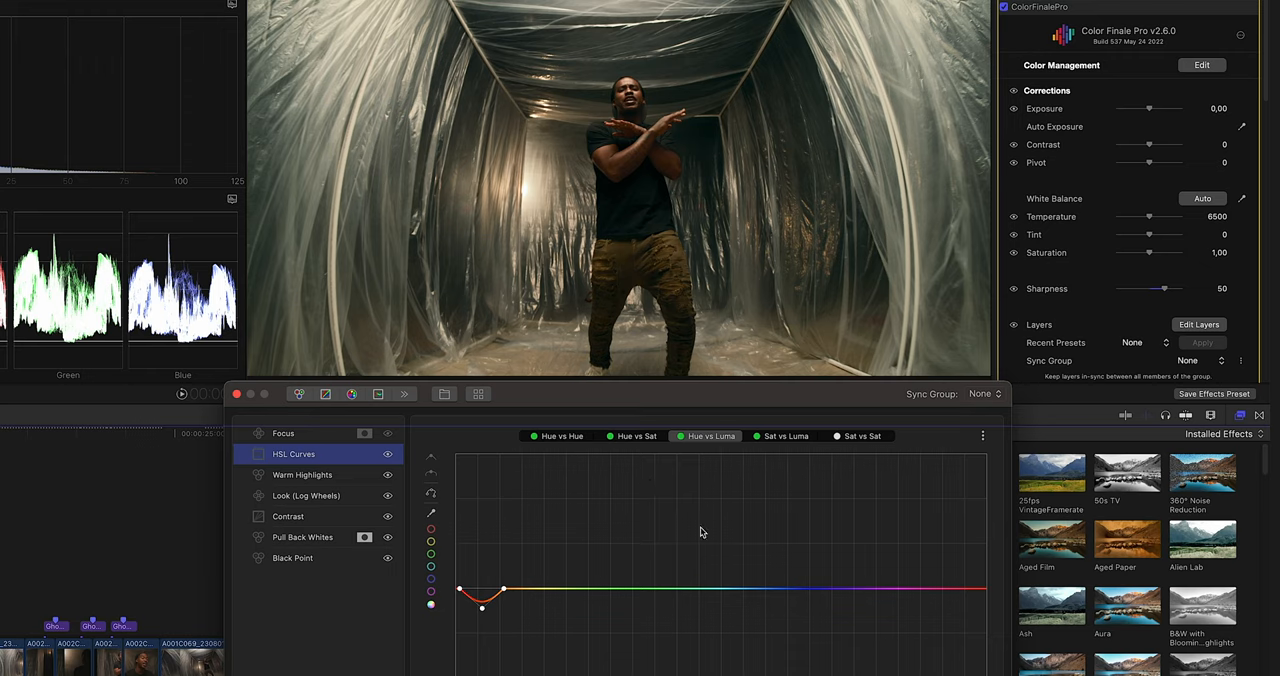
left_click(388, 456)
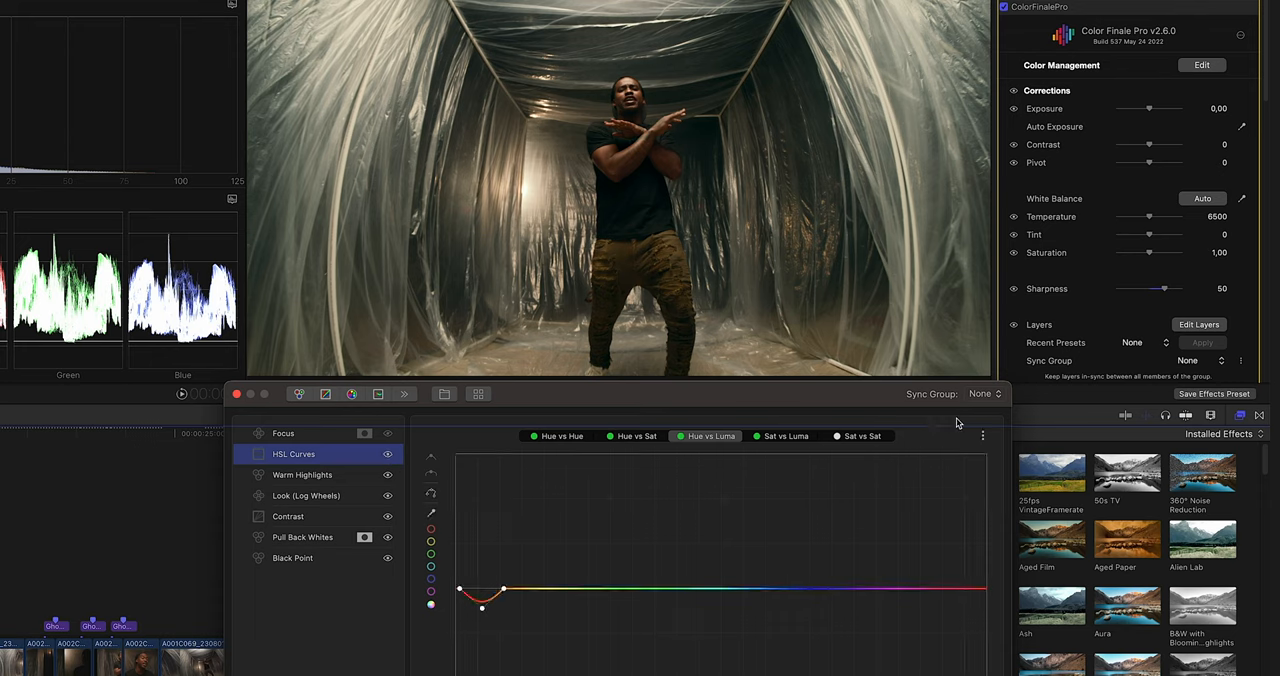
left_click(788, 432)
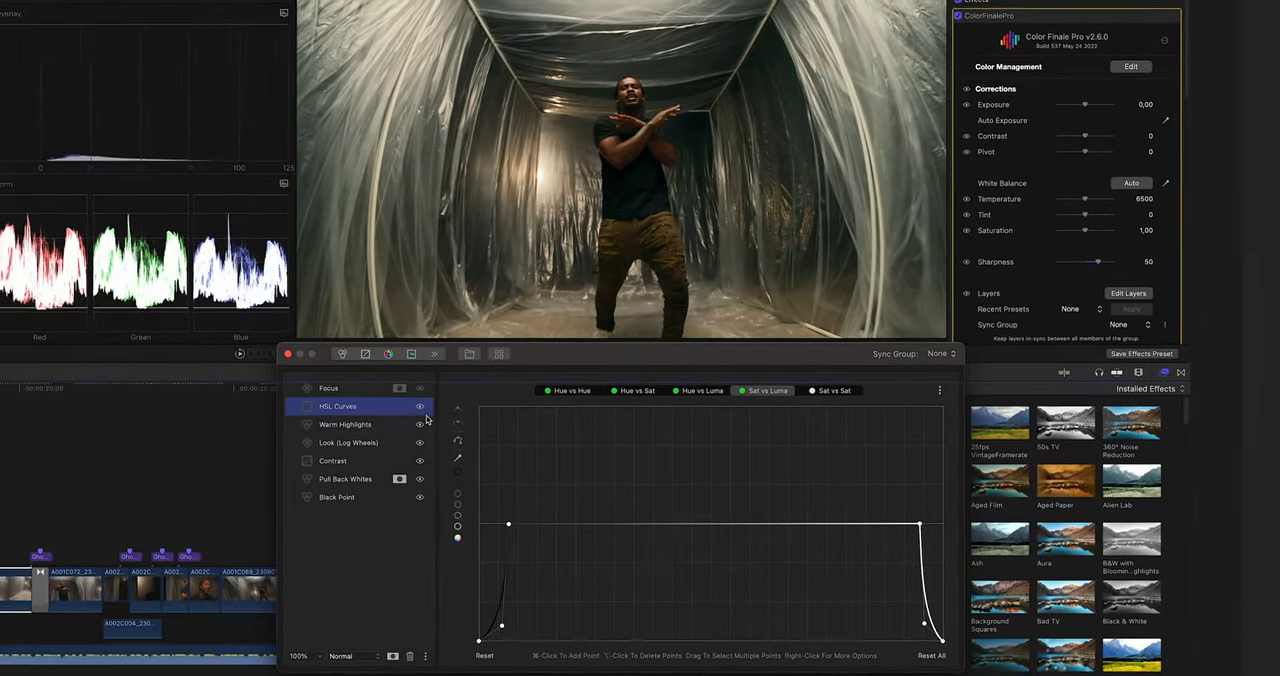
left_click(404, 412)
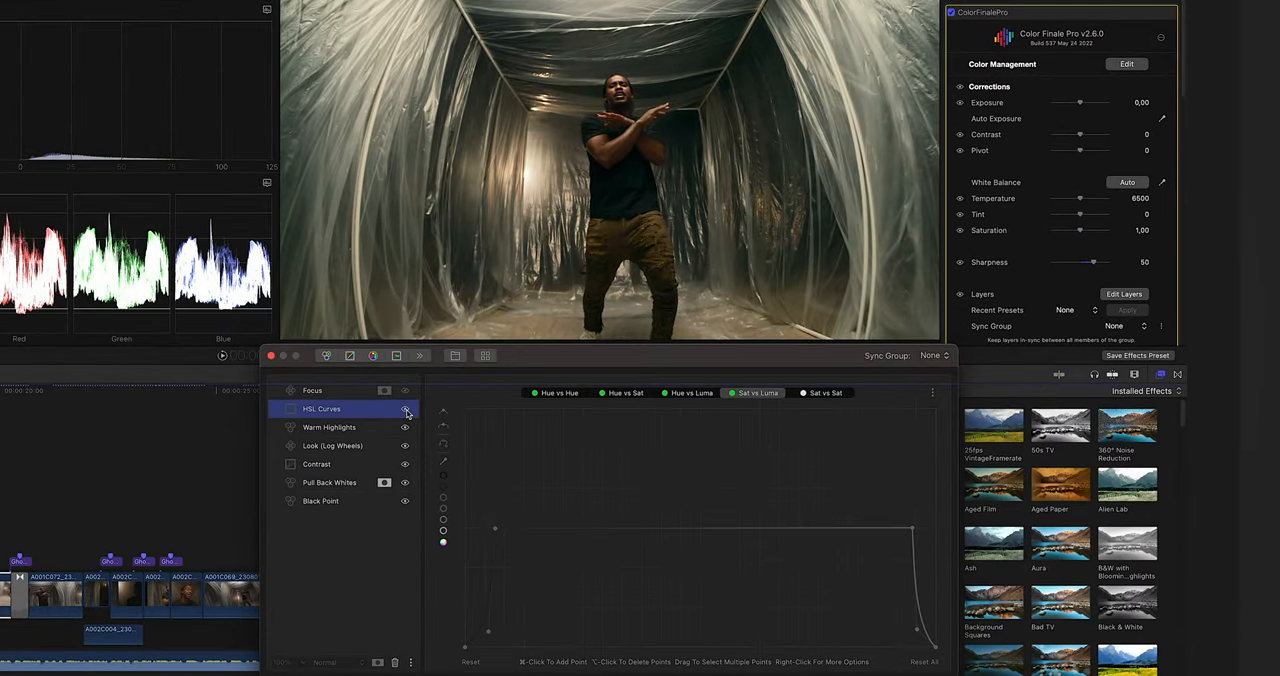
left_click(404, 408)
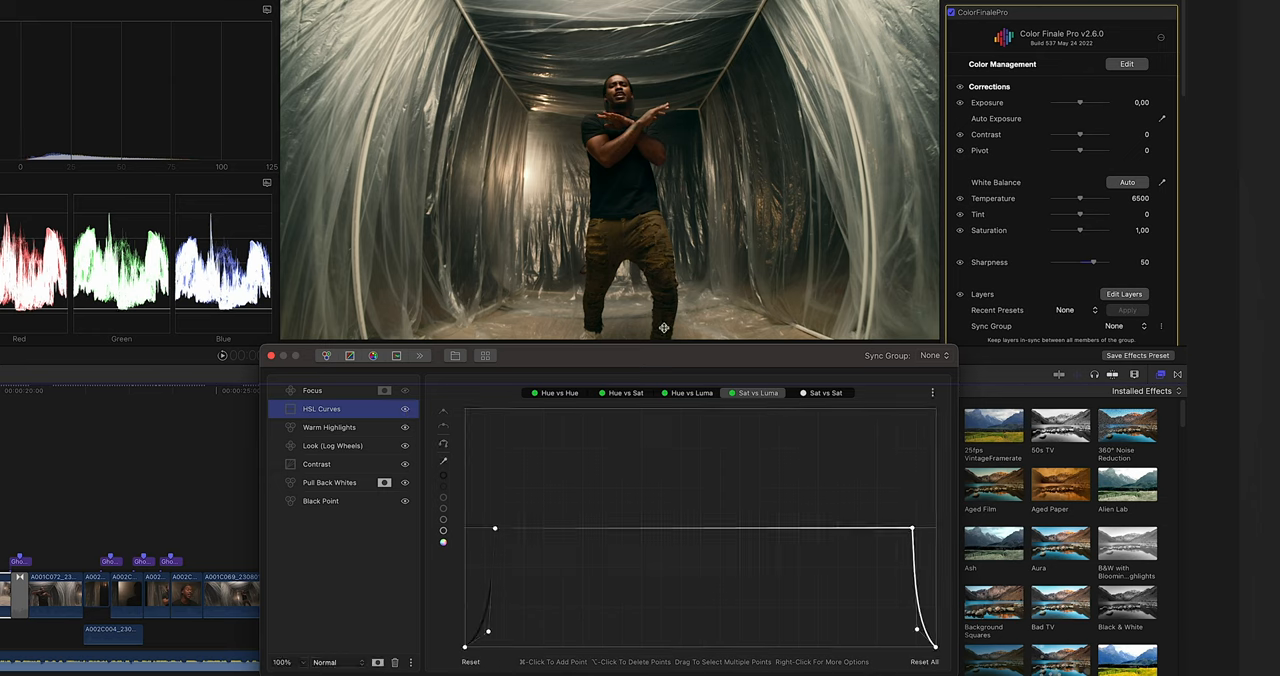
mouse_move(616, 188)
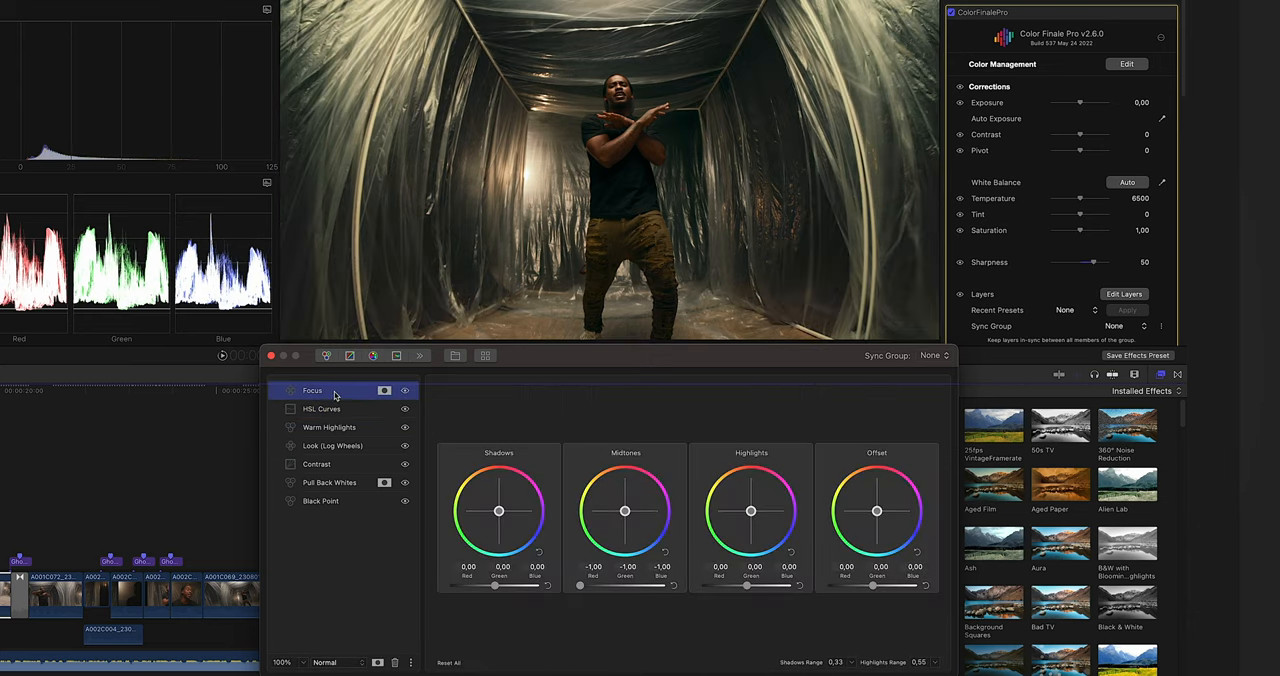
left_click(404, 390)
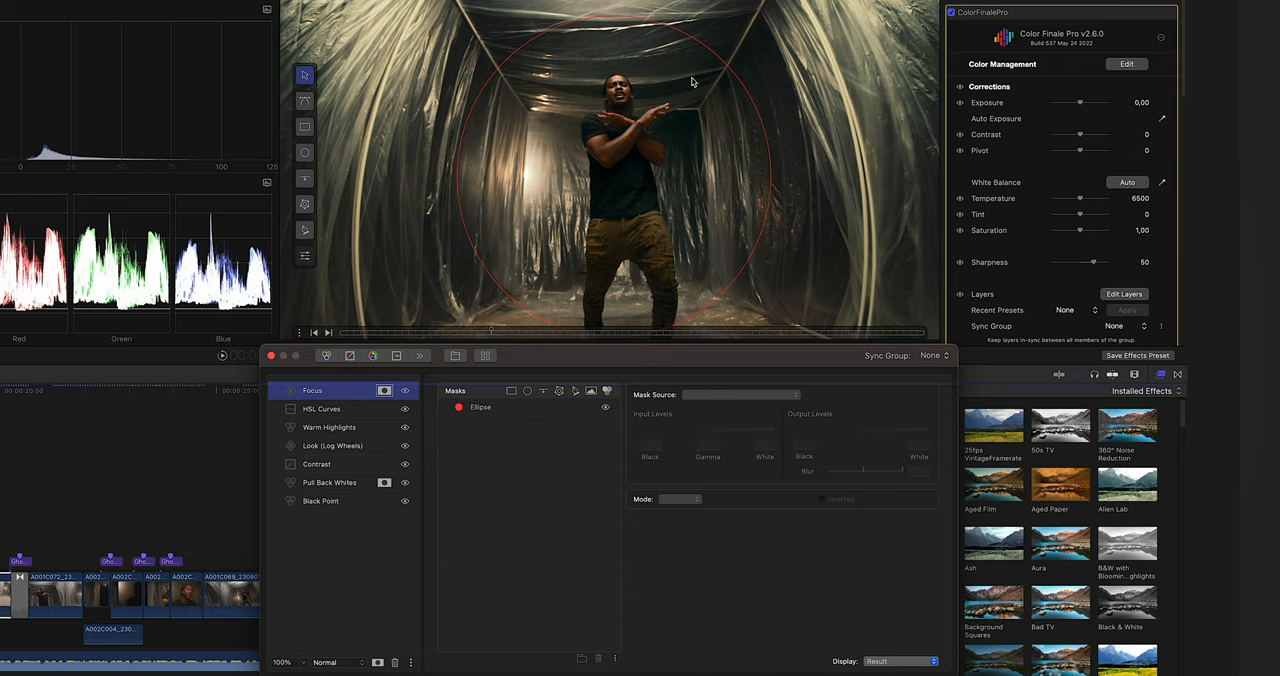
left_click(480, 408)
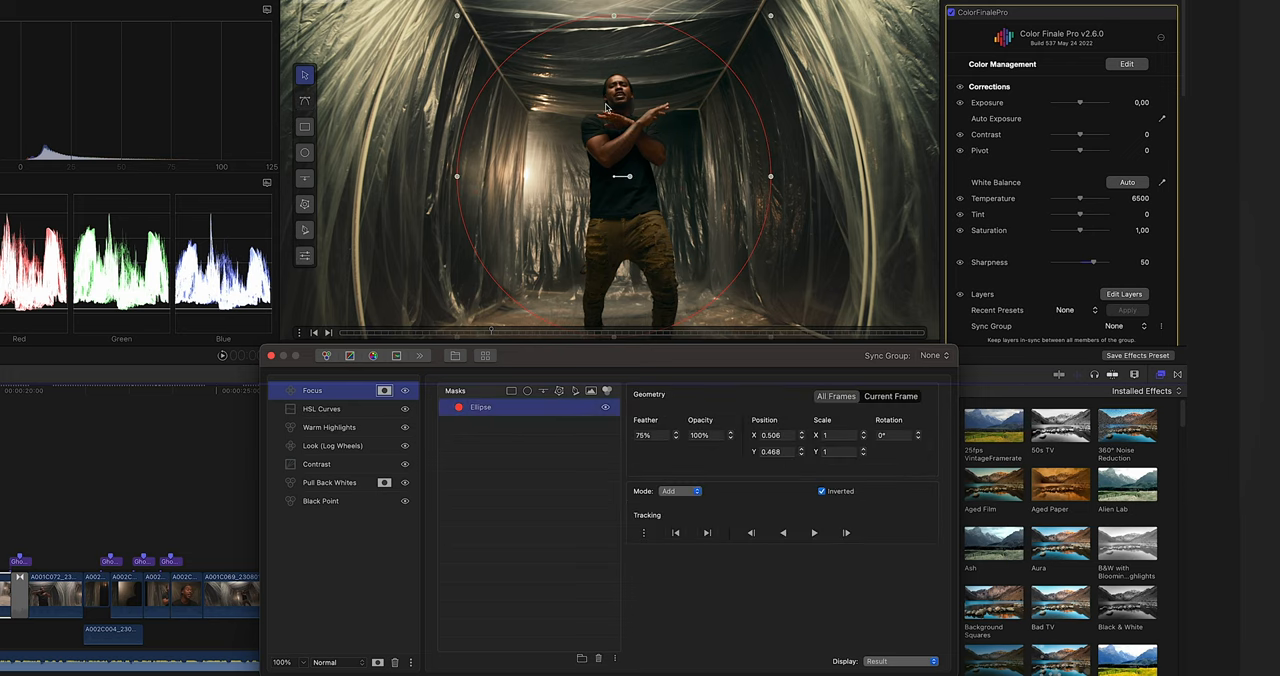
left_click(320, 408)
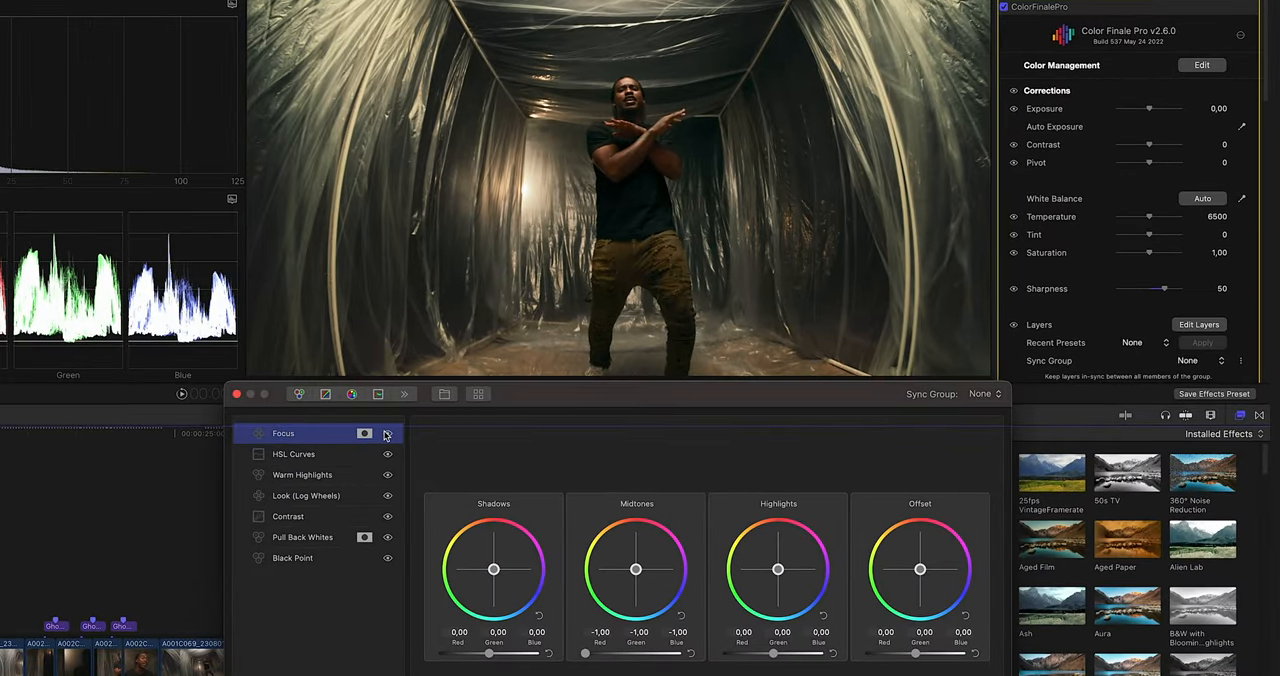
Toggle the Focus vignette layer off and on several times to compare the grade
left_click(388, 432)
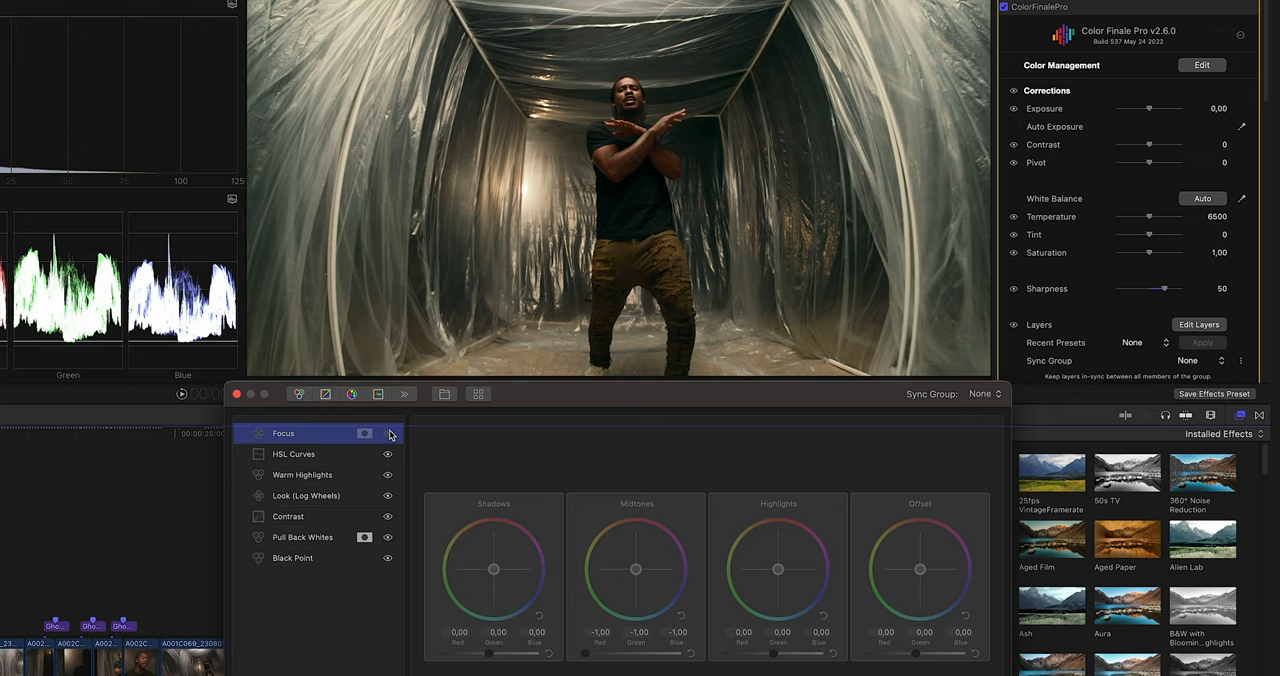
left_click(388, 432)
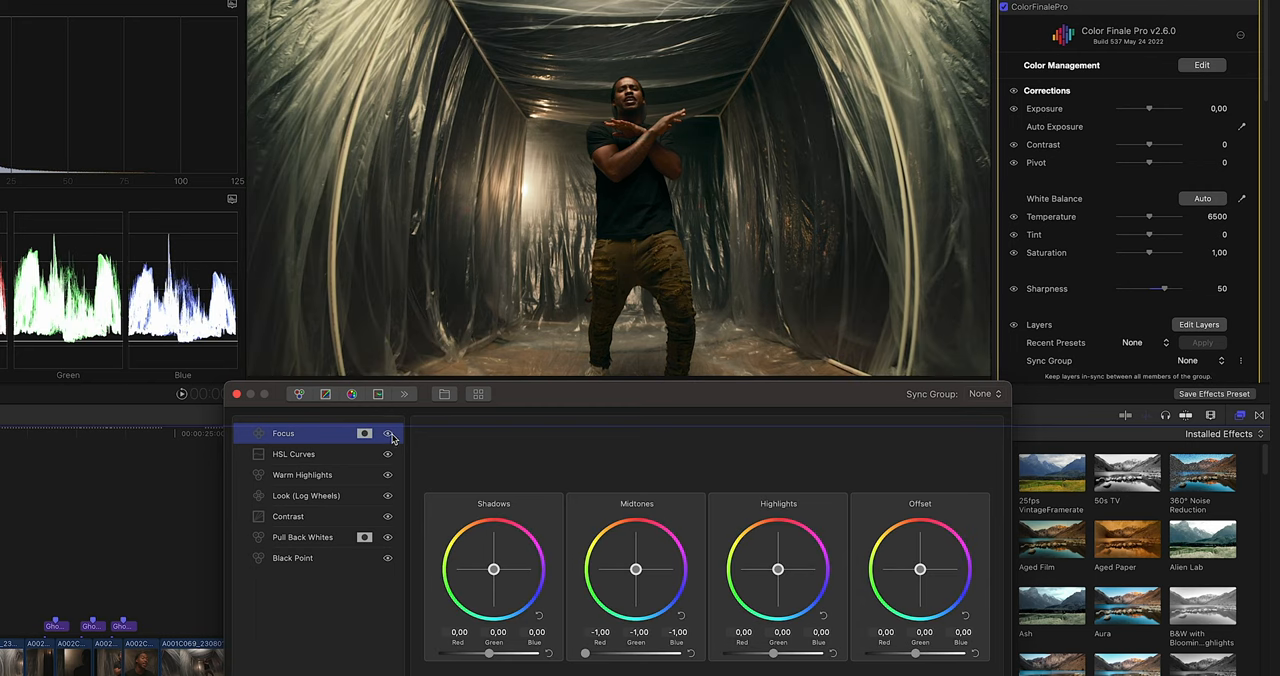
left_click(388, 432)
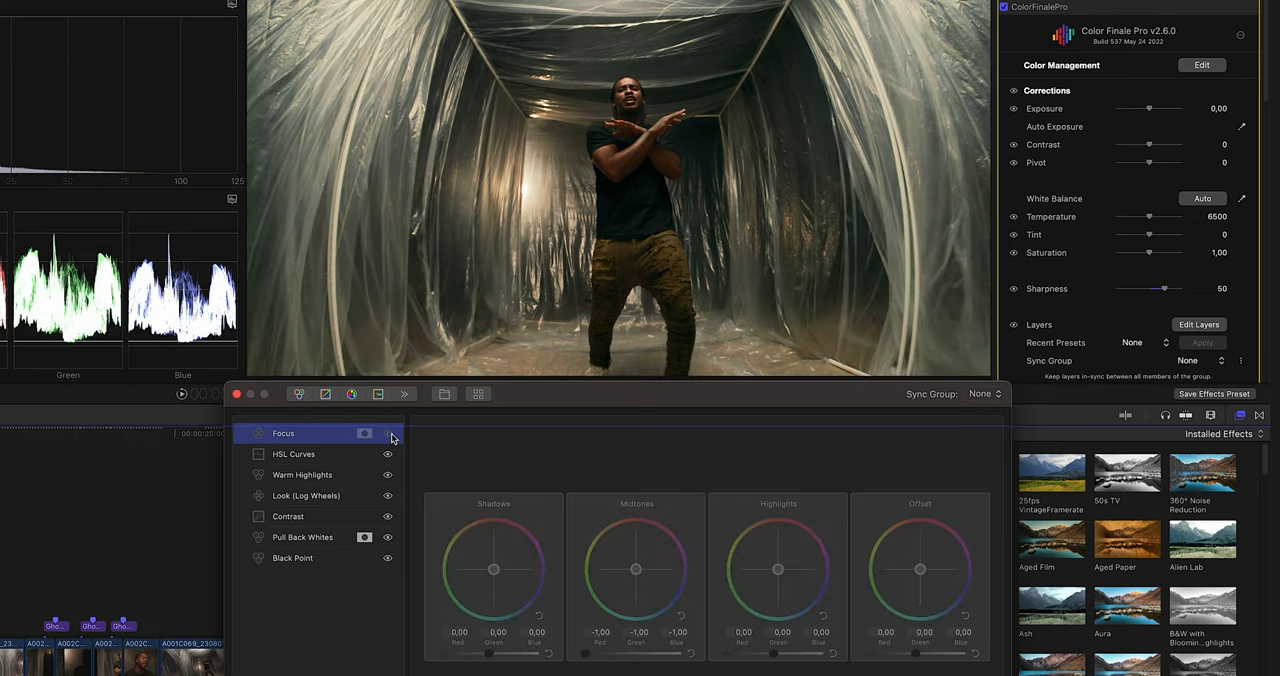
left_click(388, 432)
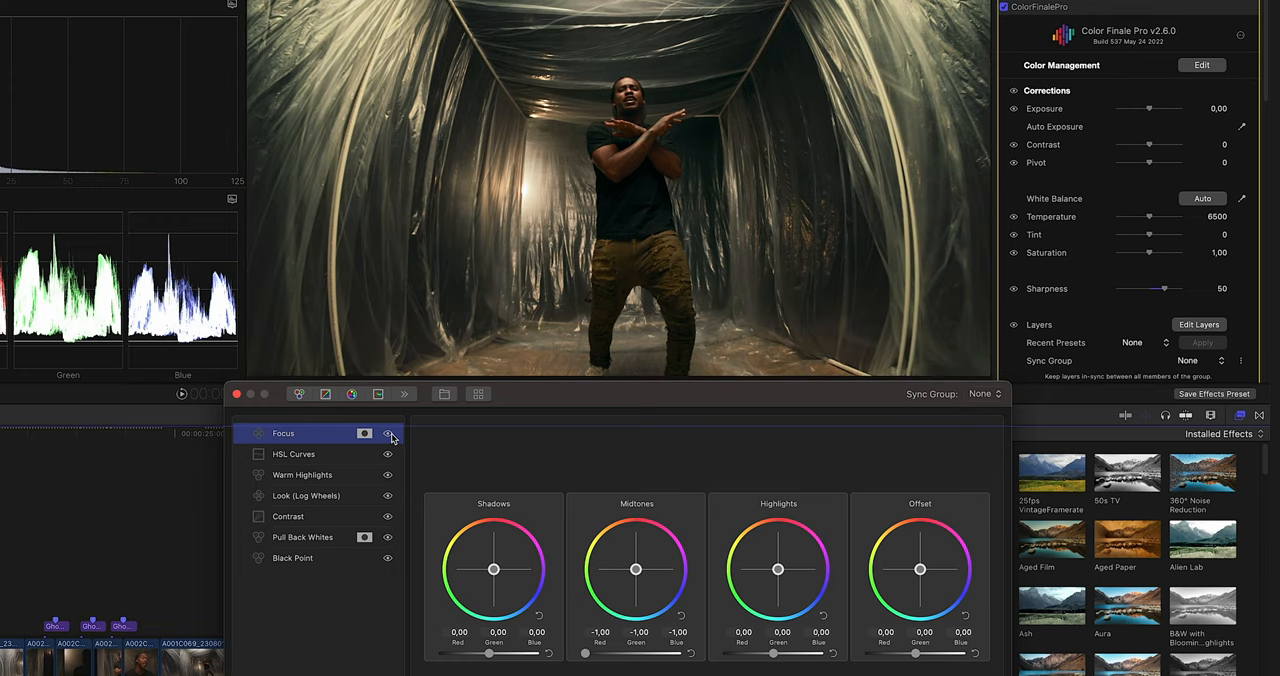
left_click(388, 432)
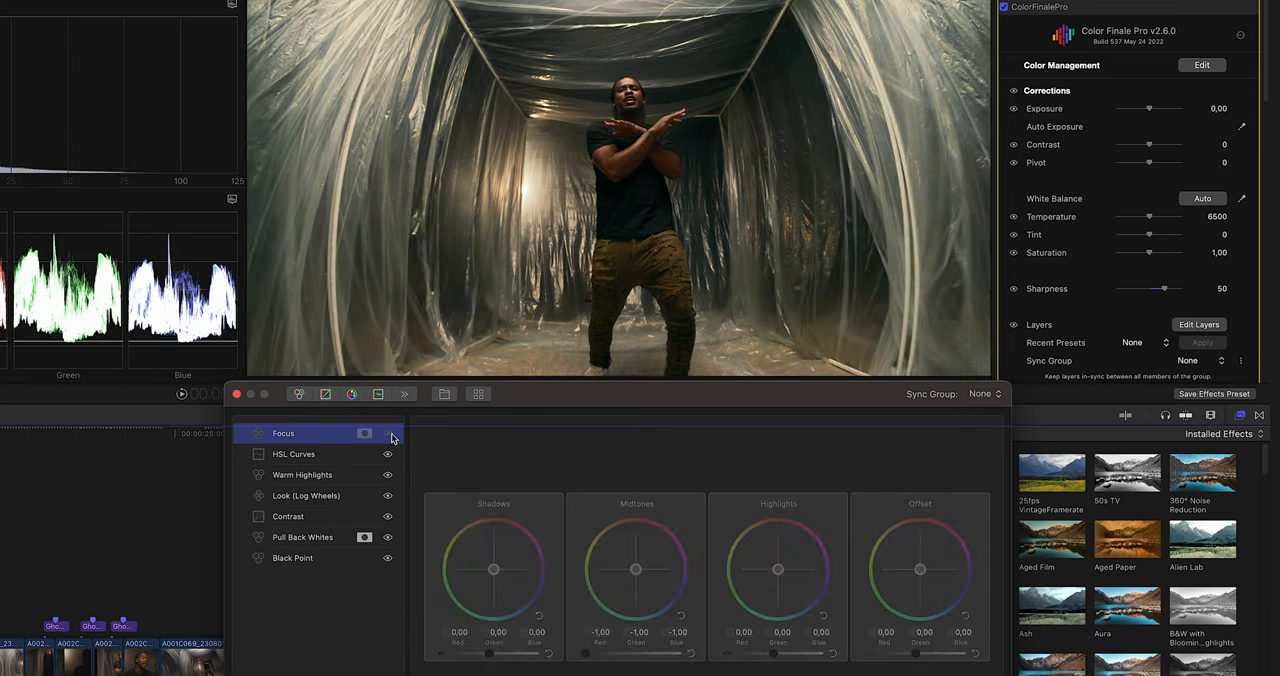
left_click(388, 432)
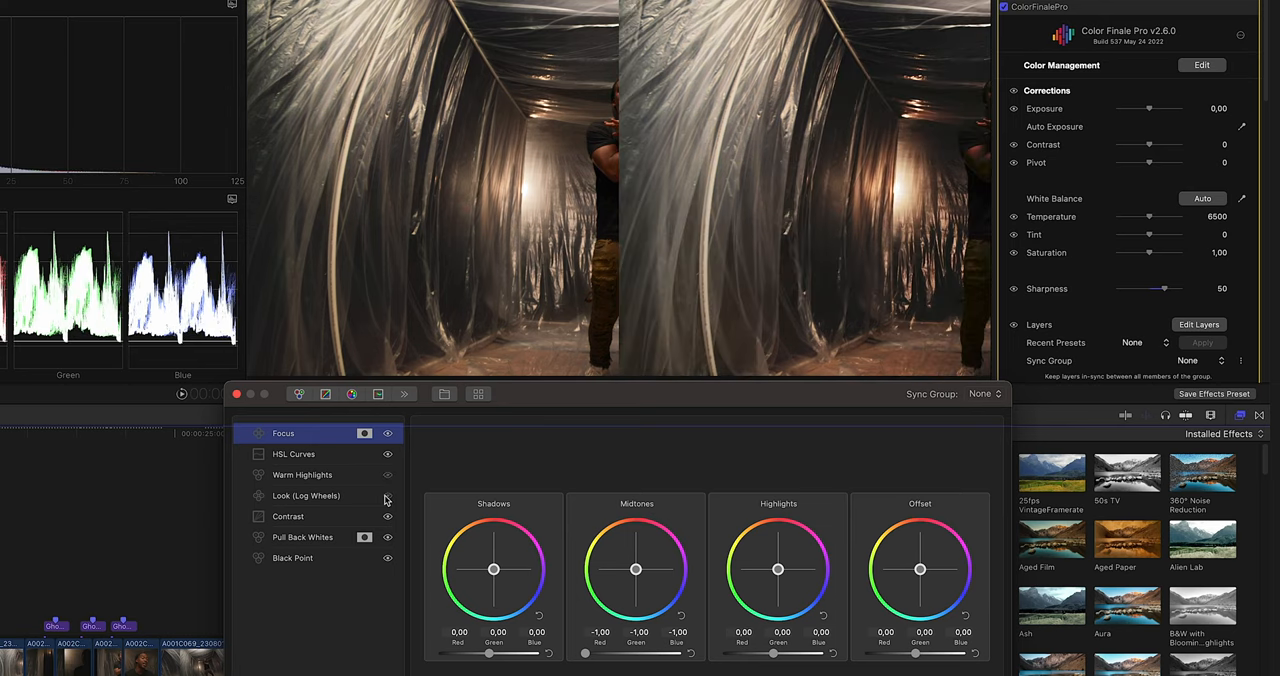
Show the HSL Curves and Look (Log Wheels) layers, then close the Color Finale layers window
left_click(292, 454)
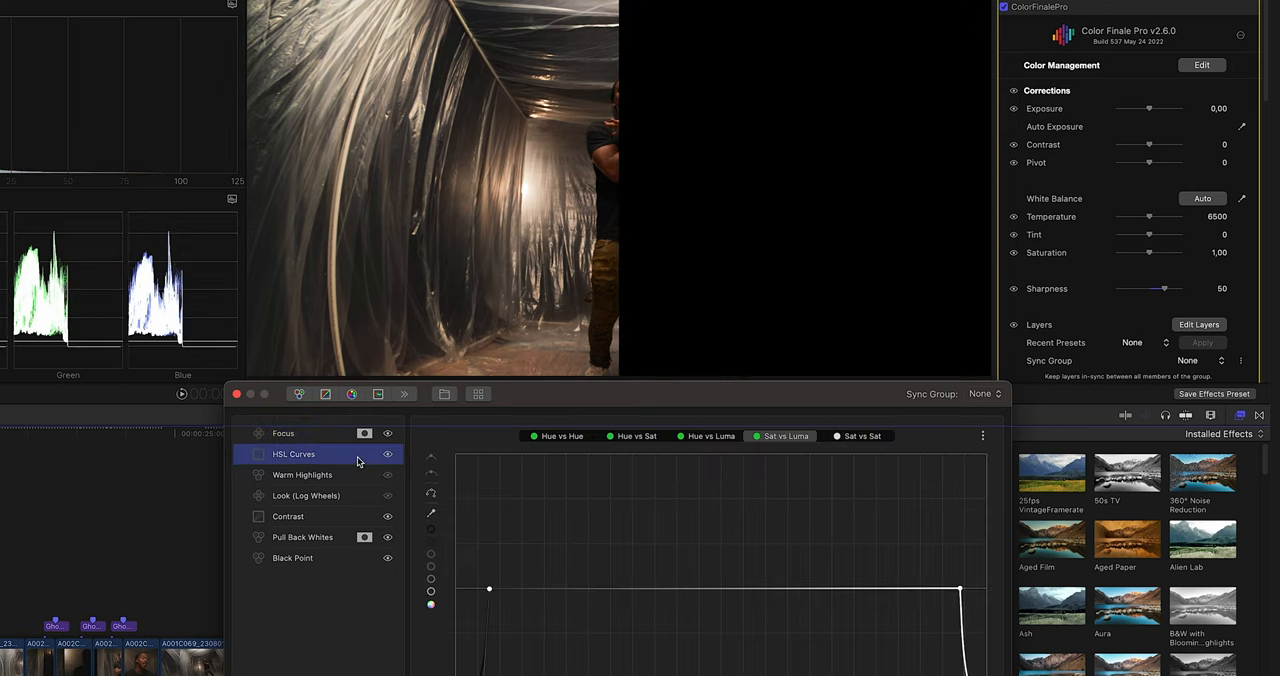
left_click(306, 496)
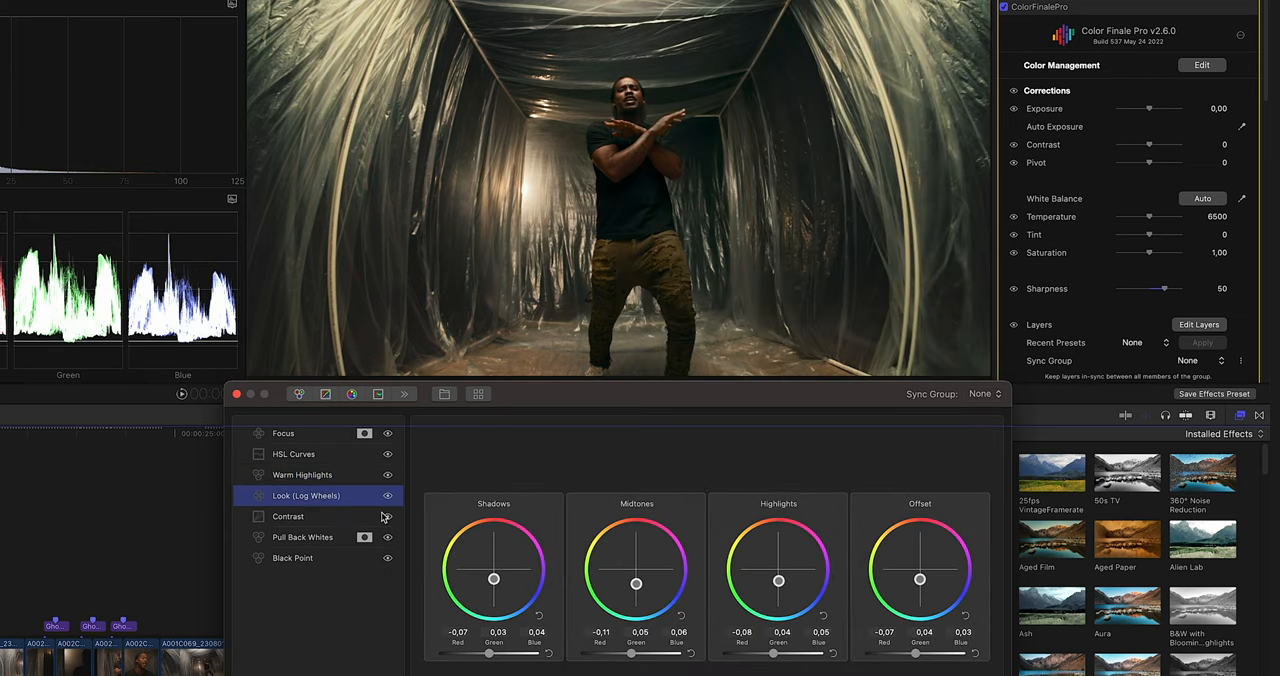
left_click(388, 476)
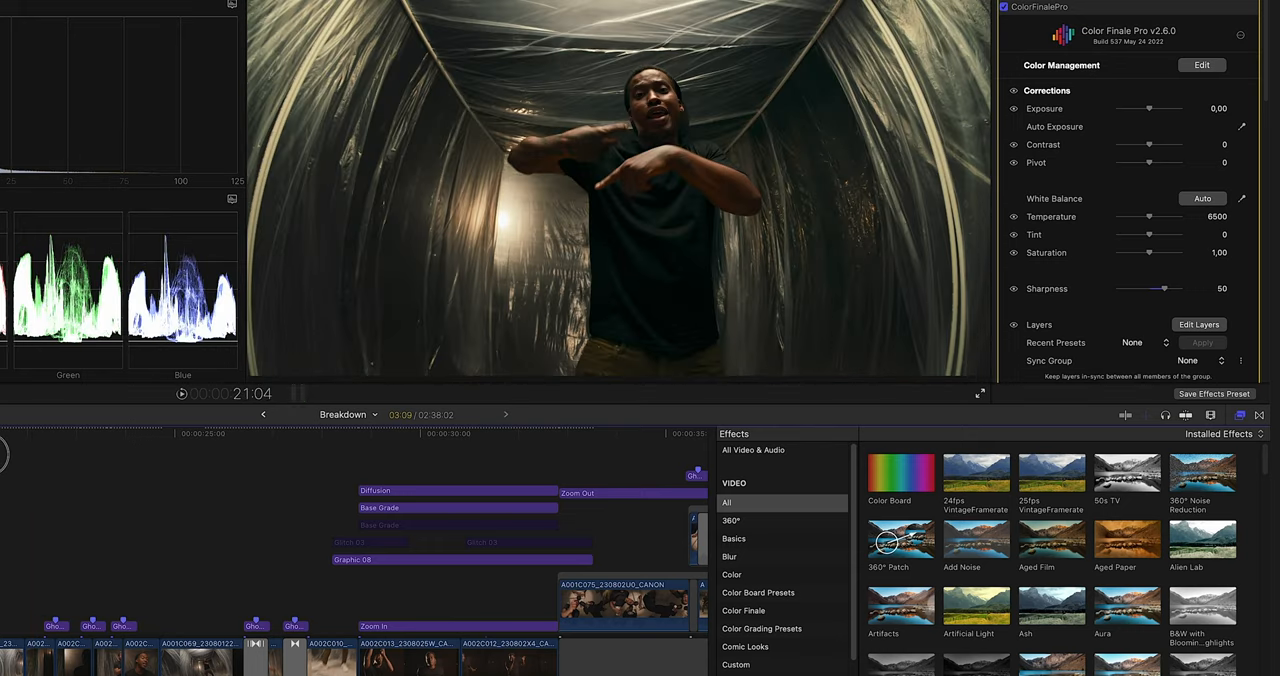
Scrub the playhead through the money-counting shots to the dark black-and-white close-up clip
left_click(44, 450)
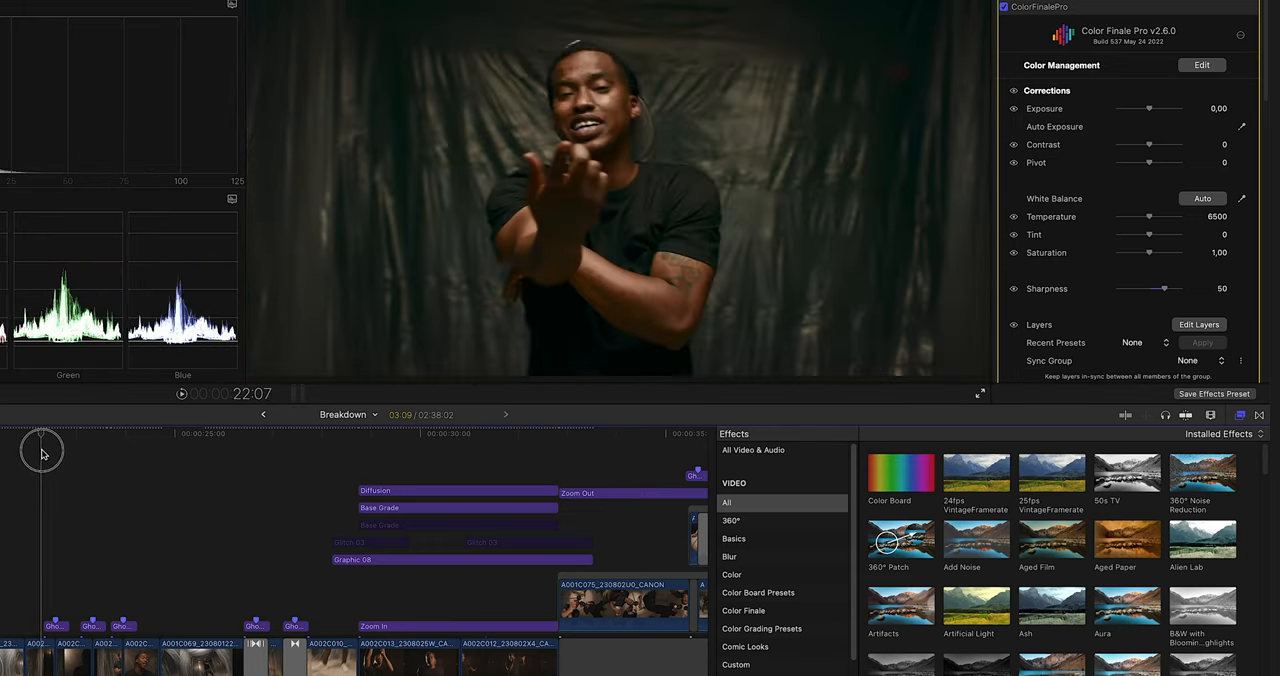
left_click_drag(44, 450, 32, 444)
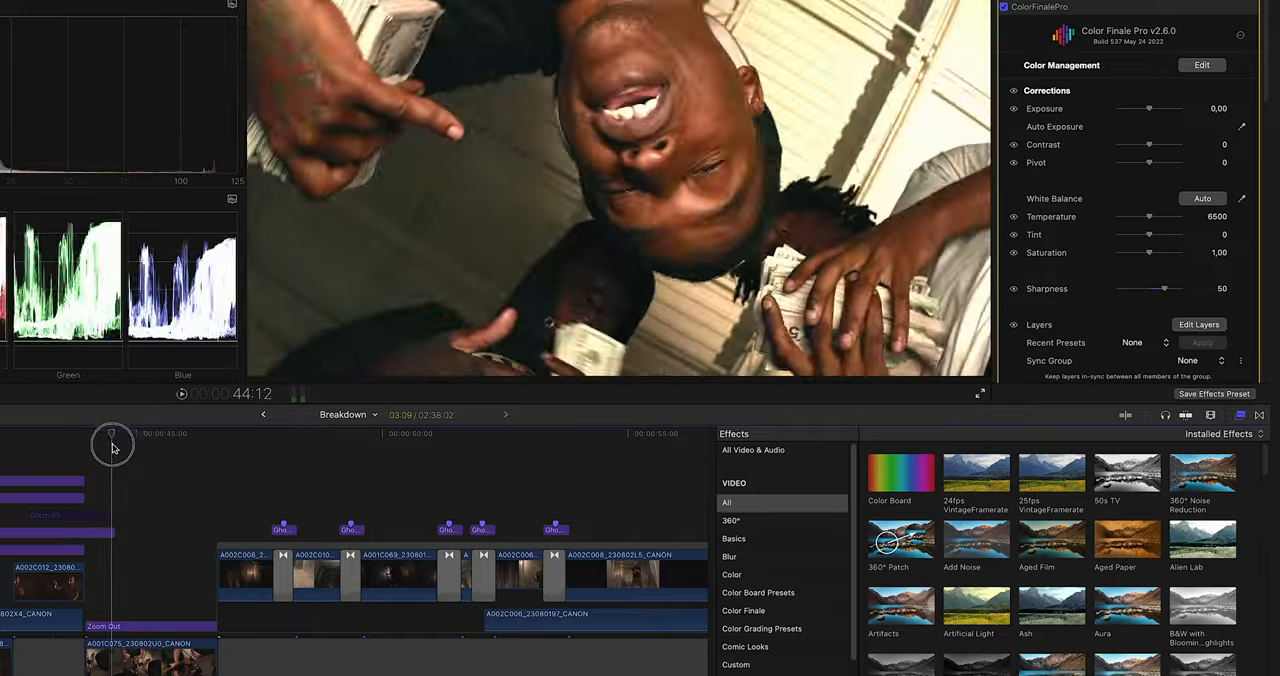
left_click_drag(112, 434, 210, 434)
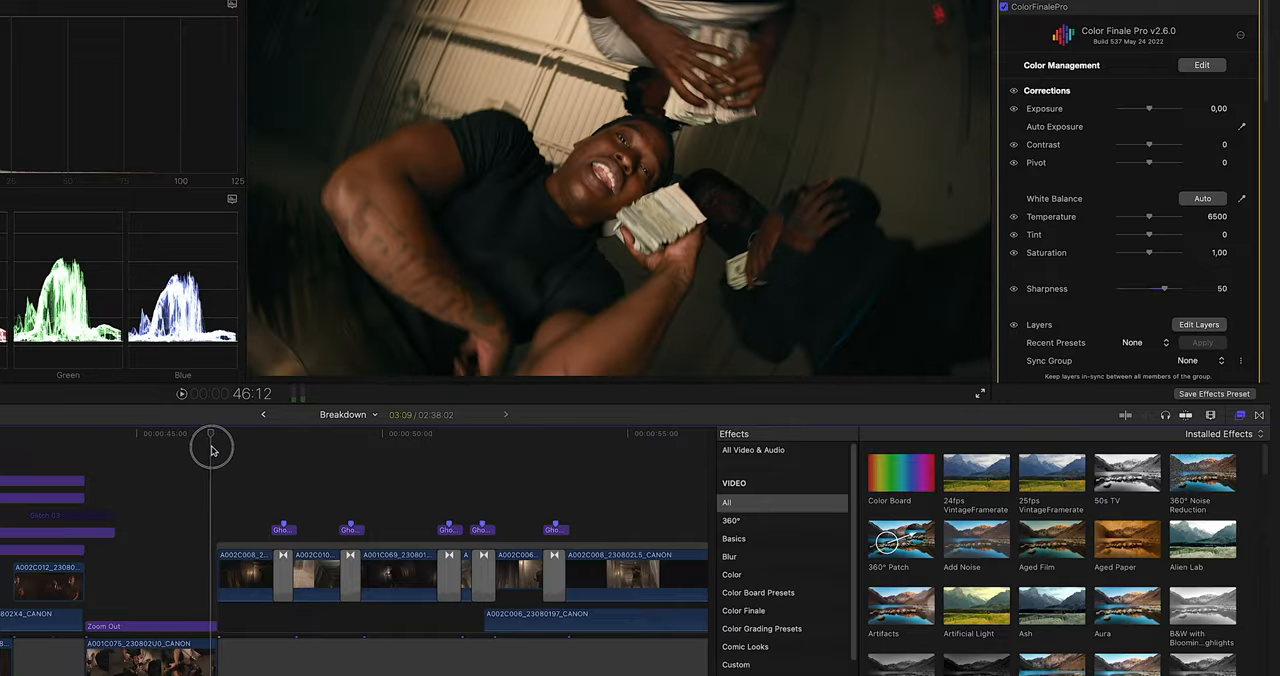
left_click_drag(210, 448, 192, 460)
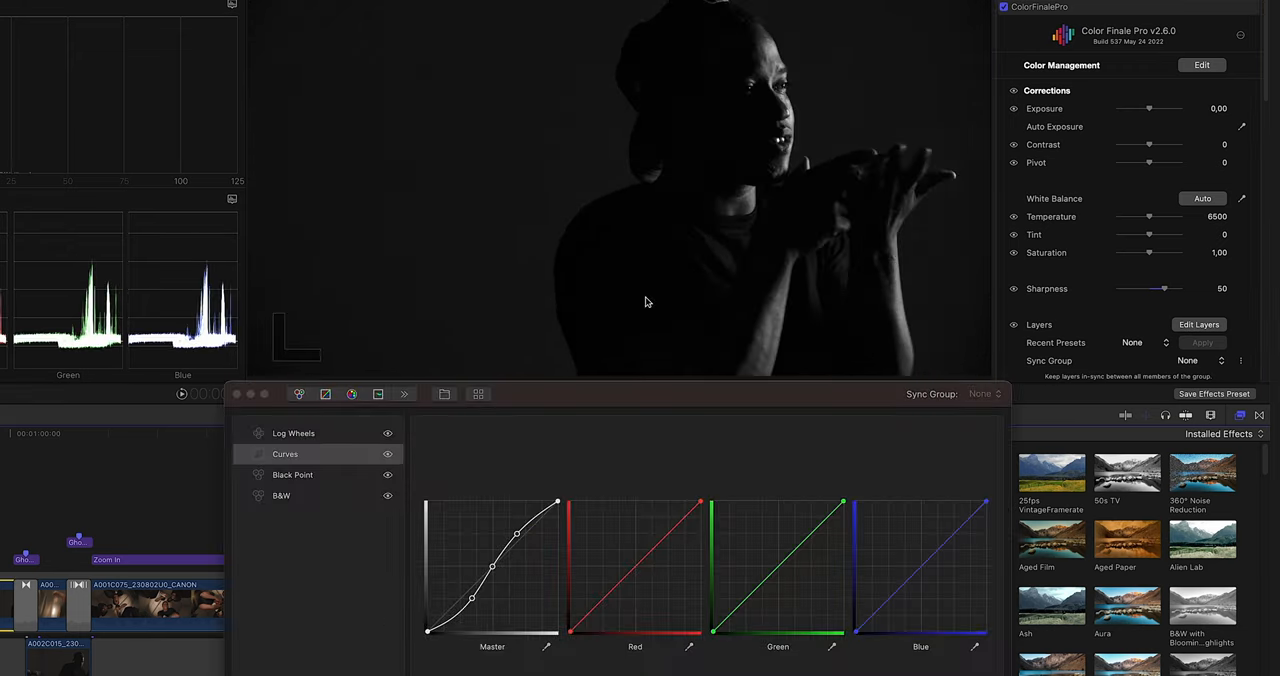
Disable all grade layers, then re-enable B&W and the Black Point layer with its wheels
left_click(388, 456)
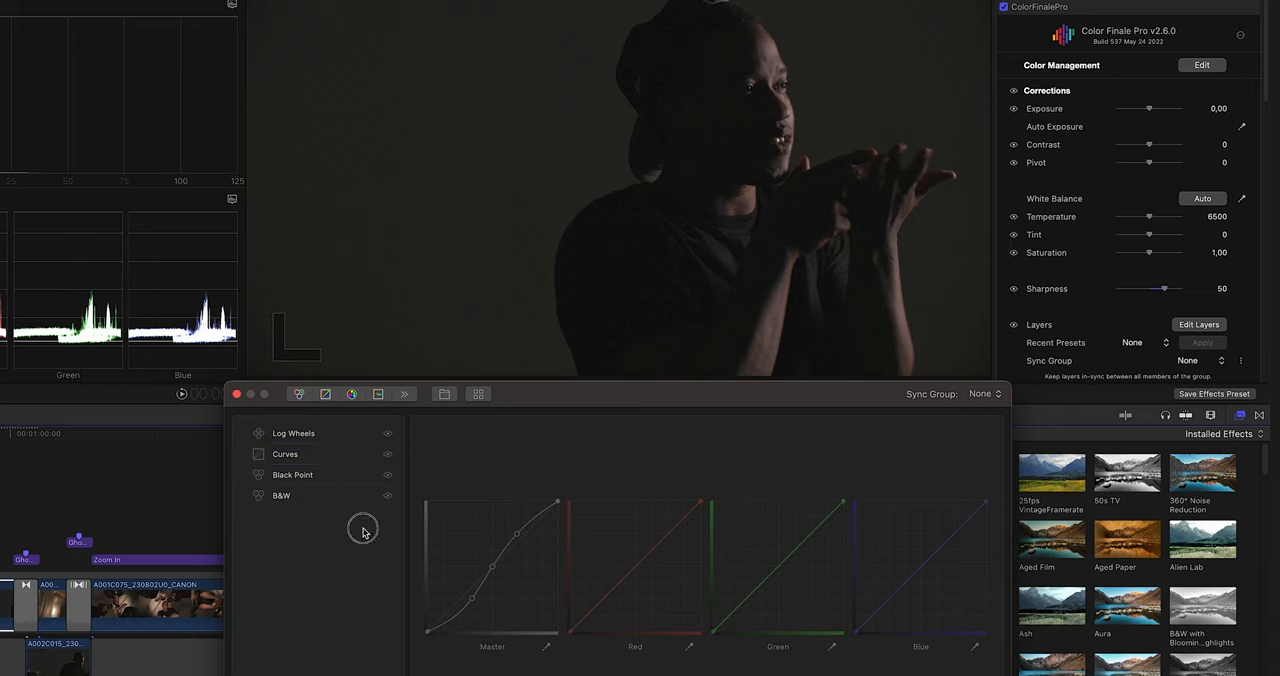
left_click(280, 496)
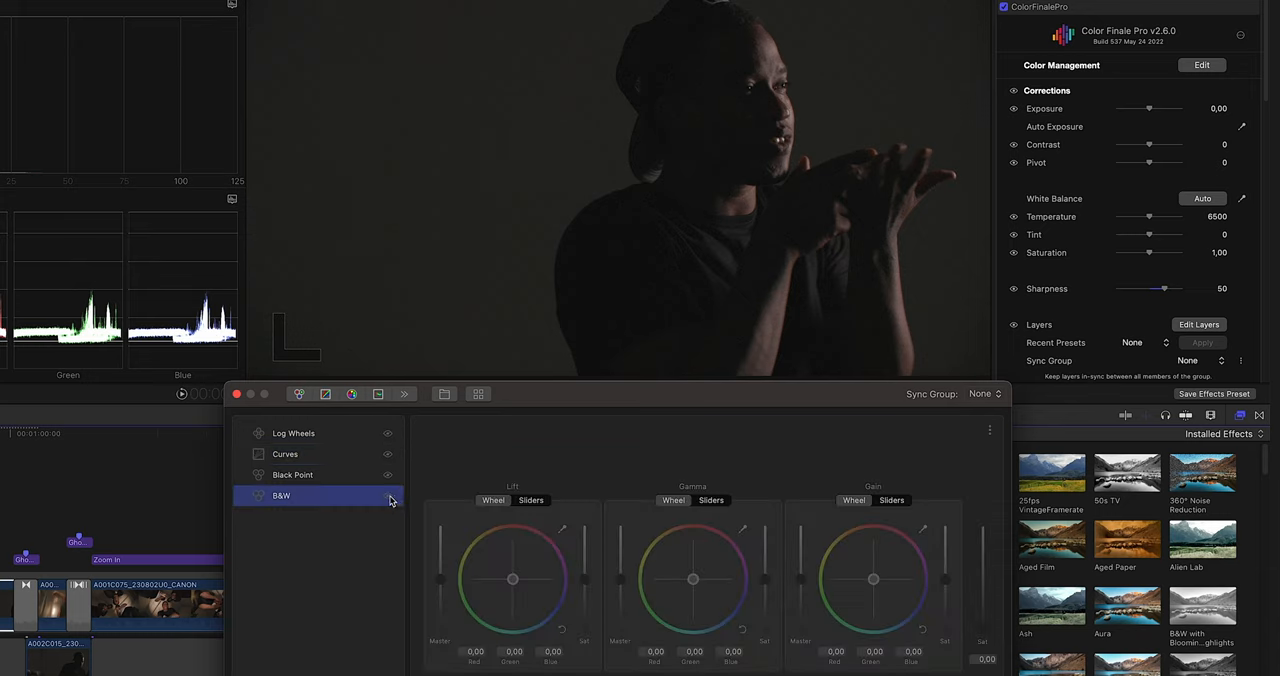
left_click(388, 498)
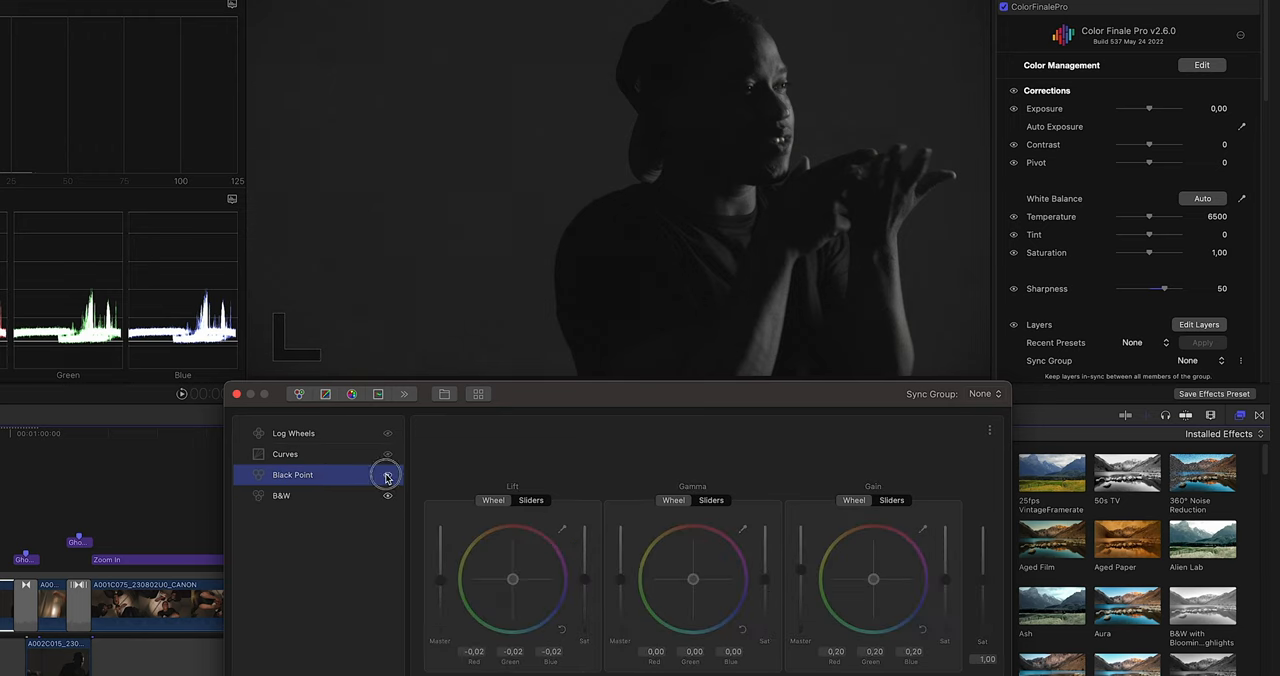
left_click(388, 474)
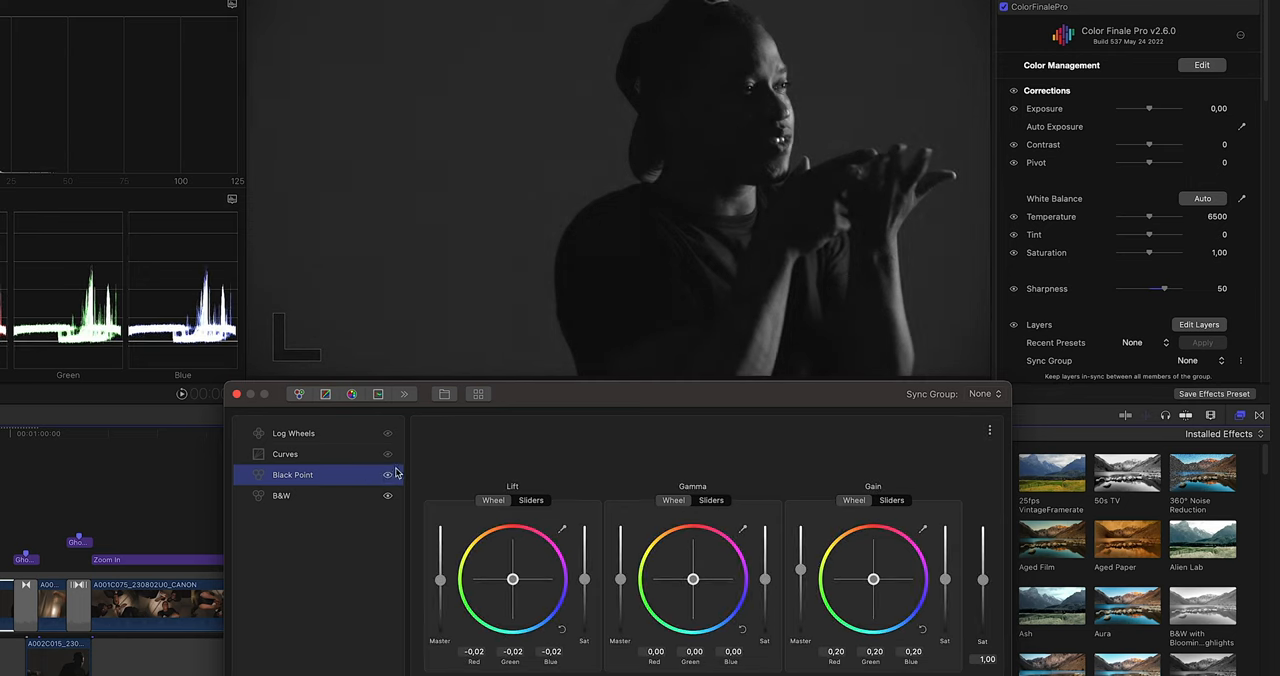
Re-enable the Curves contrast layer and scroll to Film Emulation grain, amount 49
left_click(284, 454)
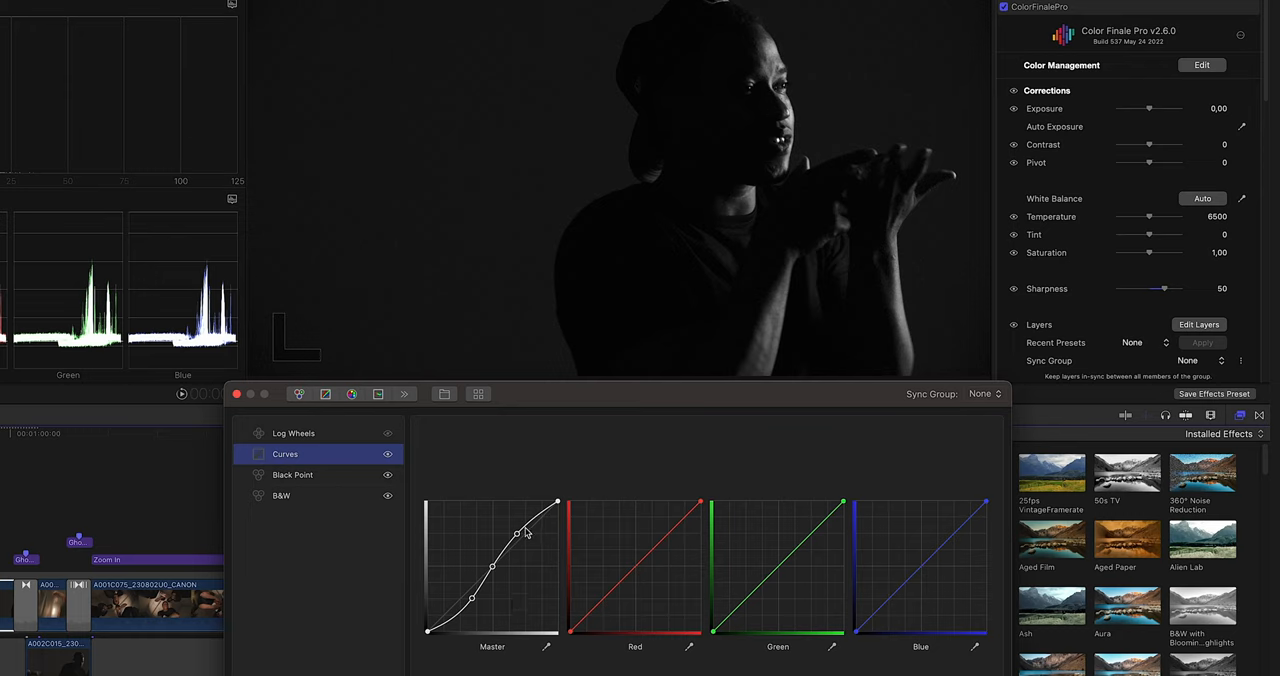
left_click_drag(516, 532, 504, 552)
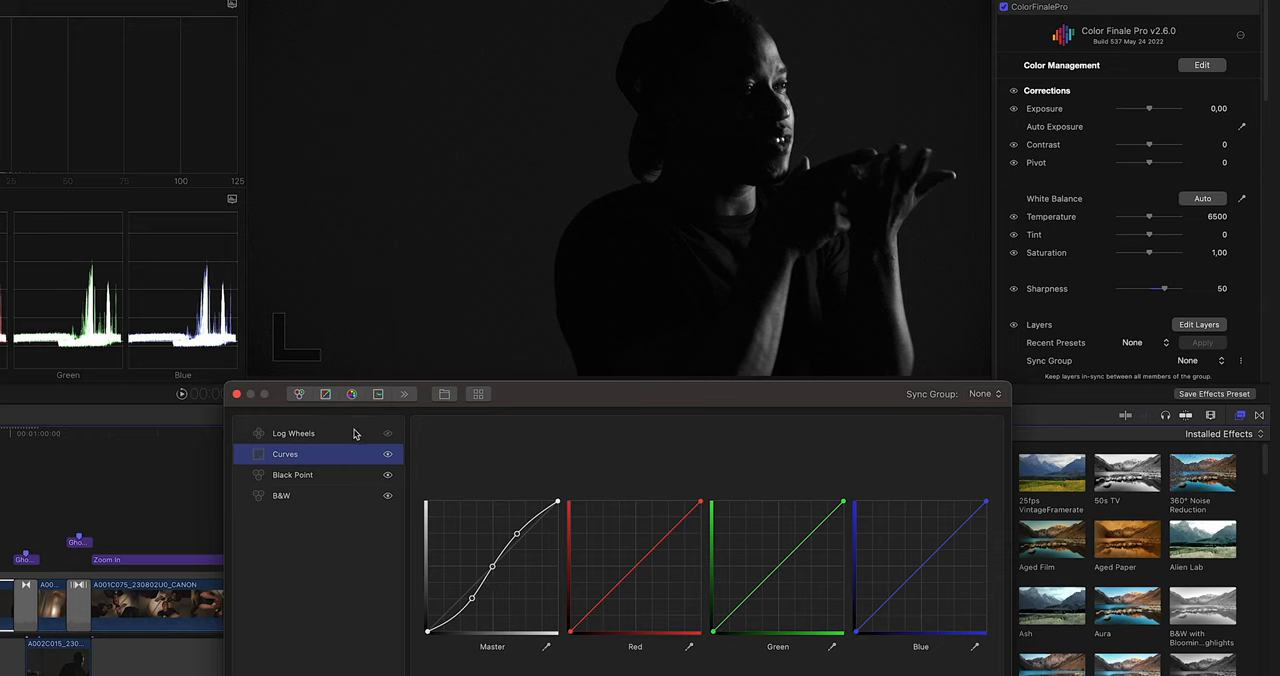
left_click(292, 432)
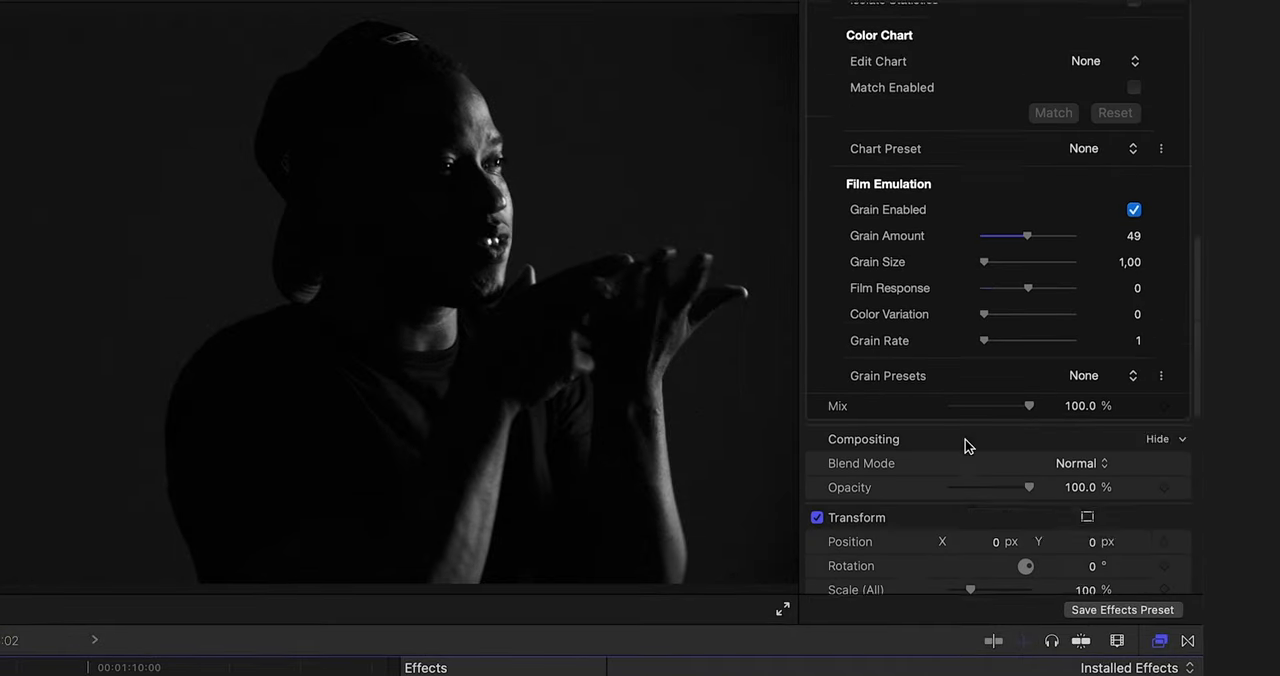
scroll("down", 3)
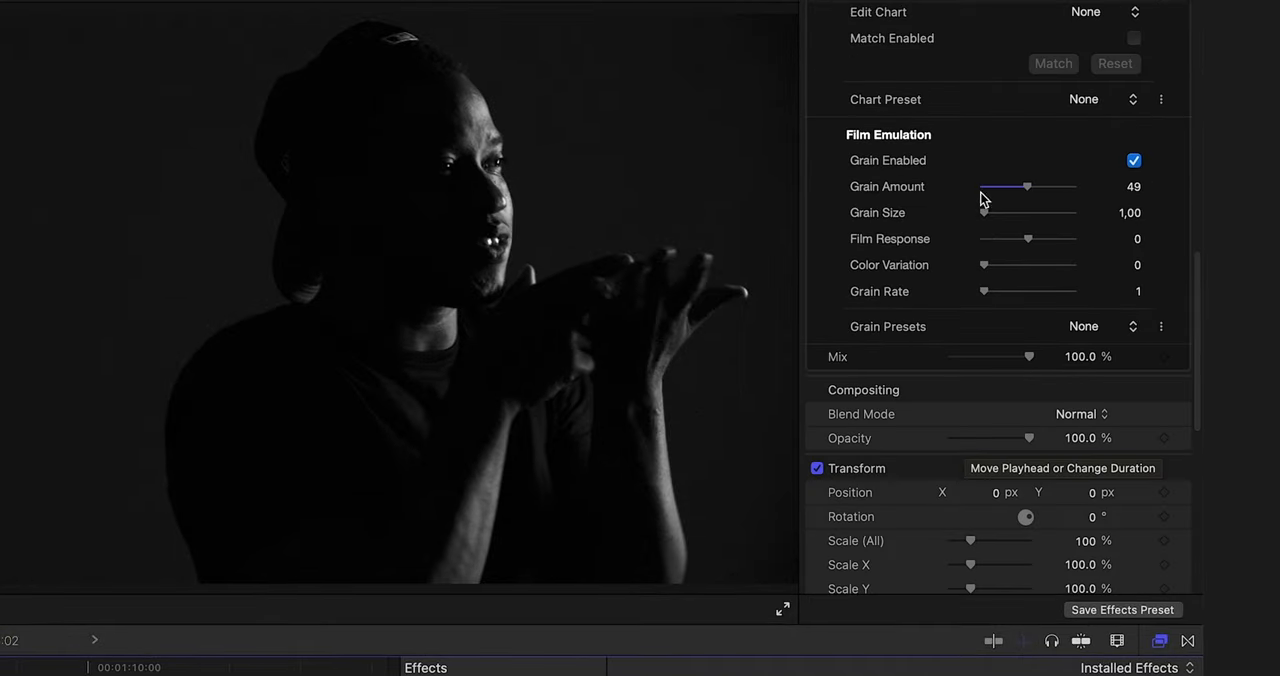
mouse_move(1138, 178)
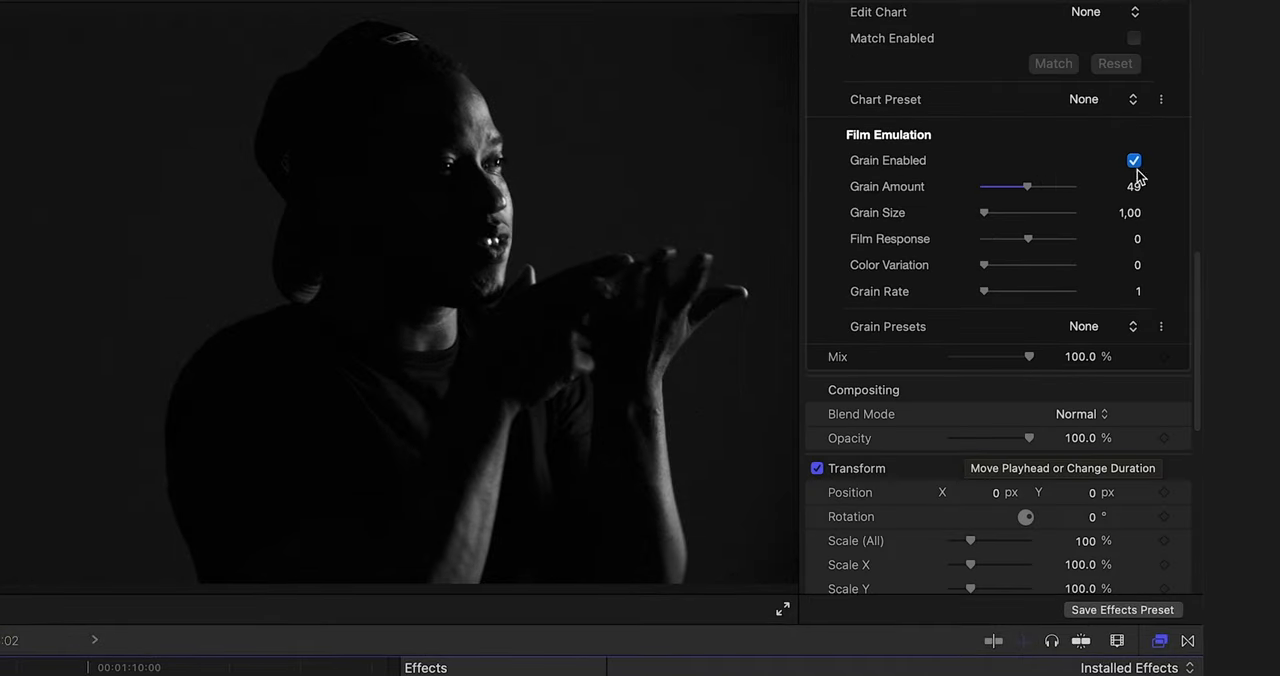